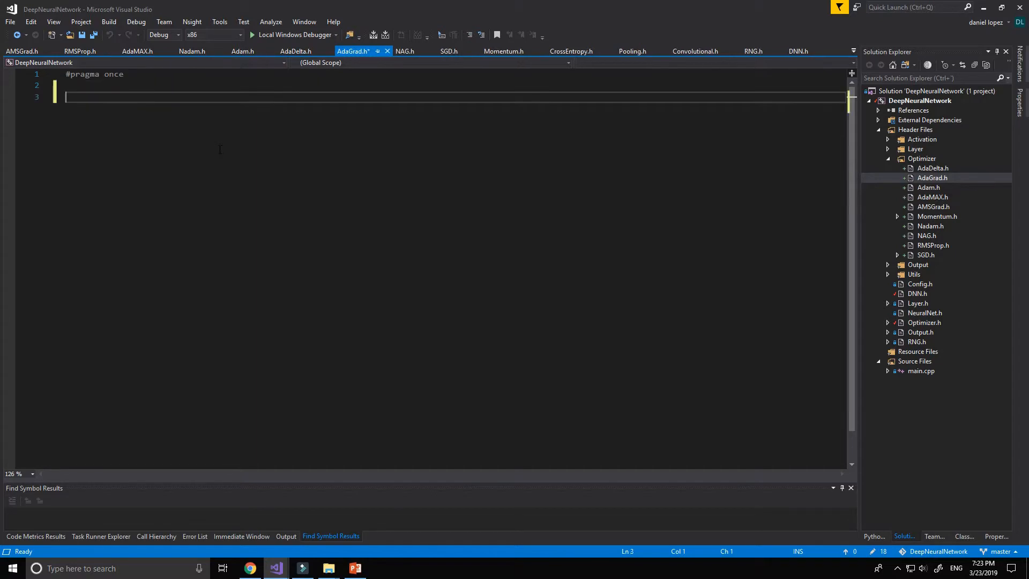
Step: Add #include lines for <Eigen/Core> and "../Config.h" below #pragma once
{"action": "type", "text": "#in"}
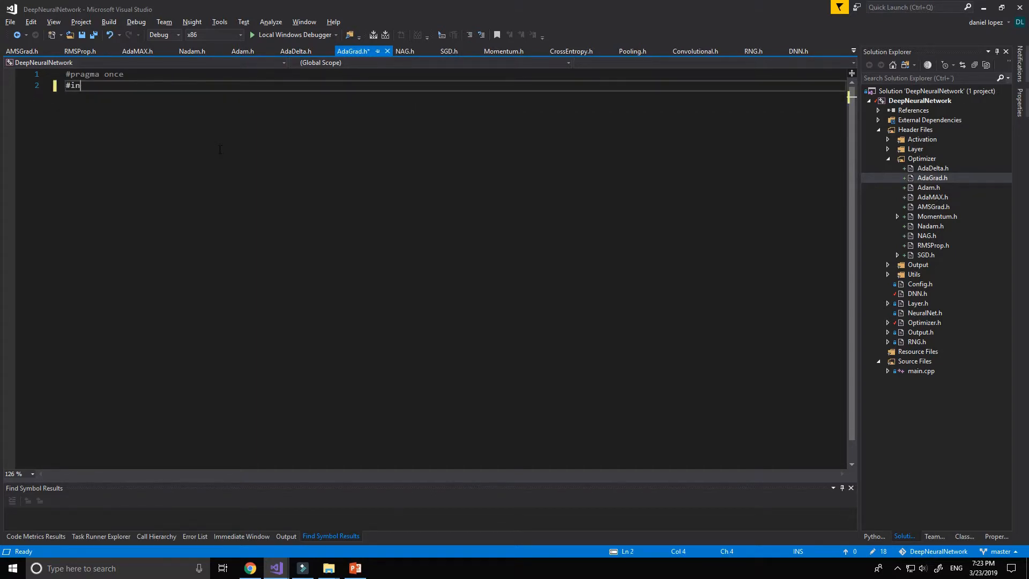
{"action": "type", "text": "clude <>"}
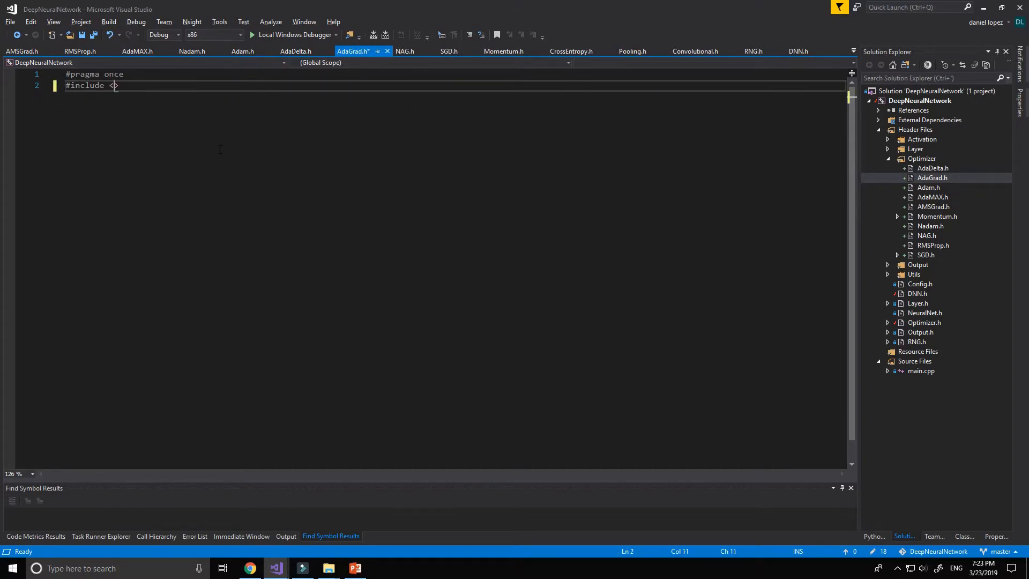
{"action": "type", "text": "Eigen/"}
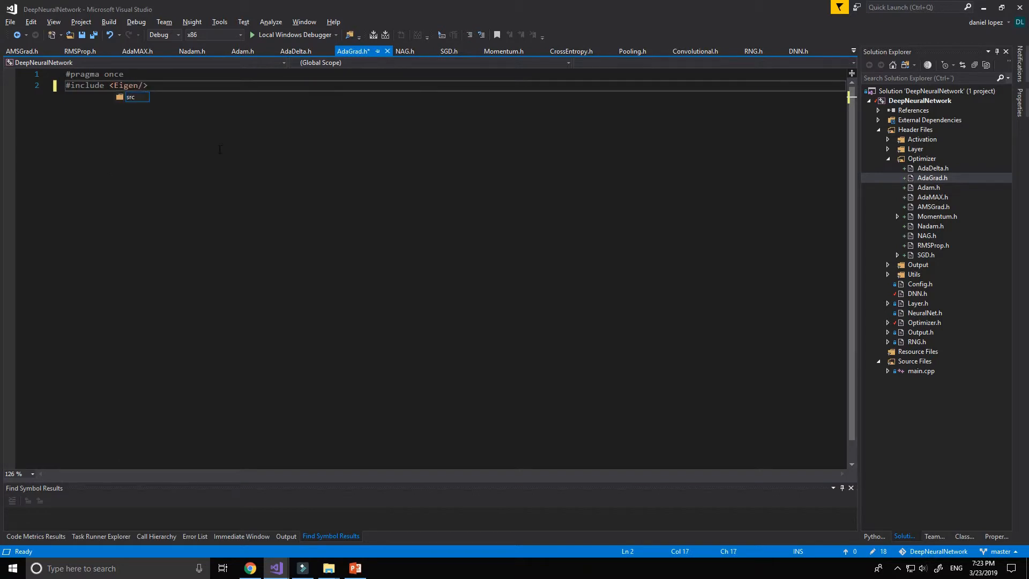
{"action": "type", "text": "Core"}
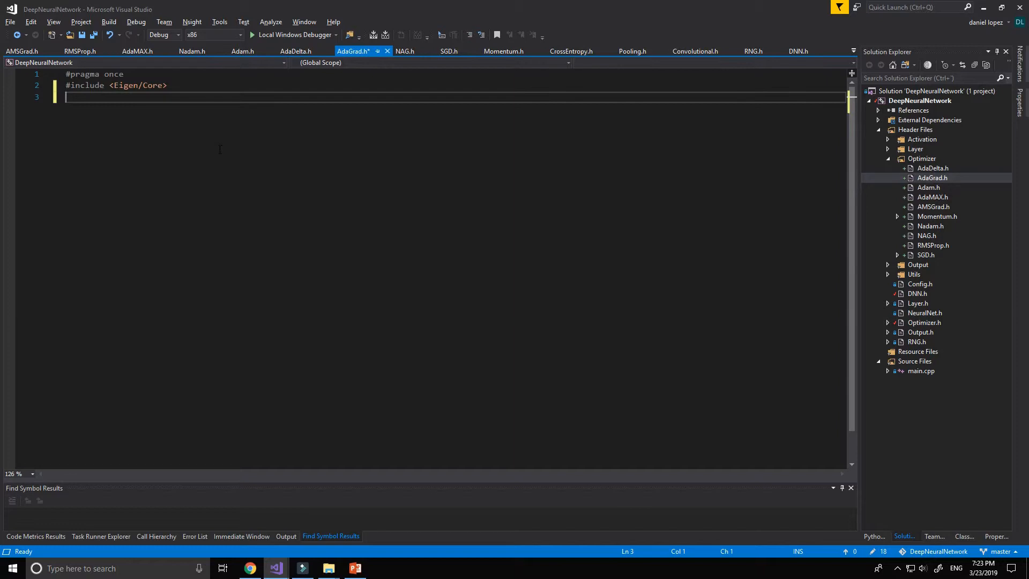
{"action": "type", "text": "#include \""}
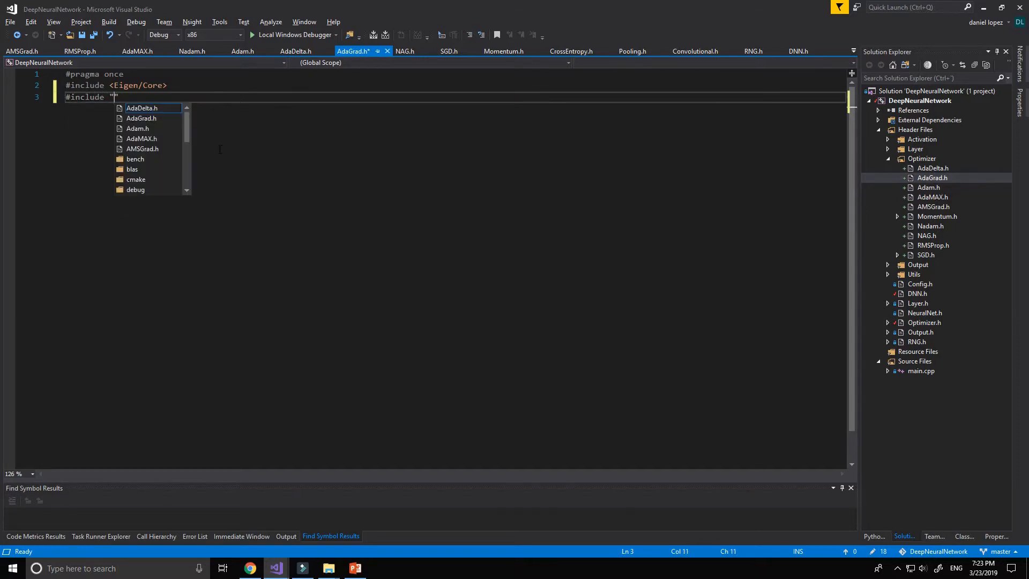
{"action": "type", "text": "."}
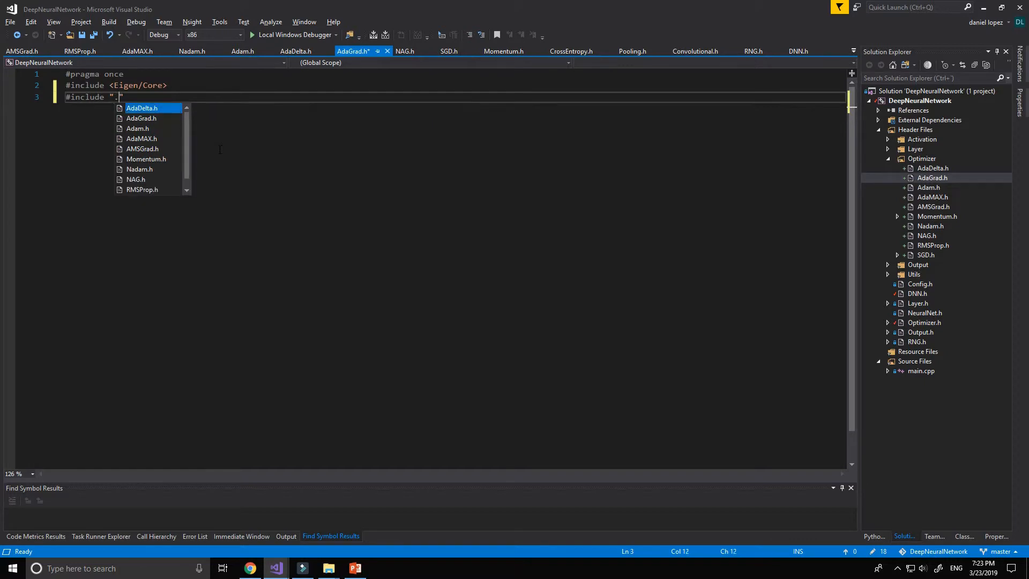
{"action": "type", "text": "../Config.h"}
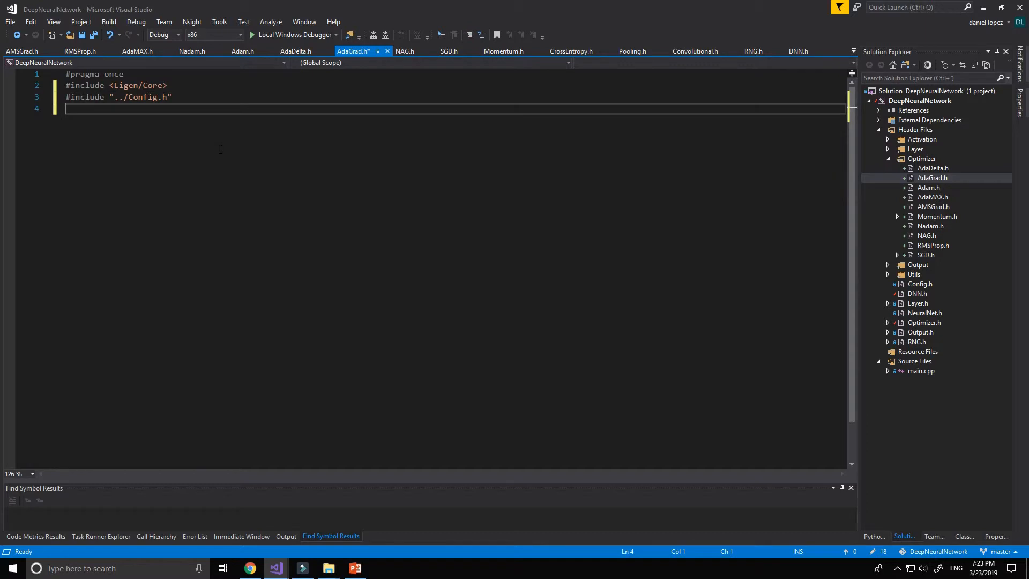
Step: Add #include lines for "../Optimizer.h" and "../Utils/sparsepp.h", then begin the class declaration
{"action": "type", "text": "#include"}
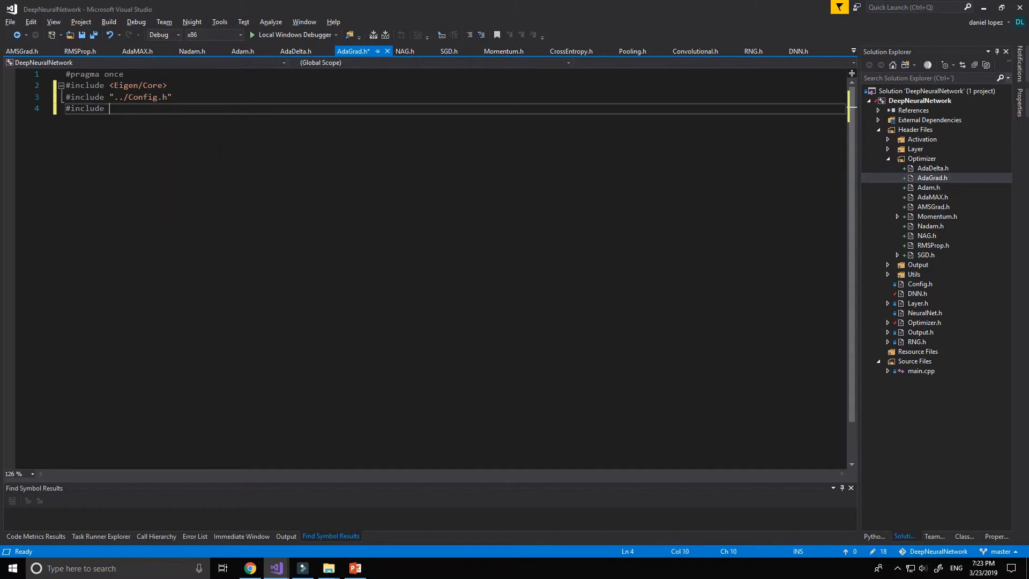
{"action": "type", "text": "\"../\""}
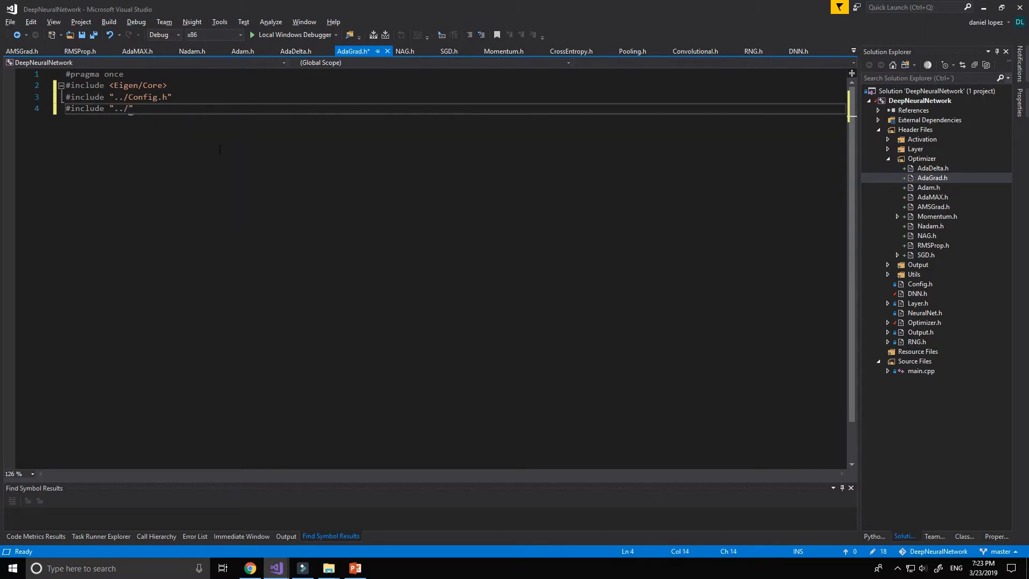
{"action": "type", "text": "Optimizer.h"}
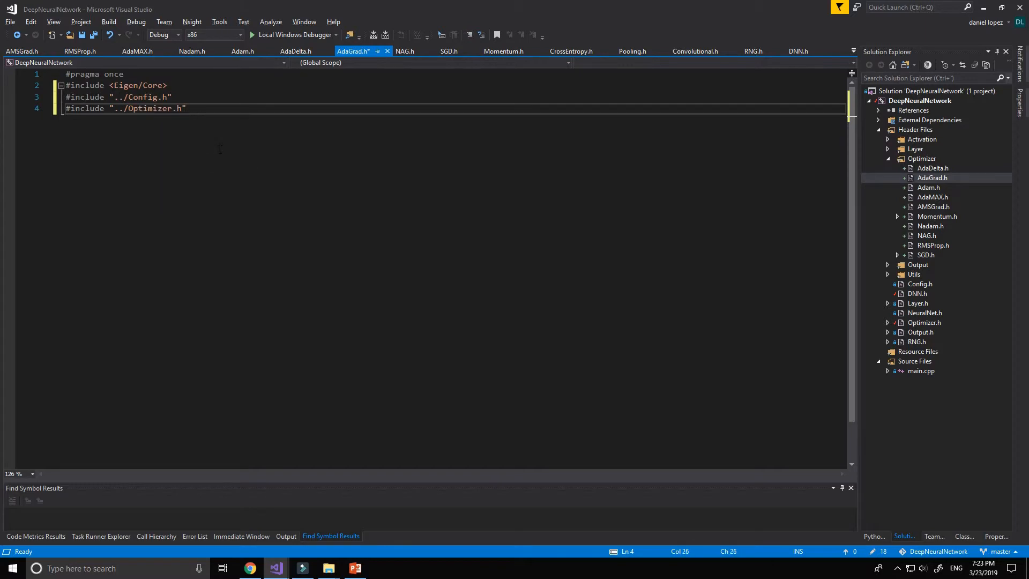
{"action": "type", "text": "#"}
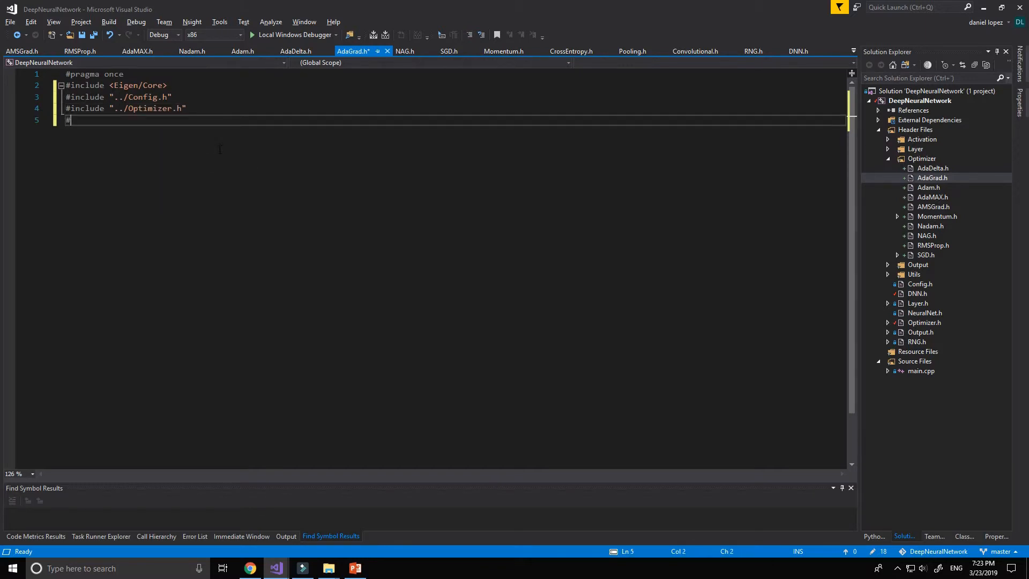
{"action": "type", "text": "include"}
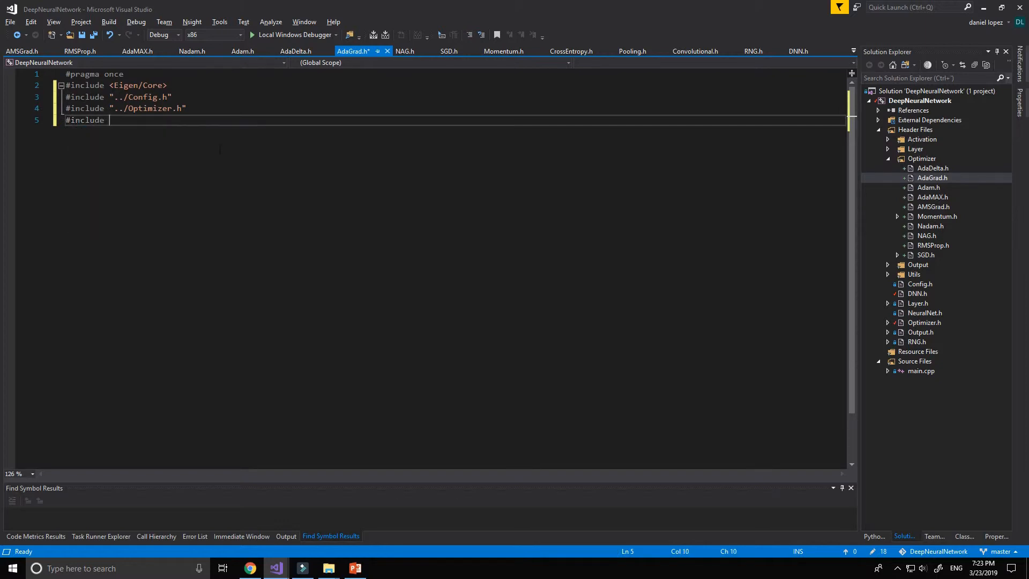
{"action": "type", "text": "\"../"}
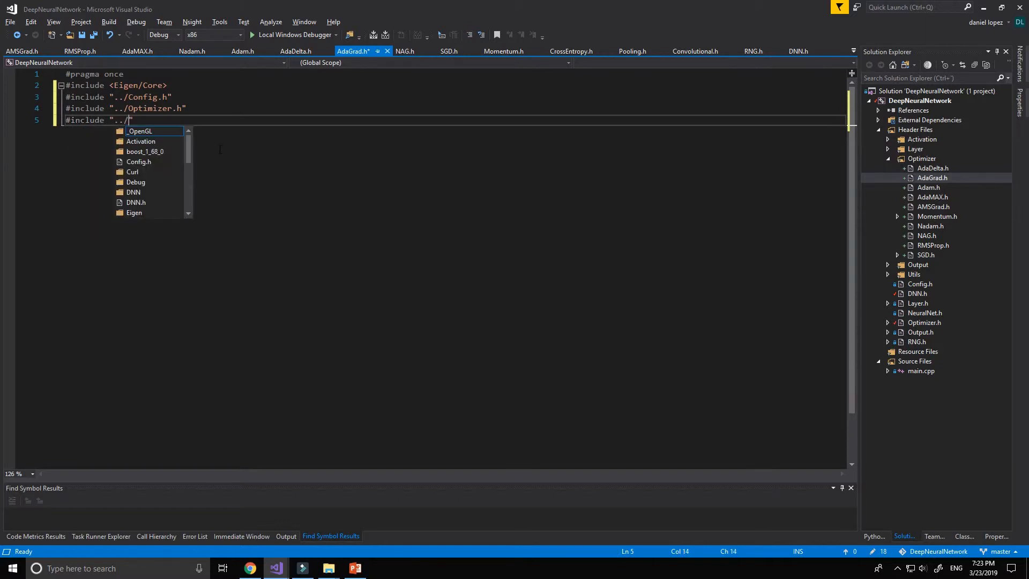
{"action": "type", "text": "Utils/sparsepp.h"}
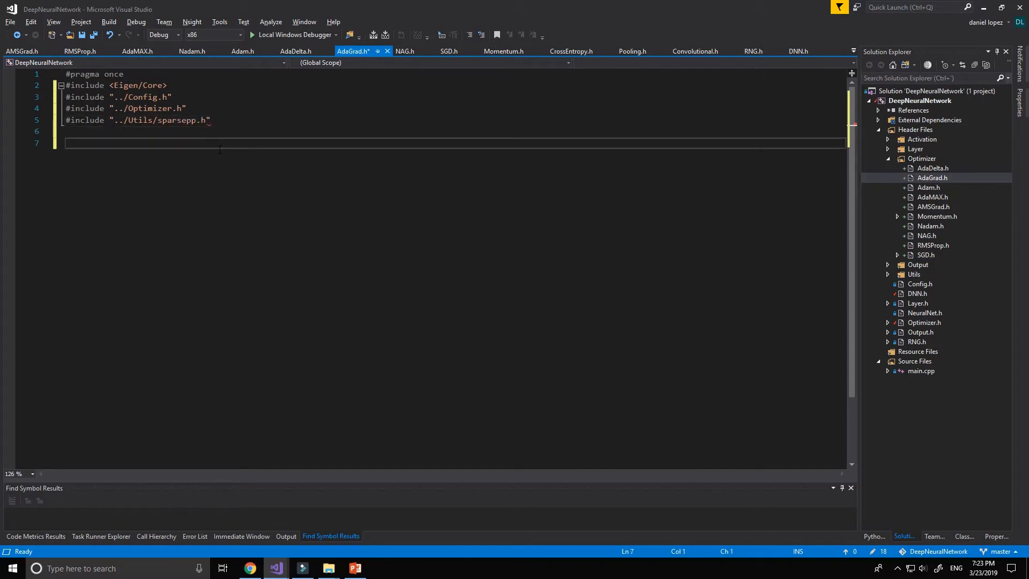
{"action": "type", "text": "class A"}
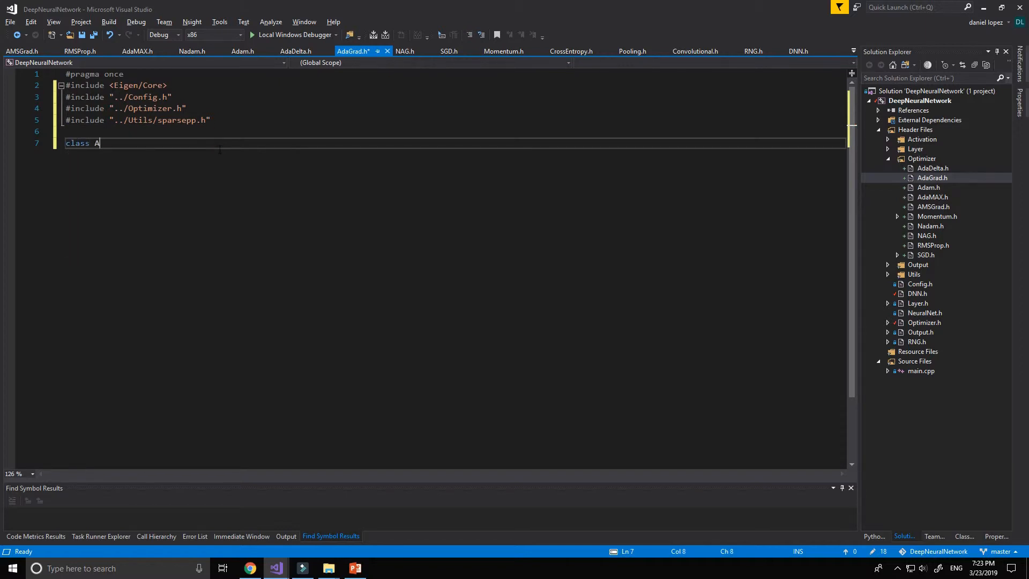
Step: Declare class AdaGrad : public Optimizer with a private section
{"action": "type", "text": "daGrad:"}
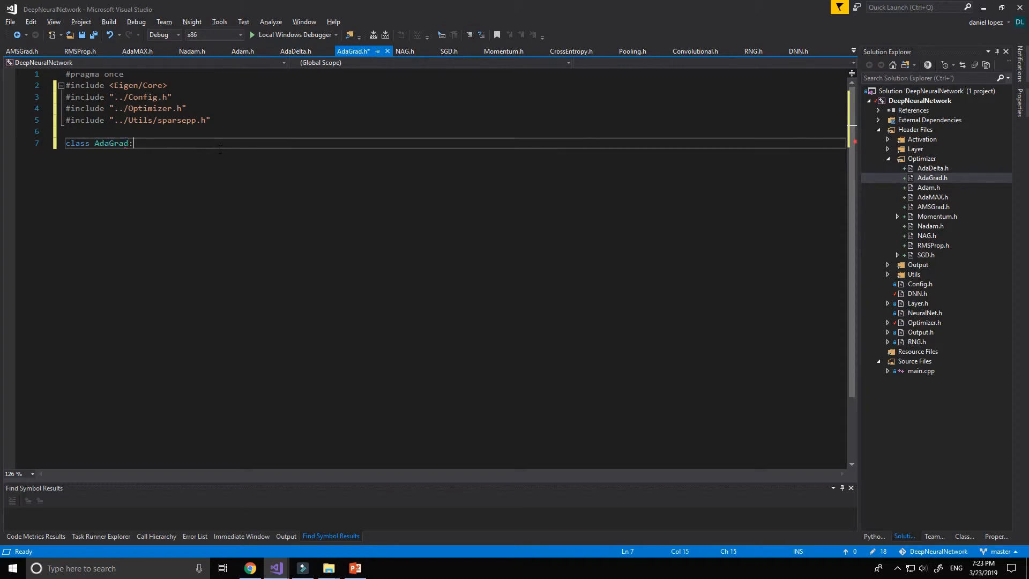
{"action": "type", "text": "public"}
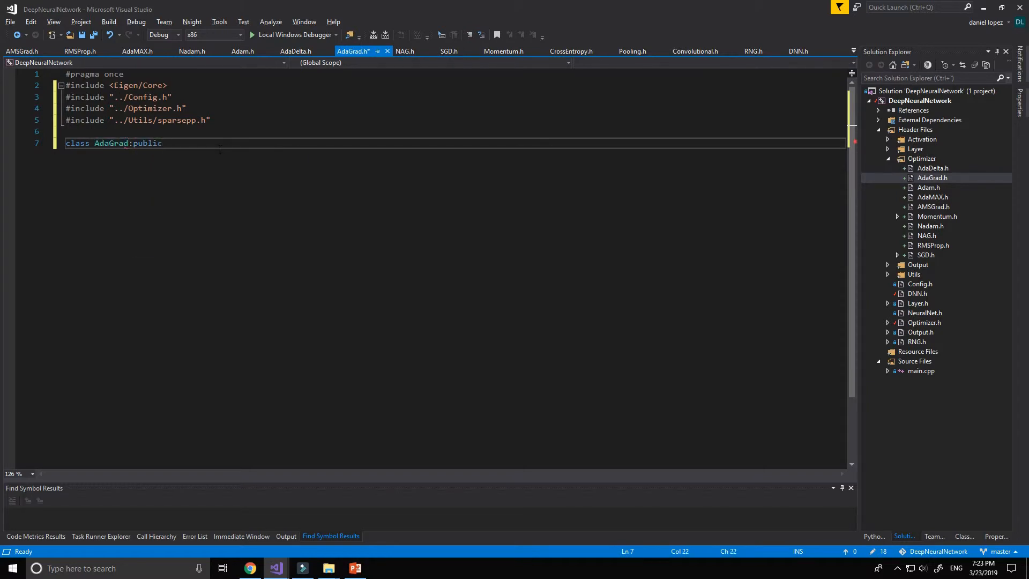
{"action": "type", "text": "Optimizer {"}
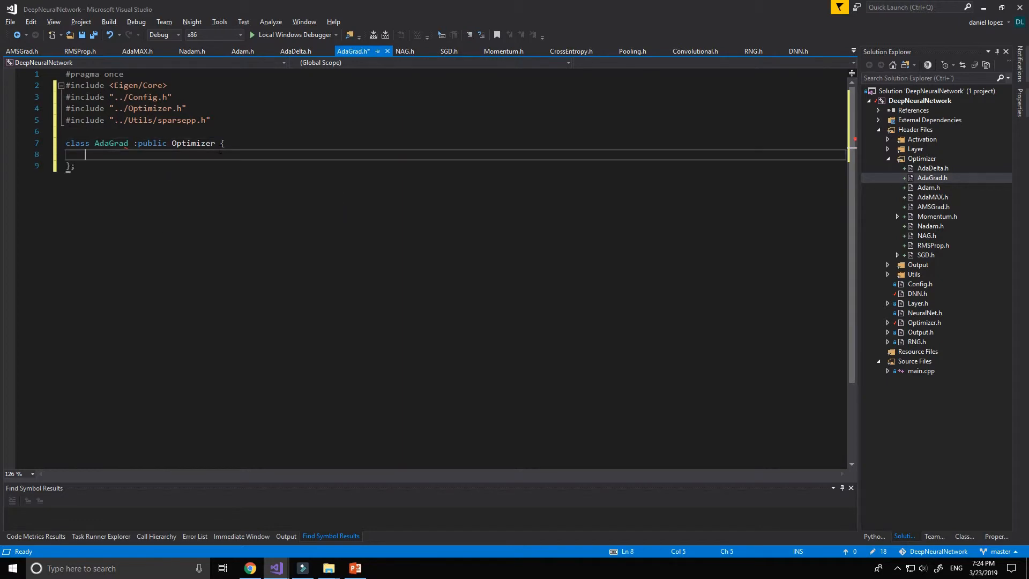
{"action": "type", "text": "private:"}
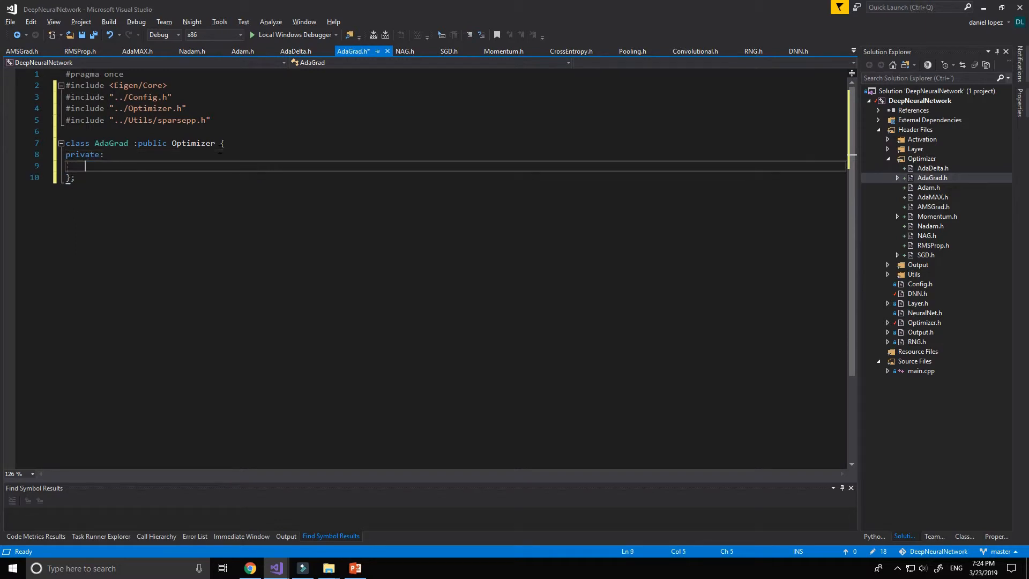
Step: Declare a spp::sparse_hash_map<const Scalar*, Array> member named m_history
{"action": "type", "text": "typedef Eige"}
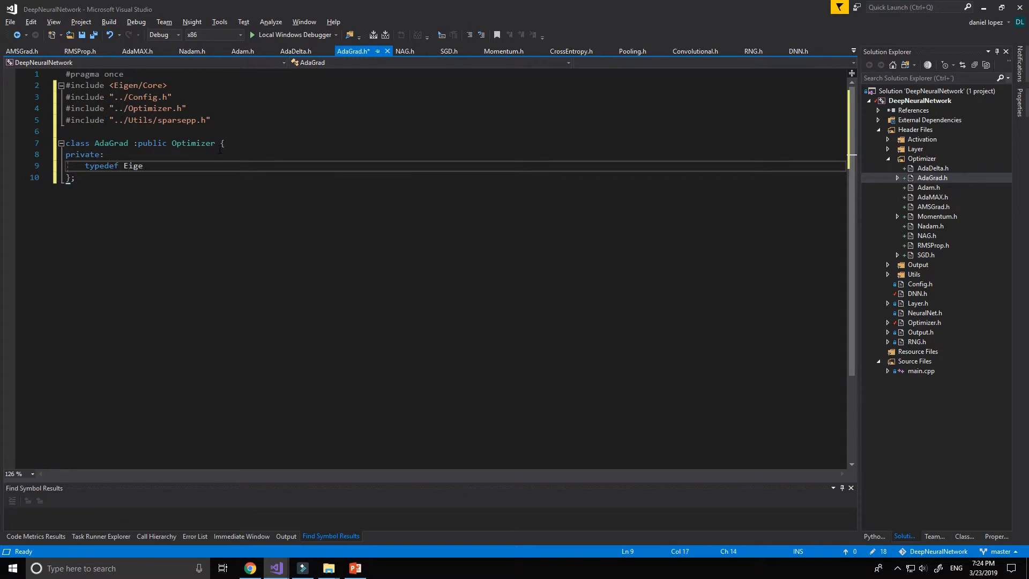
{"action": "type", "text": "n:"}
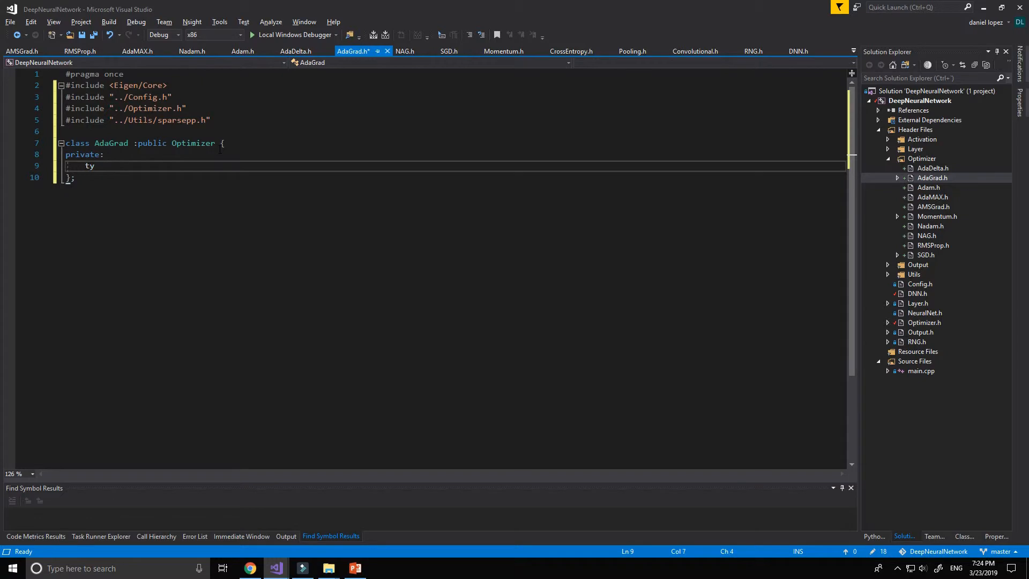
{"action": "type", "text": "spp::spa"}
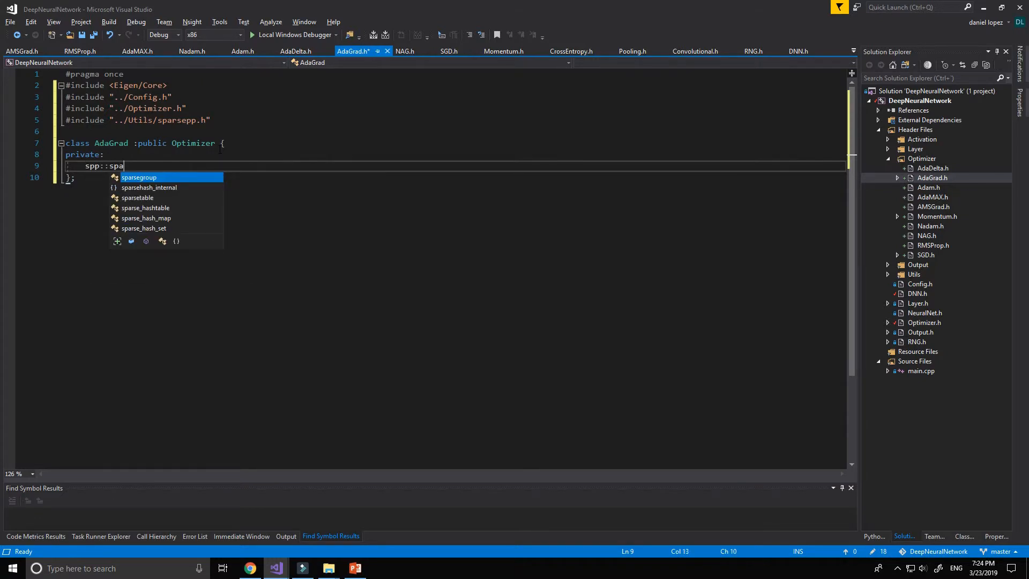
{"action": "type", "text": "rse"}
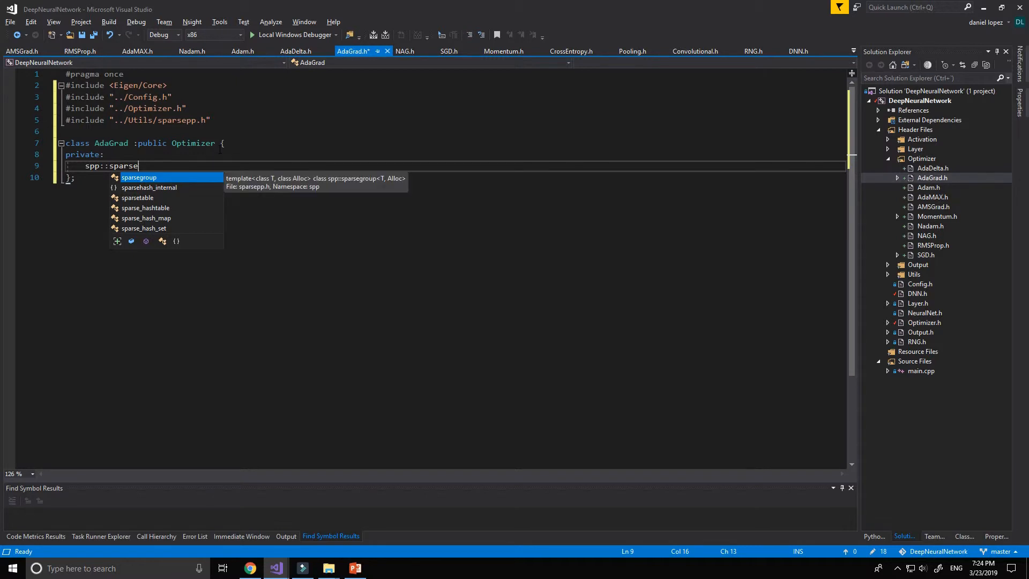
{"action": "type", "text": "_hash_map<"}
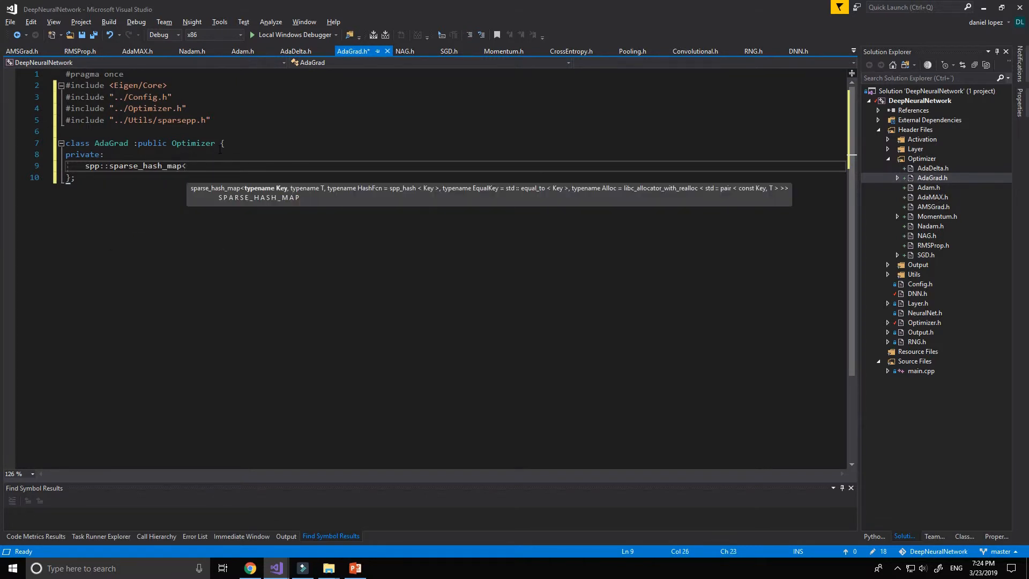
{"action": "type", "text": "cons"}
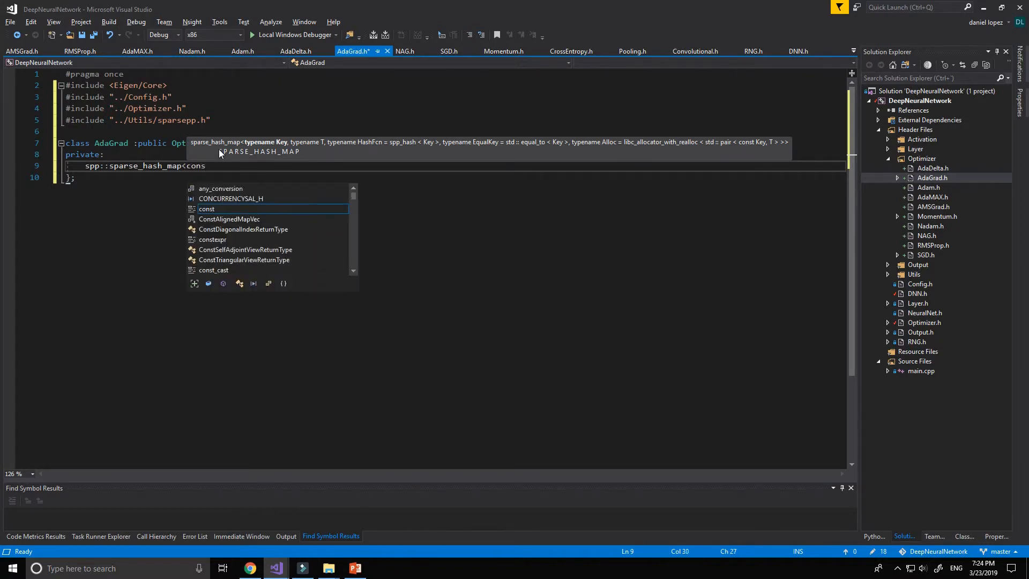
{"action": "type", "text": "Scalar*"}
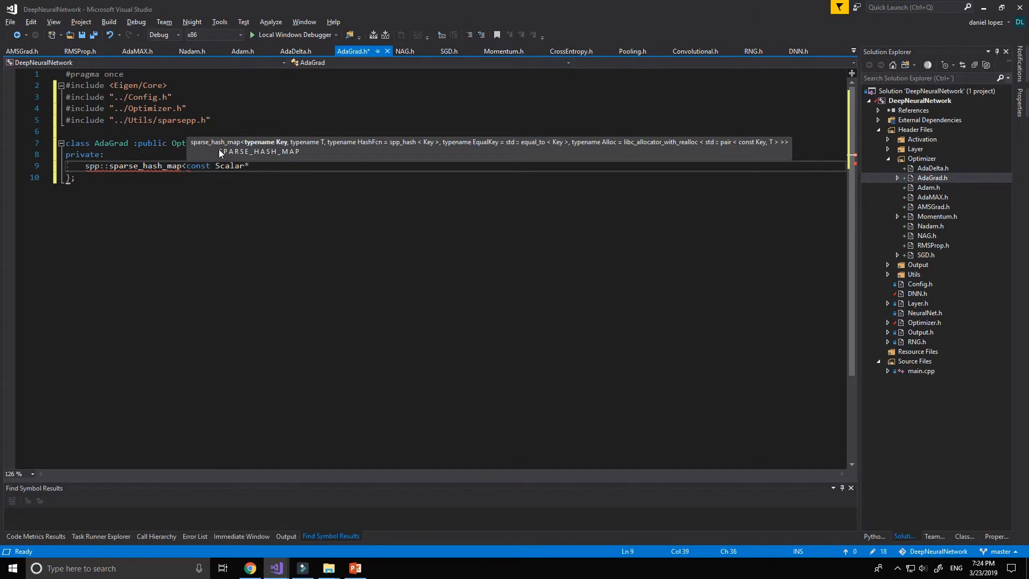
{"action": "type", "text": ",Array>"}
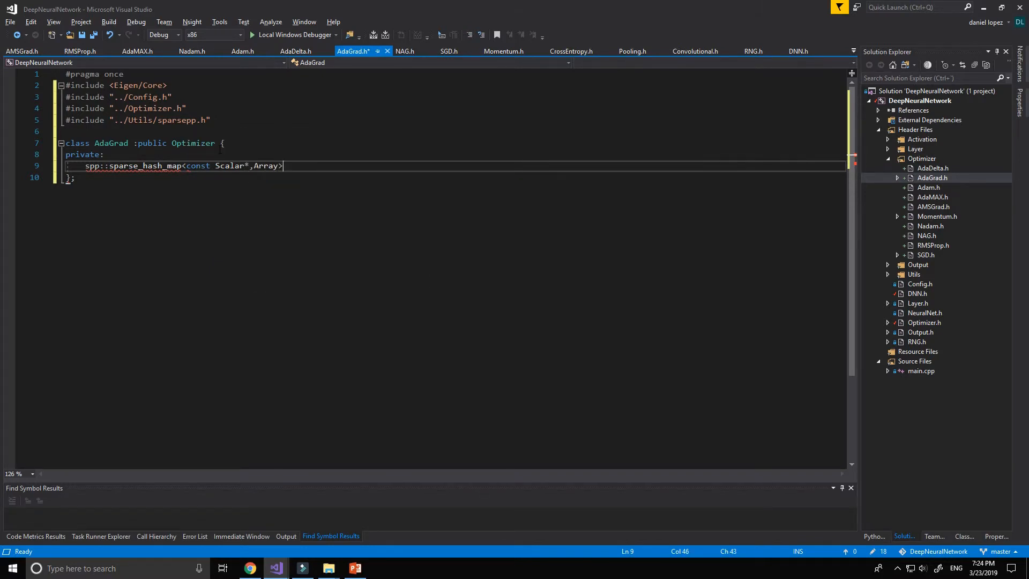
{"action": "type", "text": "m_"}
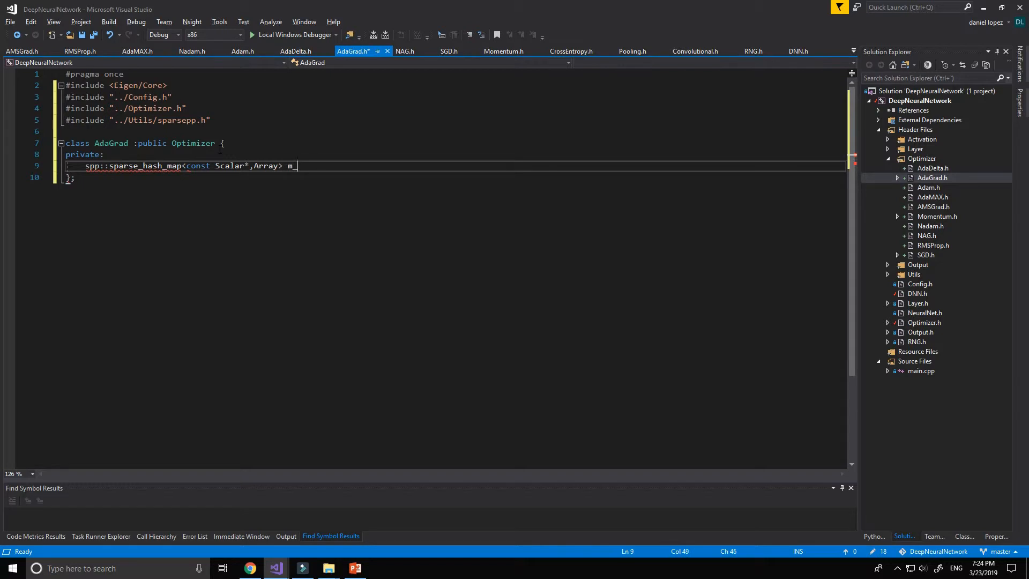
{"action": "type", "text": "history"}
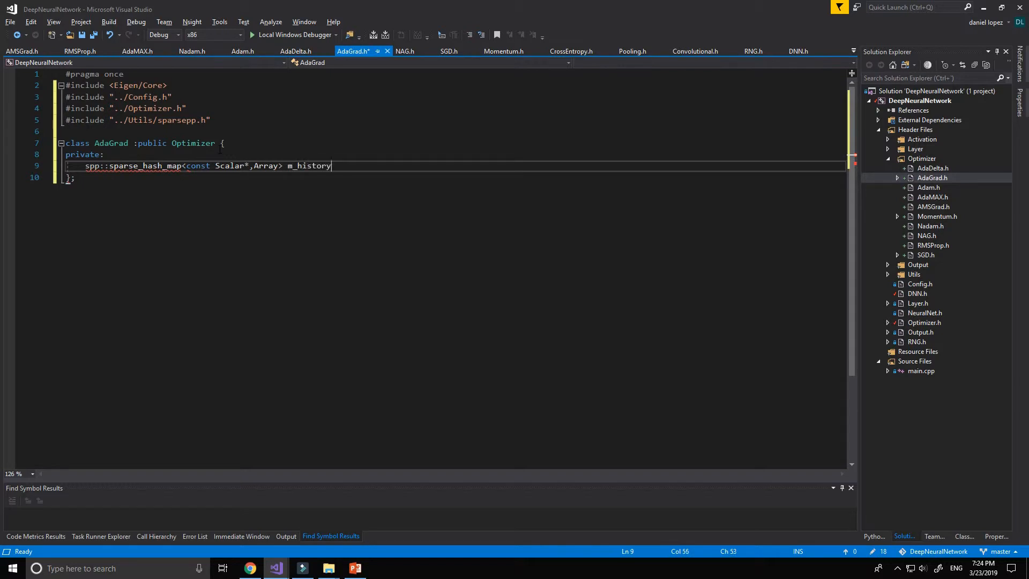
{"action": "double_click", "coordinate": [309, 165]}
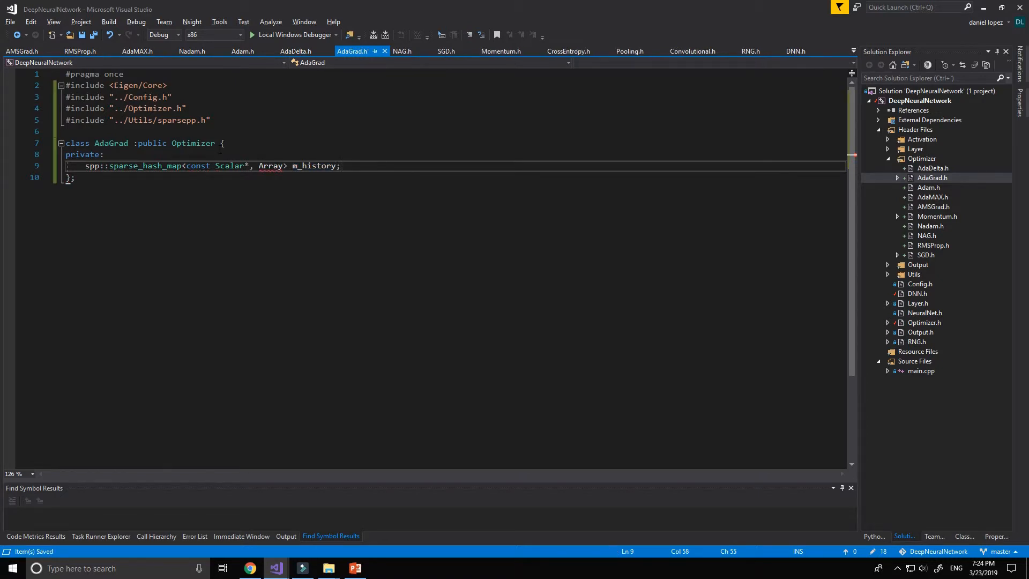
Step: Under private:, add typedef Eigen::Matrix<Scalar, Eigen::Dynamic, 1> Vector
{"action": "left_click", "coordinate": [105, 154]}
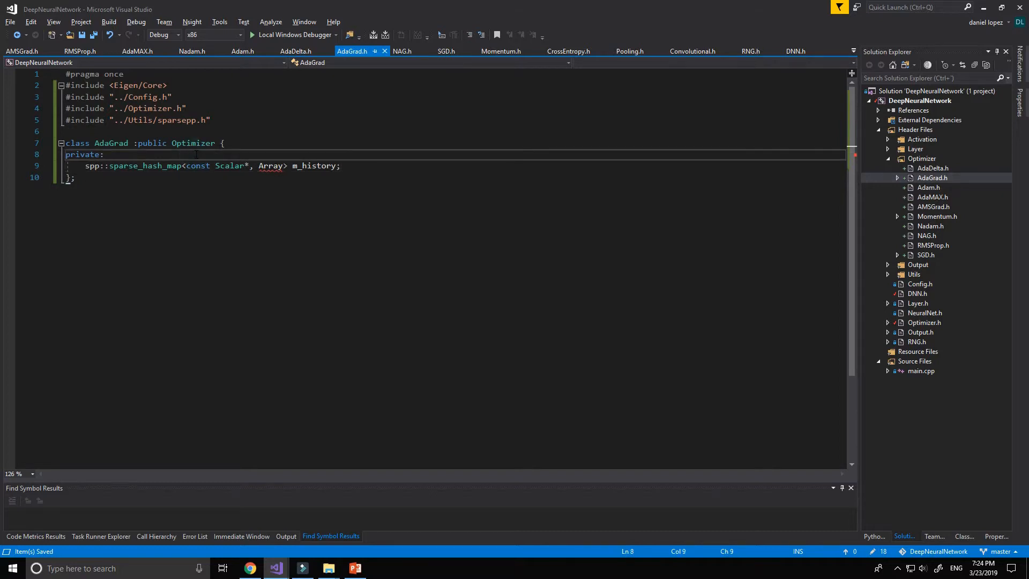
{"action": "key", "text": "enter"}
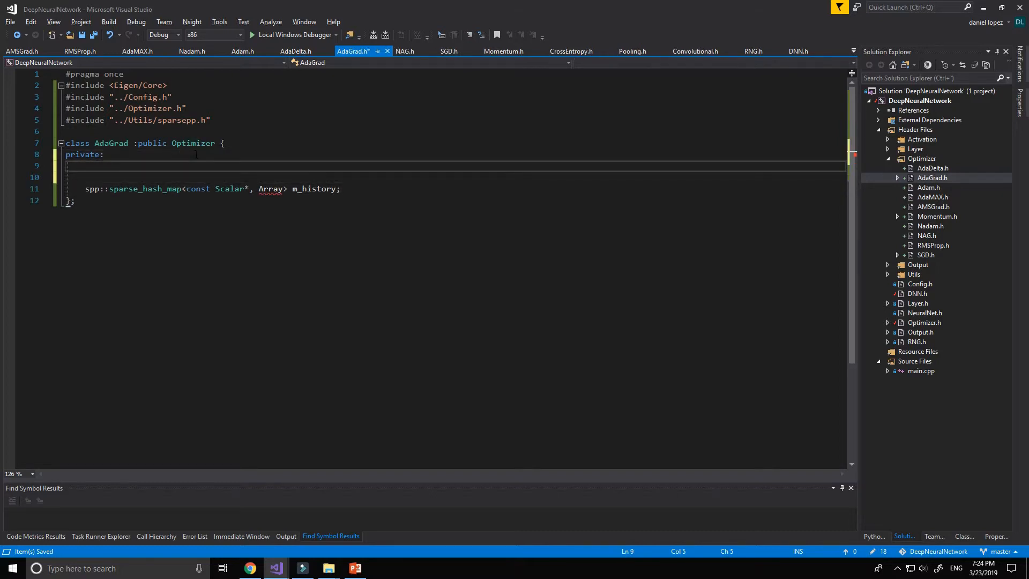
{"action": "type", "text": "typedef"}
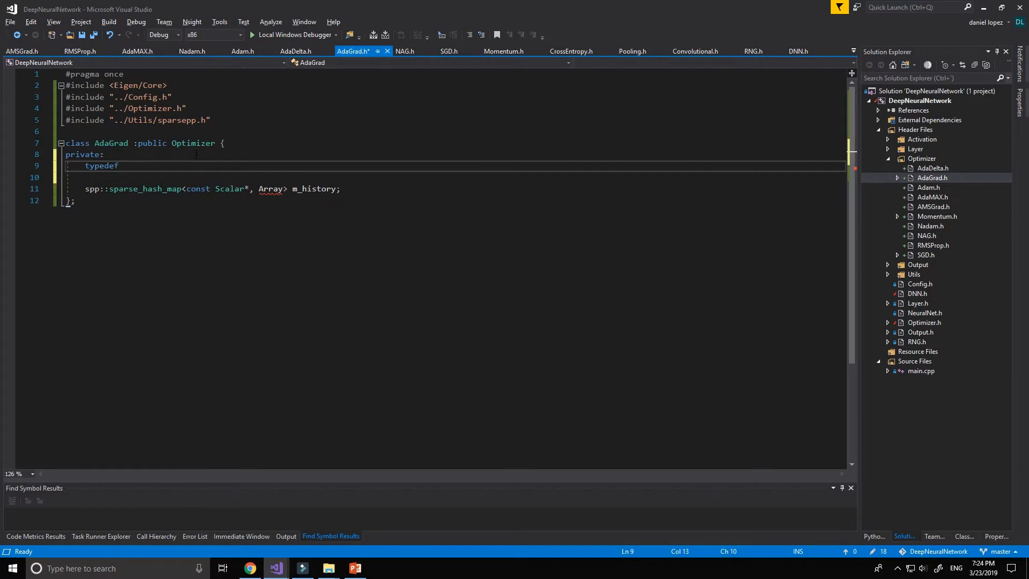
{"action": "type", "text": "Eigen::"}
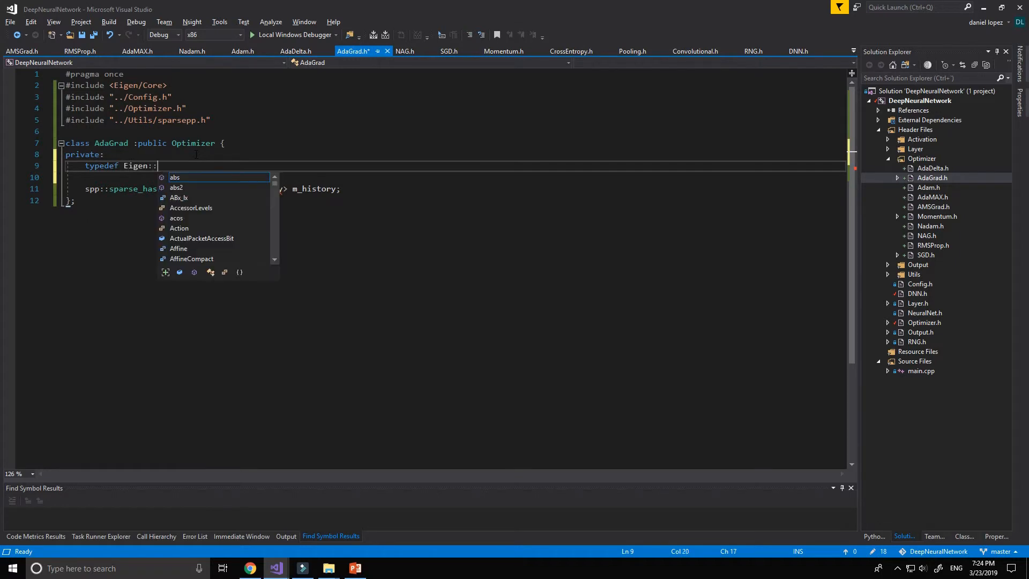
{"action": "type", "text": "Matrix"}
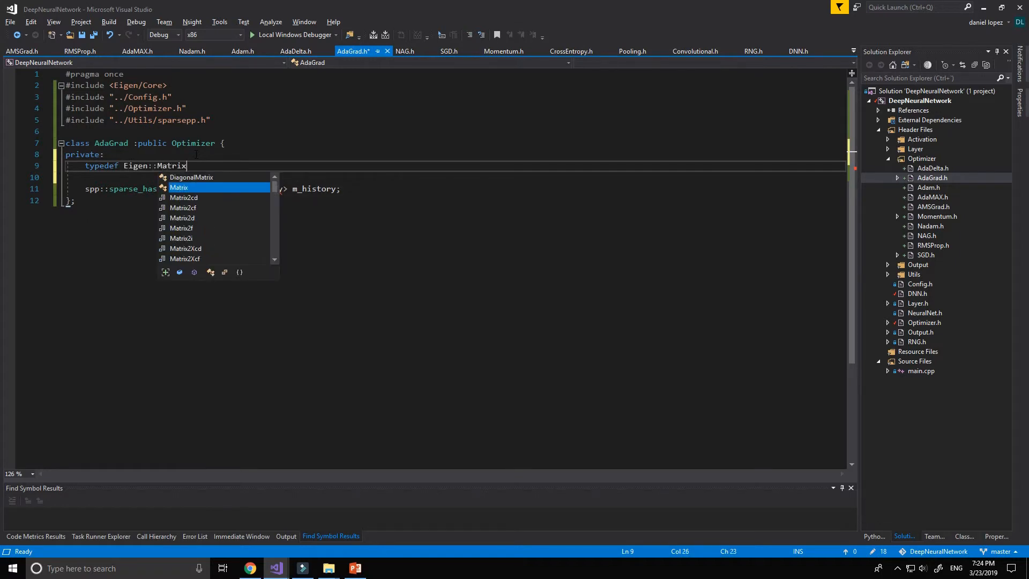
{"action": "type", "text": "<Scala"}
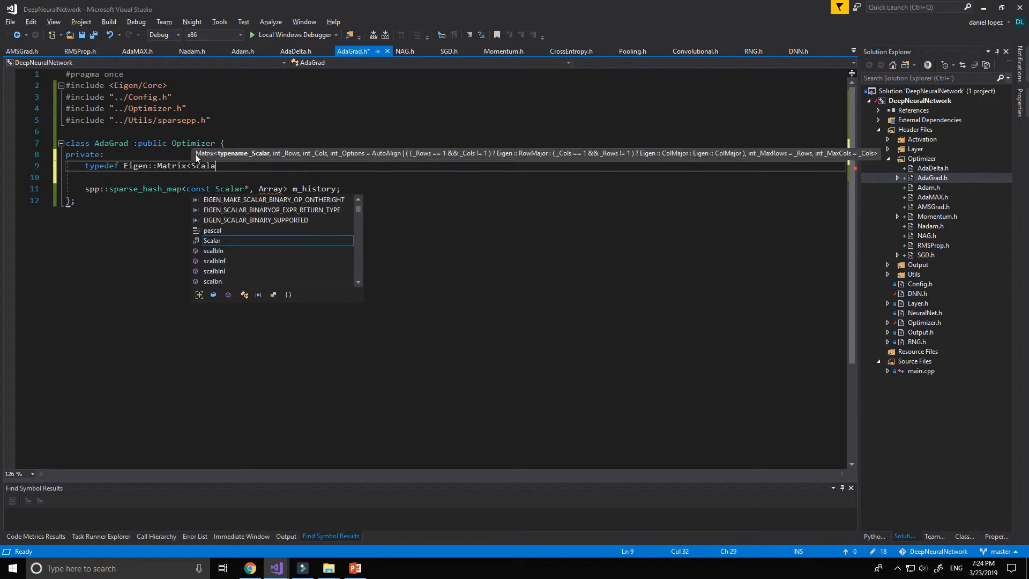
{"action": "type", "text": "r,Eigen"}
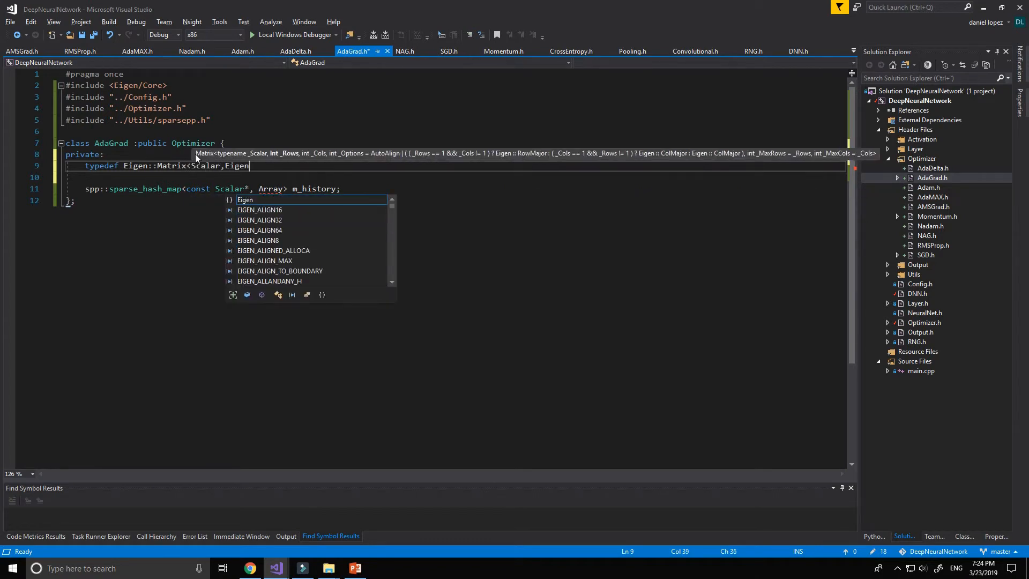
{"action": "type", "text": "::Dynamic,1"}
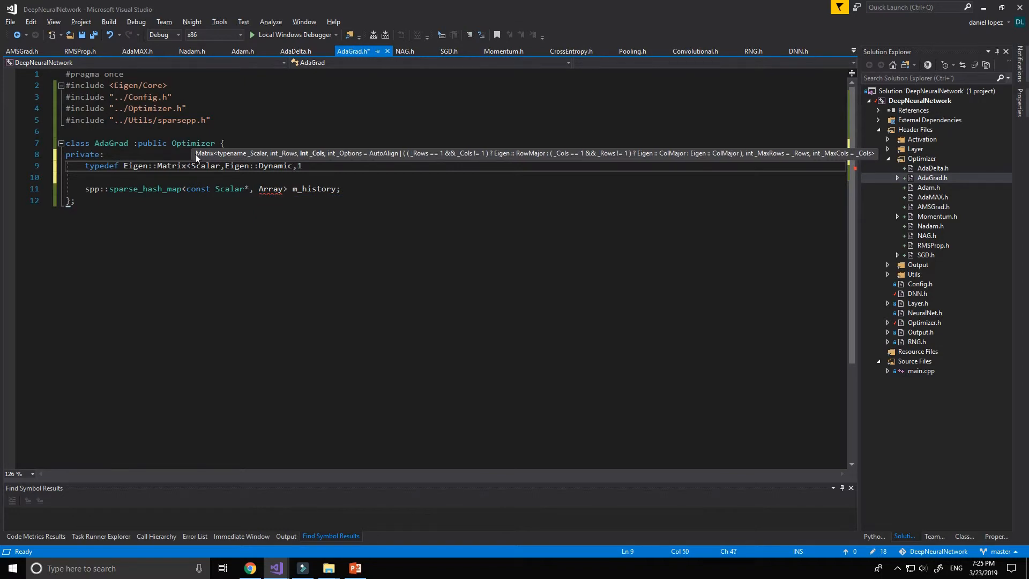
{"action": "type", "text": ">Vector;"}
{"action": "type", "text": "typed"}
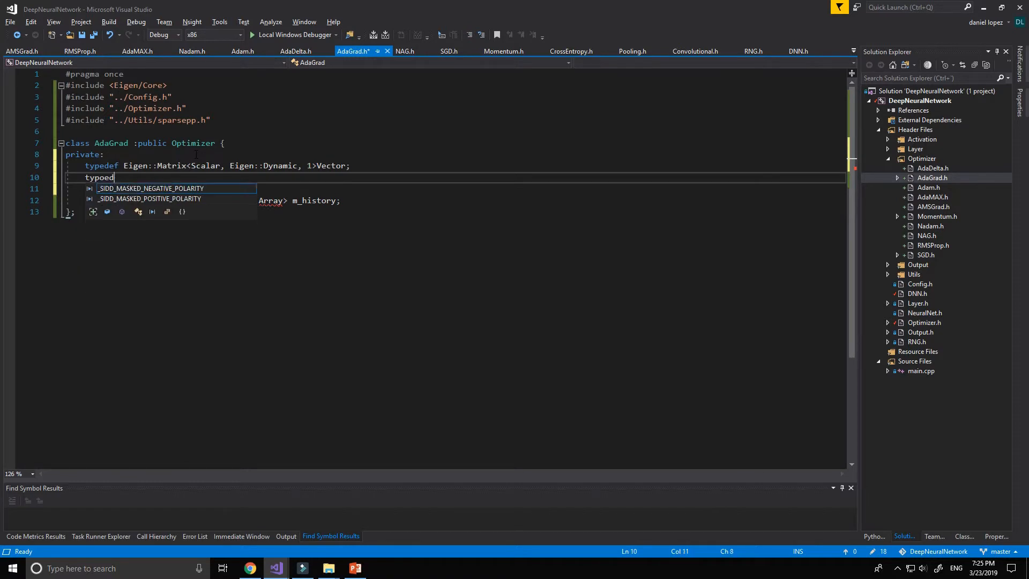
Step: Add typedef Eigen::Array<Scalar, Eigen::Dynamic, 1> Array
{"action": "type", "text": "f"}
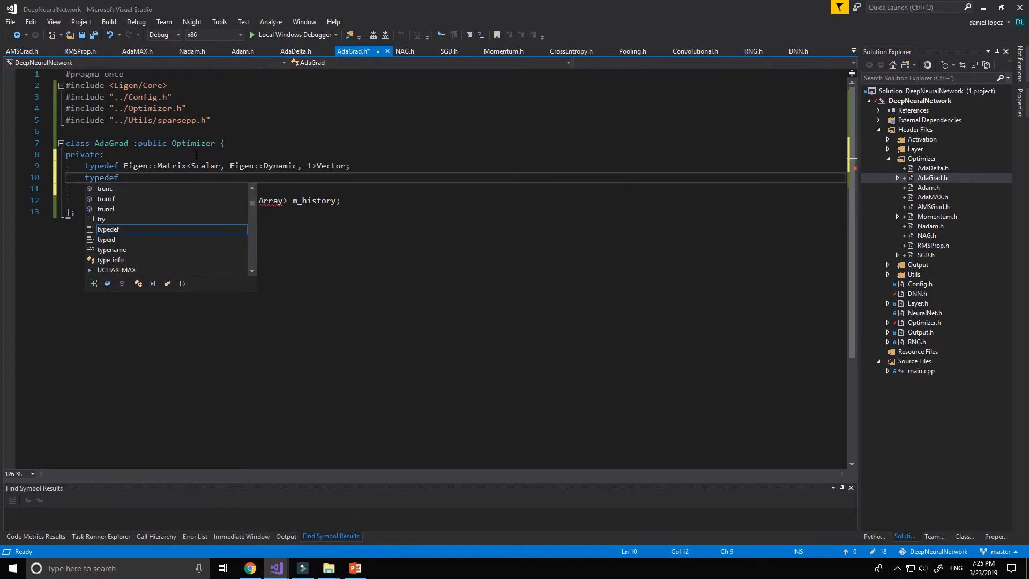
{"action": "type", "text": "Eigen:"}
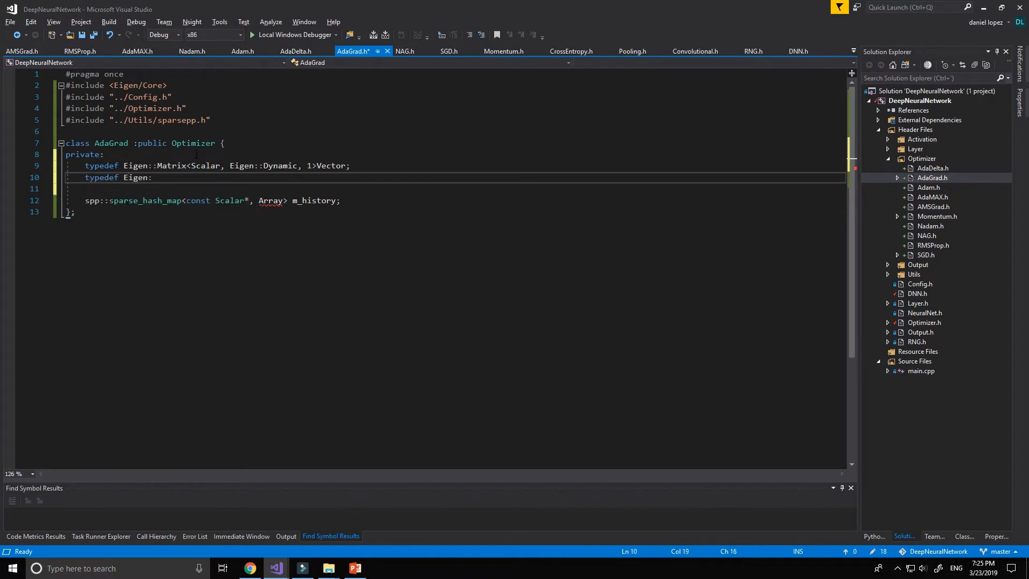
{"action": "type", "text": "Matri"}
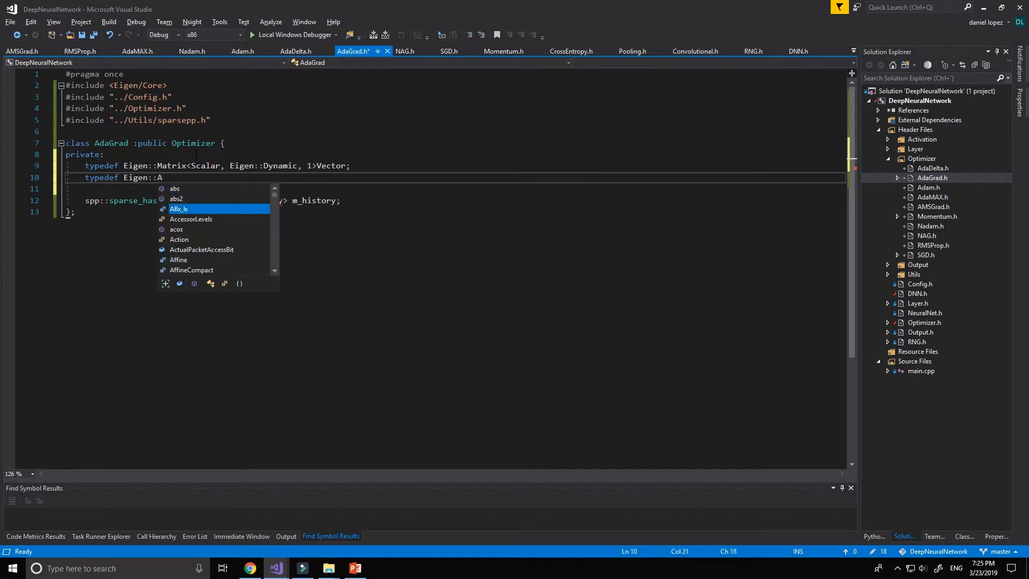
{"action": "type", "text": "rray"}
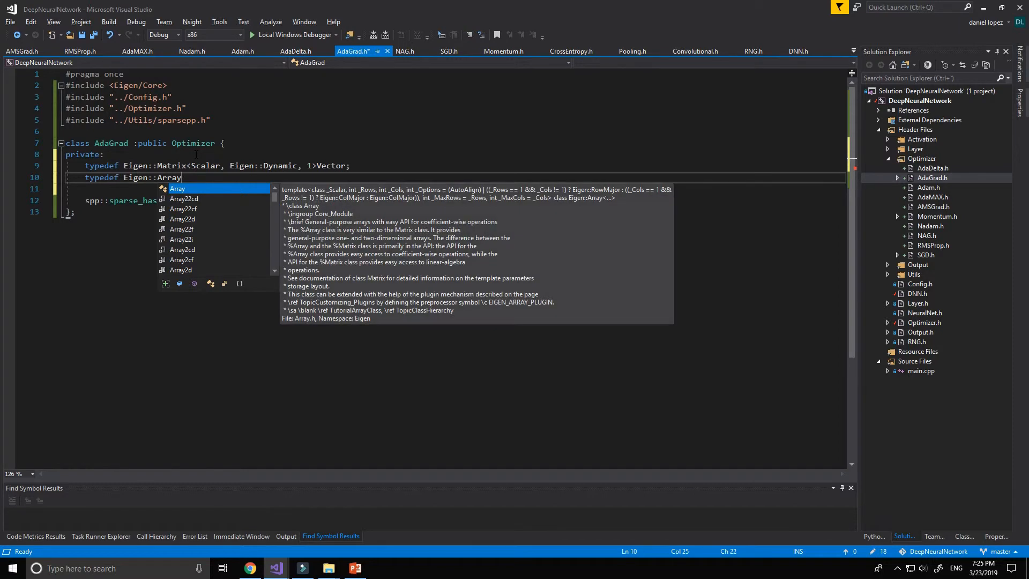
{"action": "type", "text": "<Scalar"}
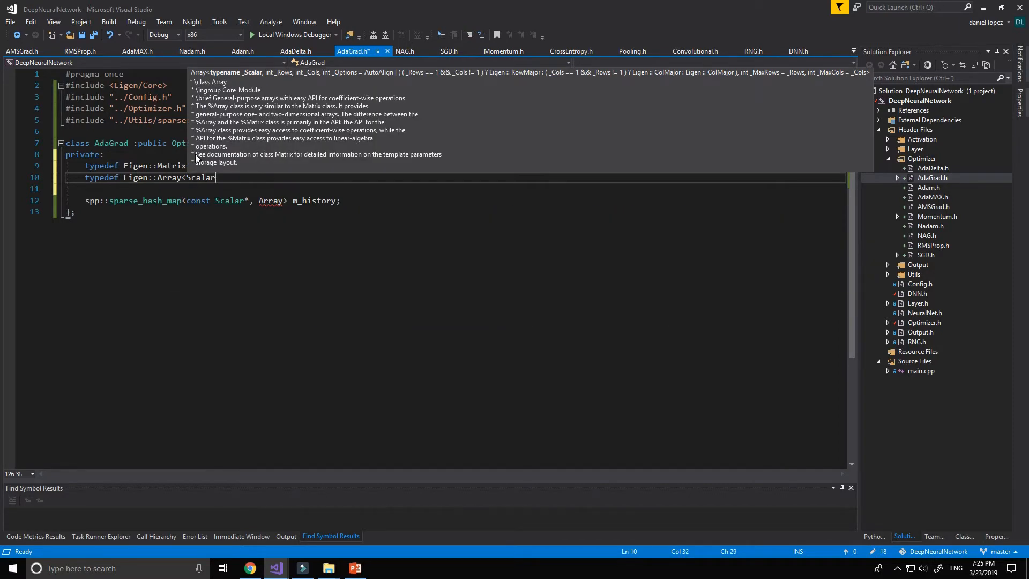
{"action": "type", "text": ",Eigen"}
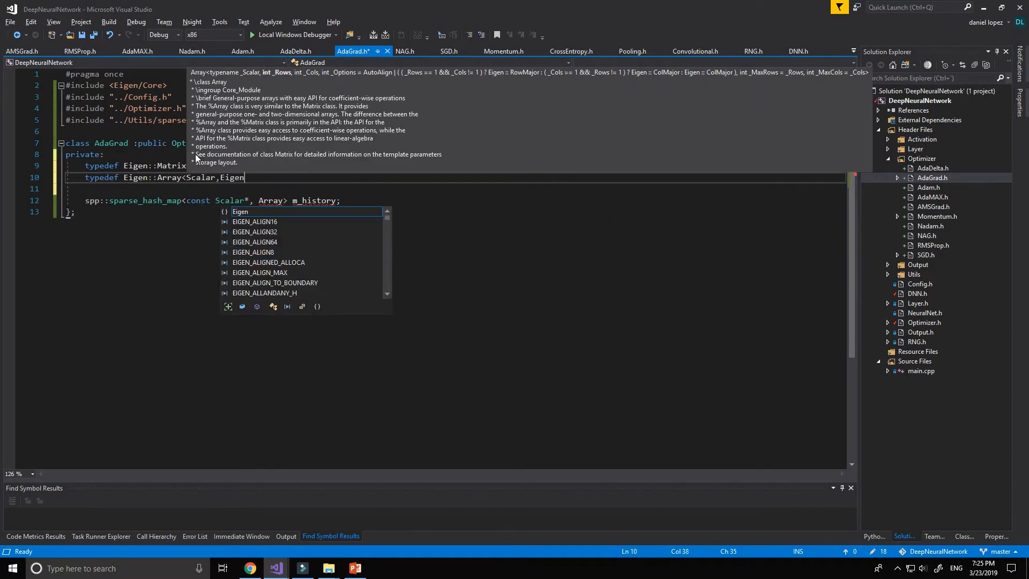
{"action": "type", "text": "::Dynamic"}
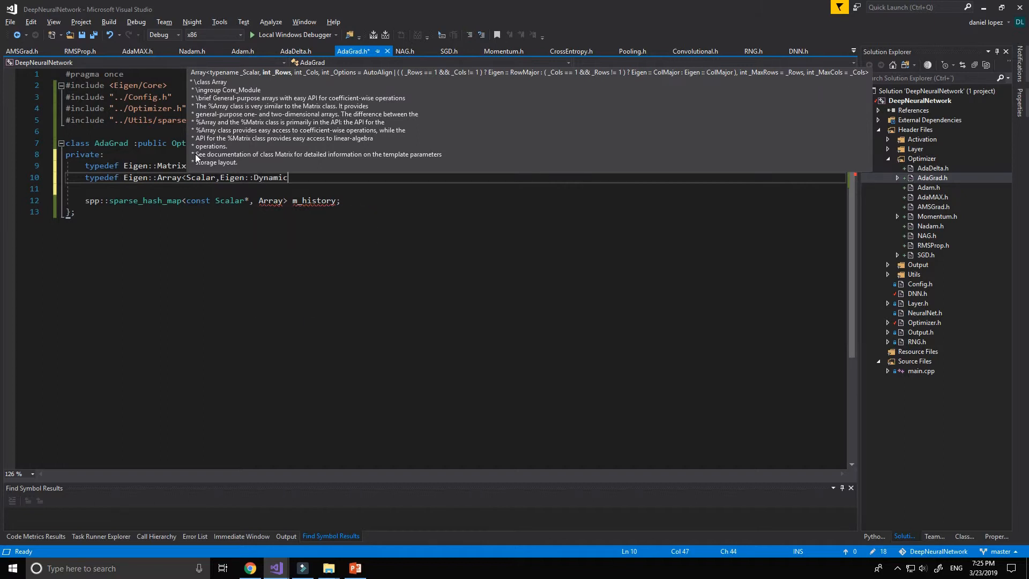
{"action": "type", "text": ",1"}
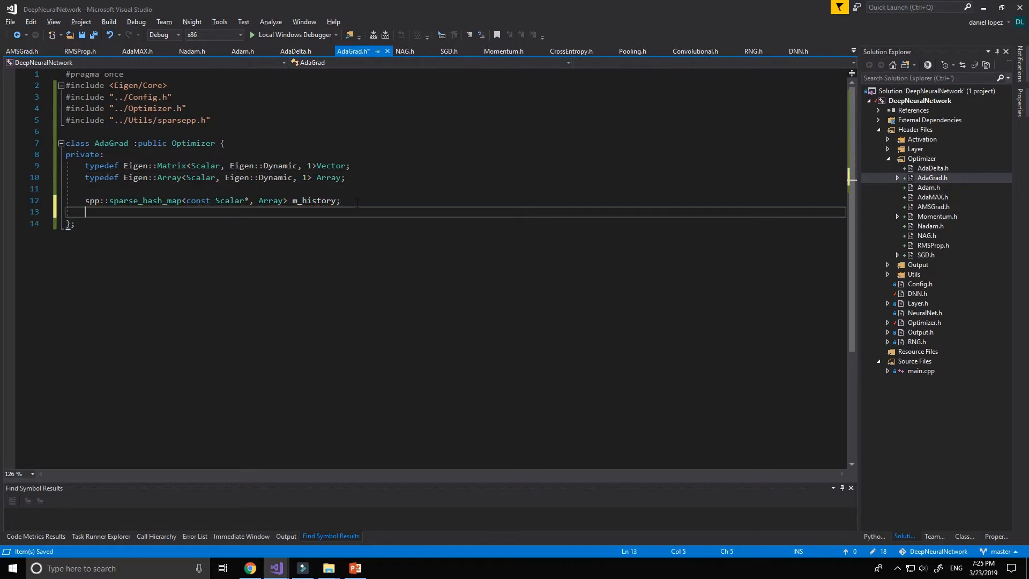
Step: Add a public section declaring Scalar m_lrate and Scalar m_eps
{"action": "type", "text": "bpucl"}
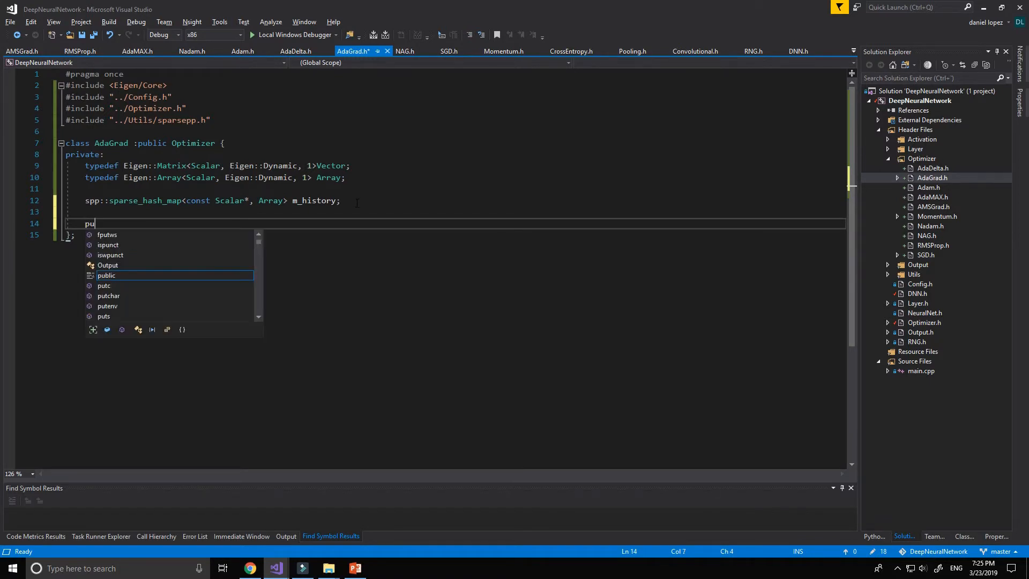
{"action": "type", "text": "blic:"}
{"action": "type", "text": "S"}
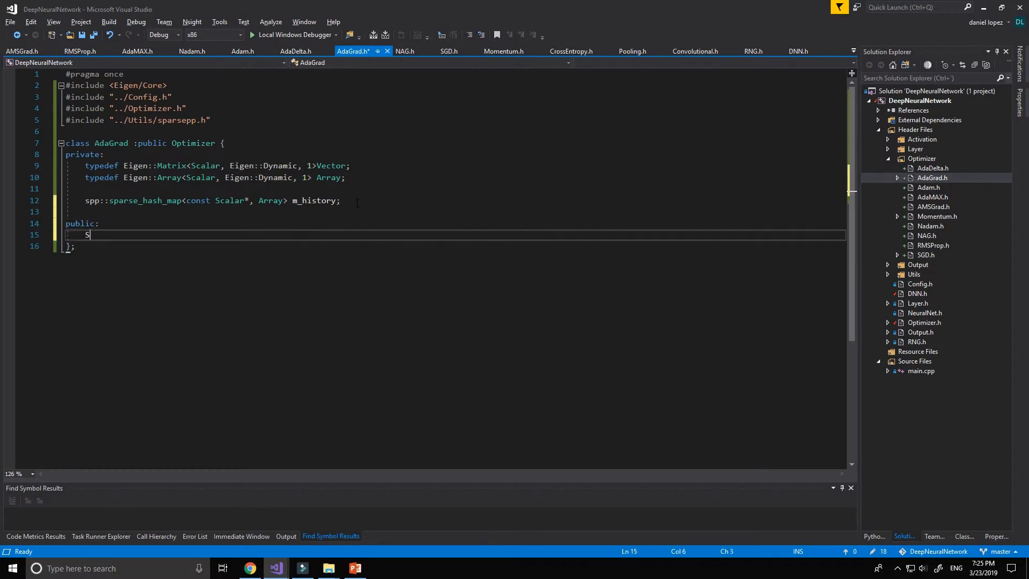
{"action": "type", "text": "calar"}
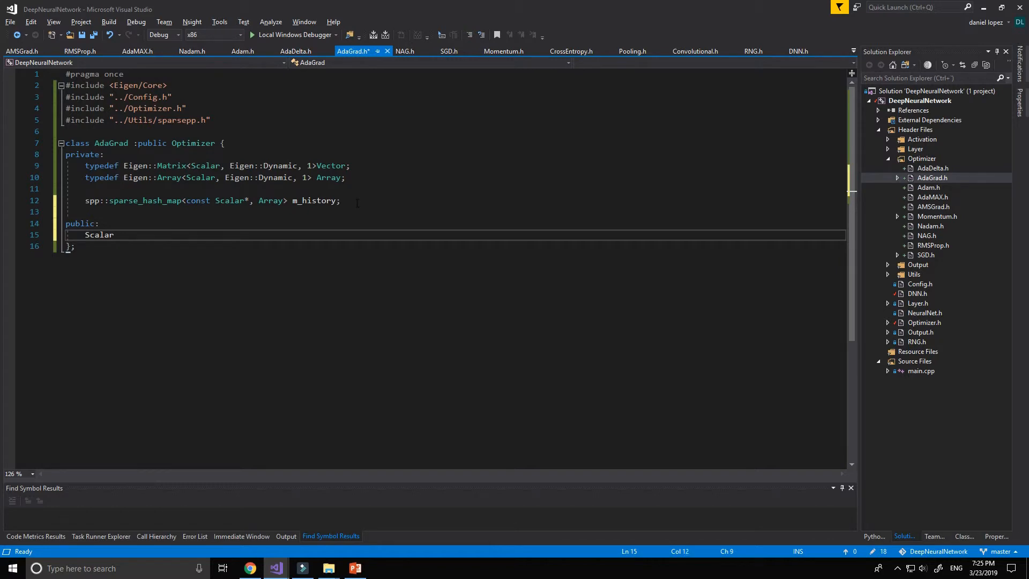
{"action": "type", "text": "m_l"}
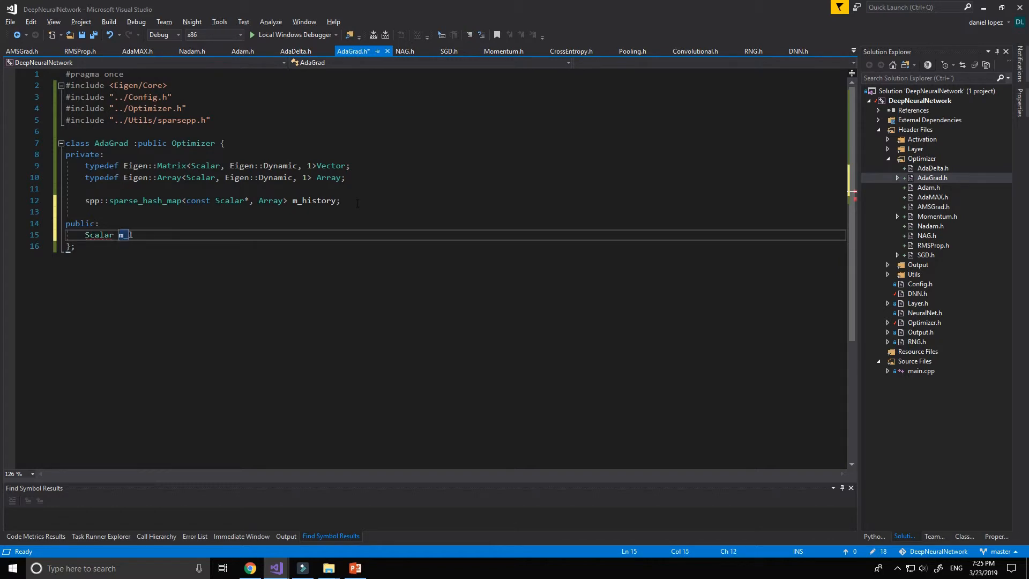
{"action": "type", "text": "rate"}
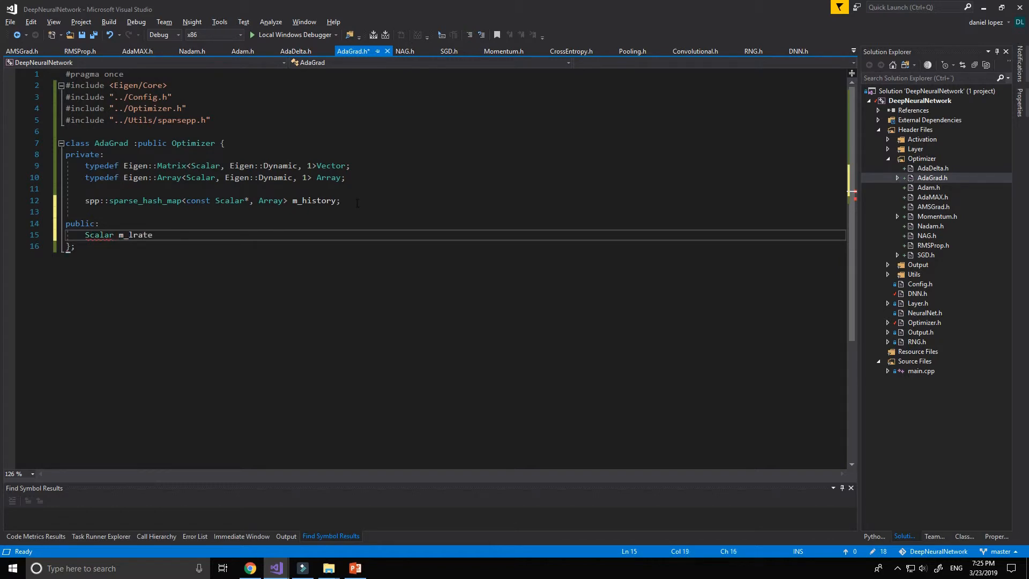
{"action": "type", "text": "Scalar"}
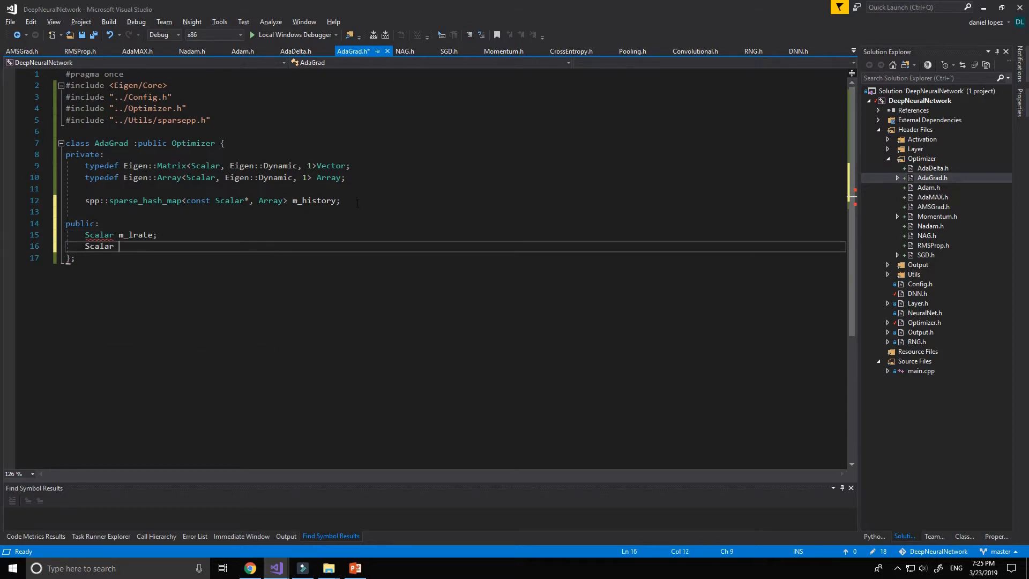
{"action": "type", "text": "m_eps;"}
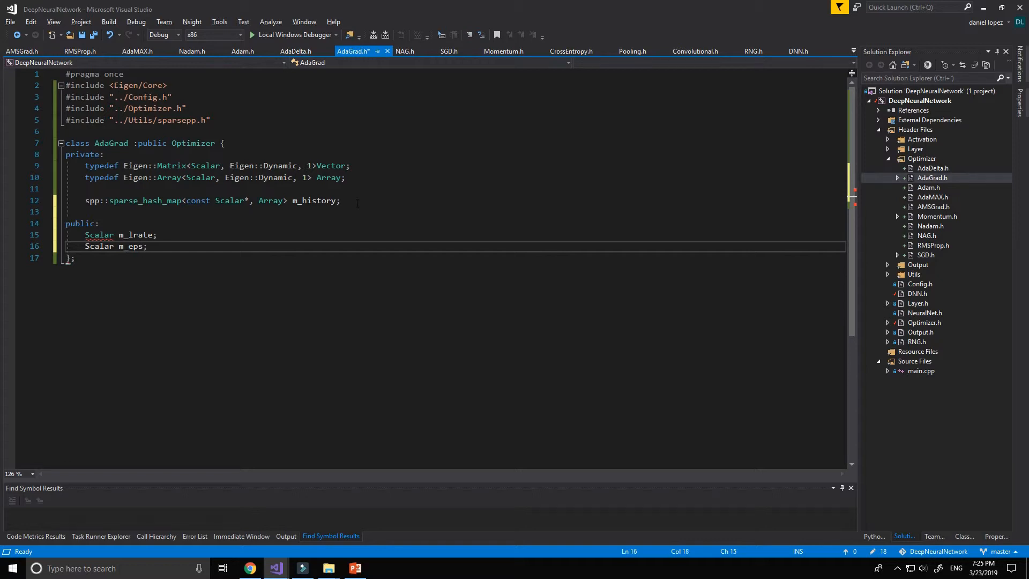
{"action": "key", "text": "enter"}
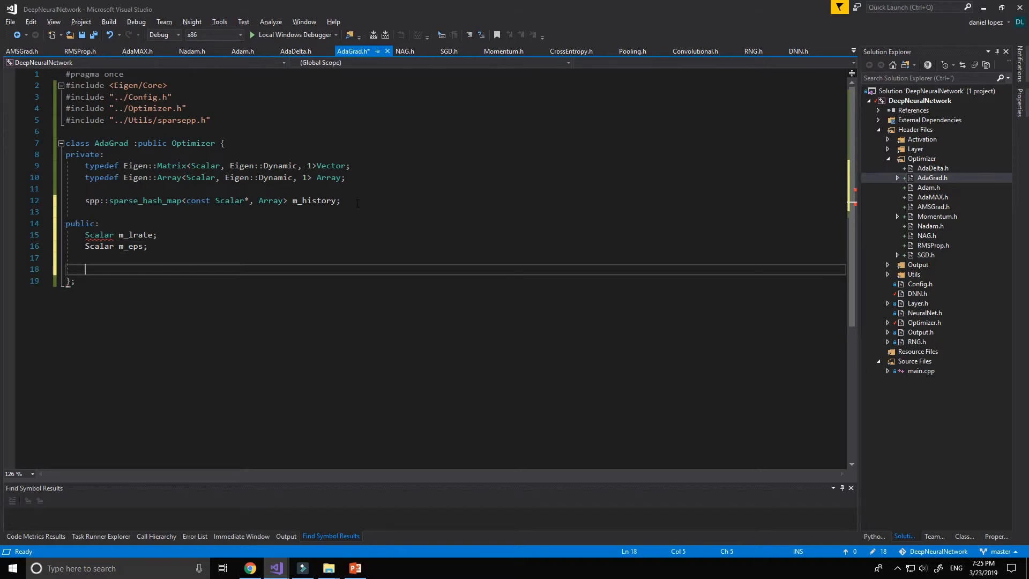
Step: Begin the AdaGrad constructor initialising m_lrate to Scalar(0.01)
{"action": "type", "text": "AdaGrad():"}
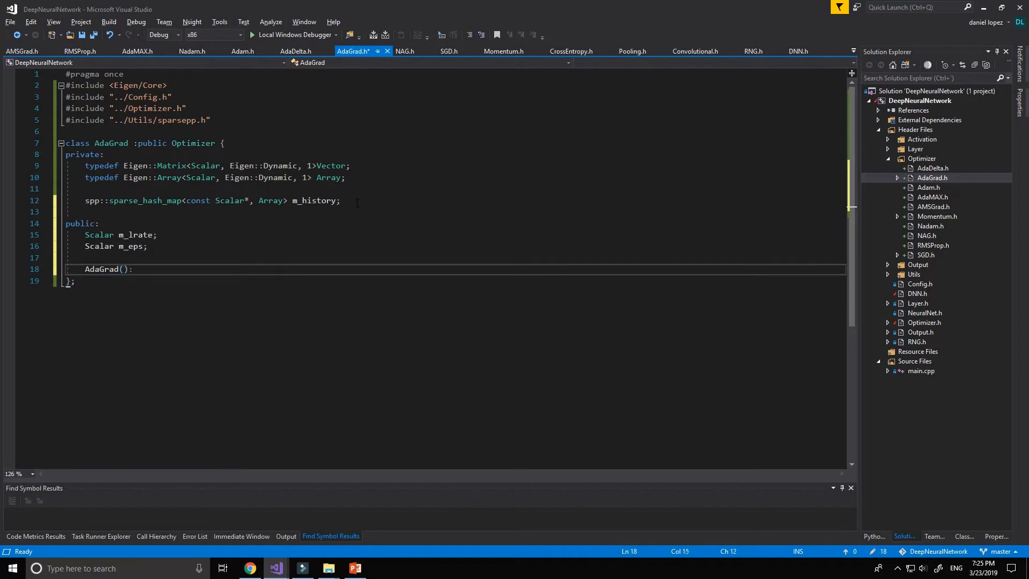
{"action": "key", "text": "Return"}
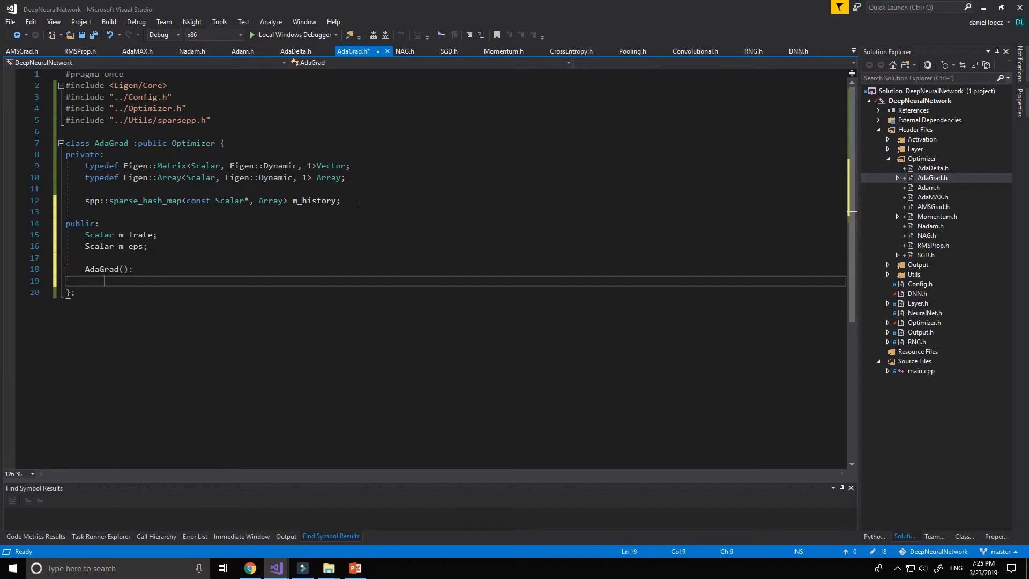
{"action": "type", "text": "m_lrate"}
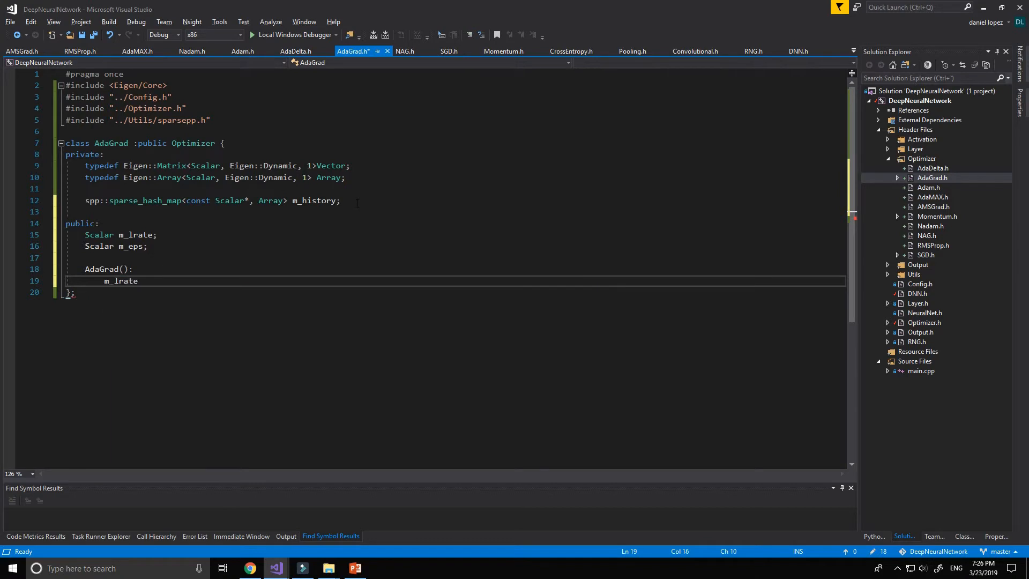
{"action": "type", "text": "(Scalar)"}
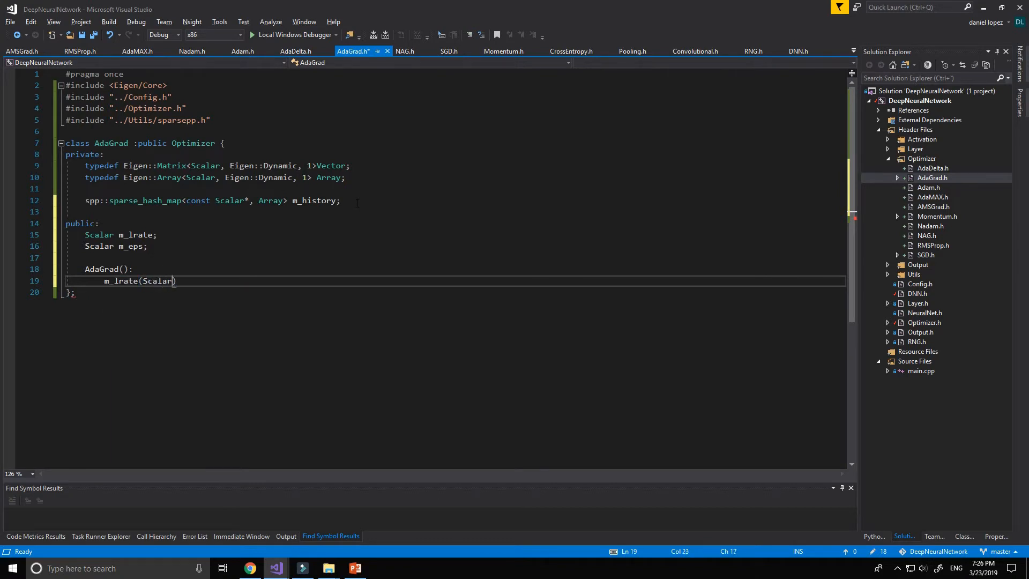
{"action": "type", "text": "0.0"}
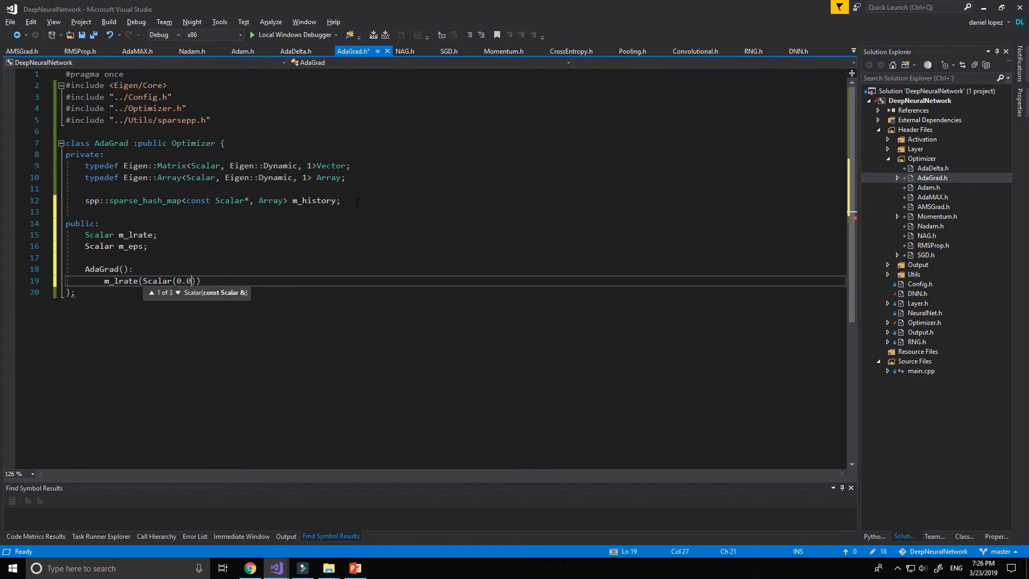
{"action": "type", "text": "1)"}
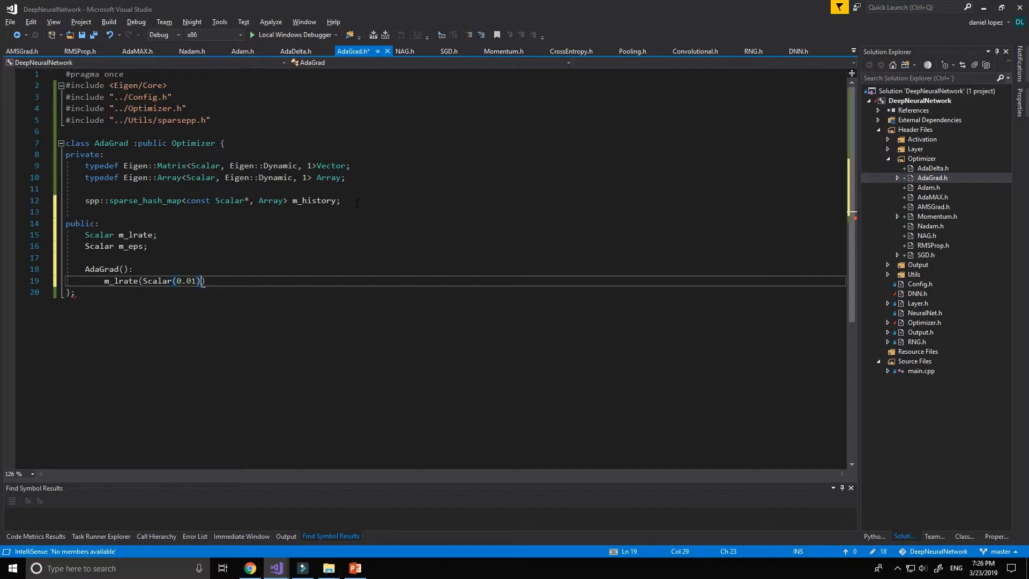
{"action": "type", "text": "),"}
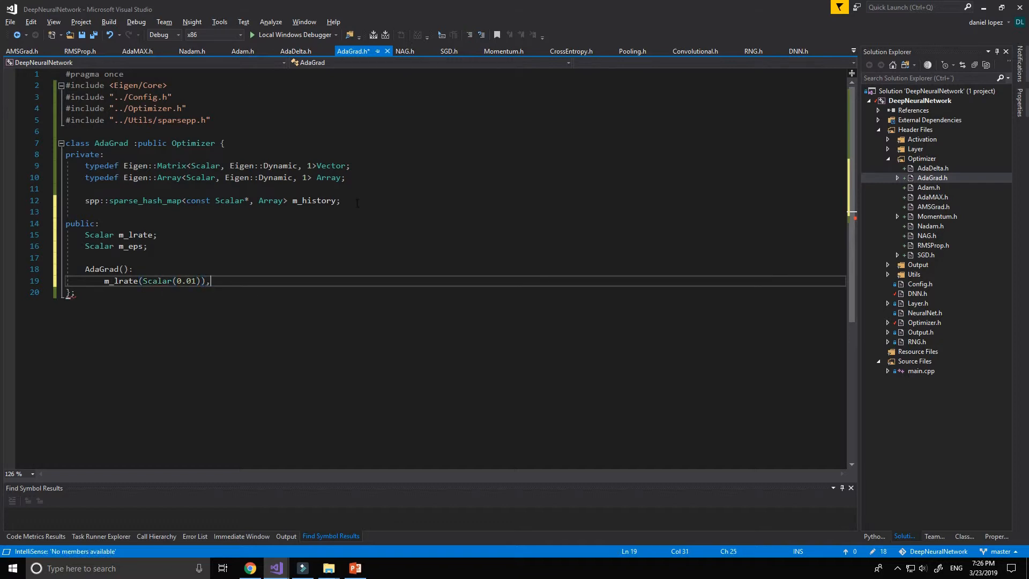
Step: Initialise m_eps to Scalar(1e-7) and give the constructor an empty body
{"action": "type", "text": "m_eps()"}
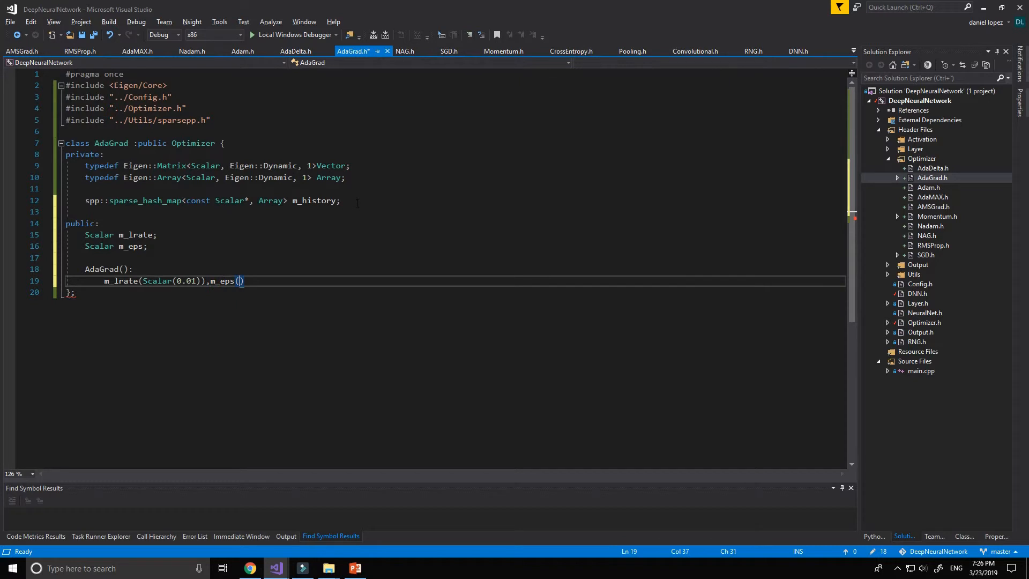
{"action": "type", "text": "Scalar"}
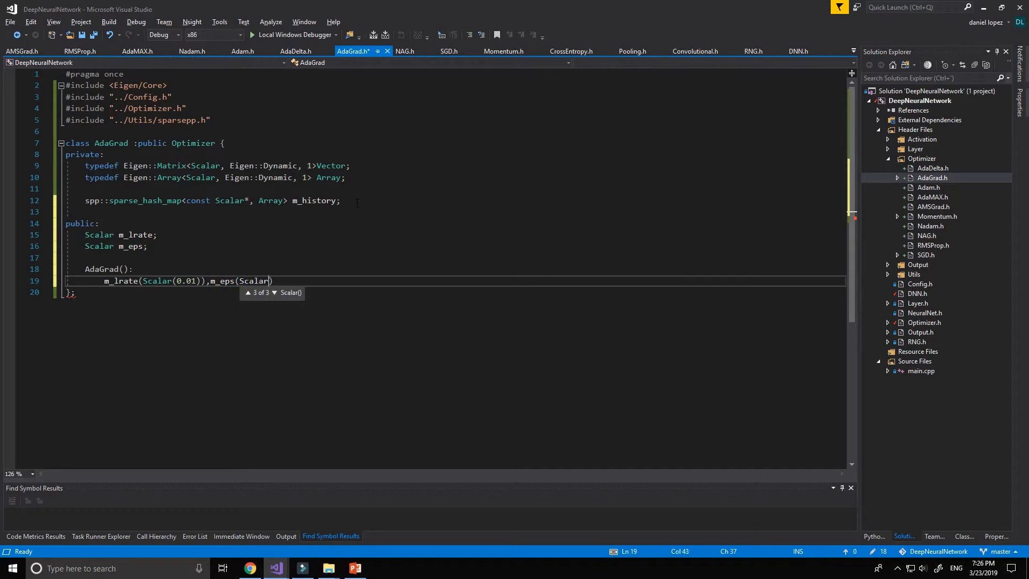
{"action": "type", "text": "1)"}
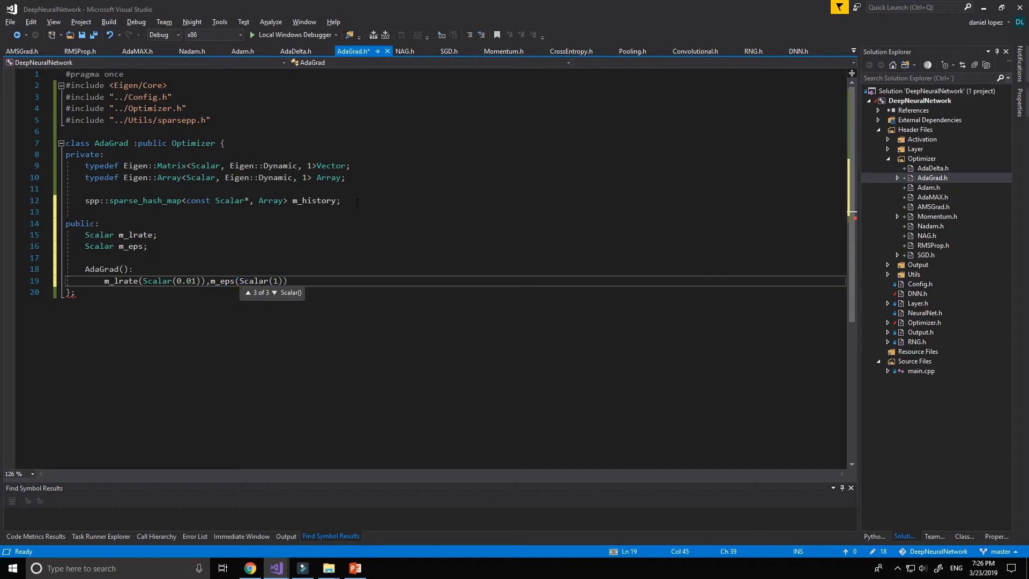
{"action": "type", "text": "e"}
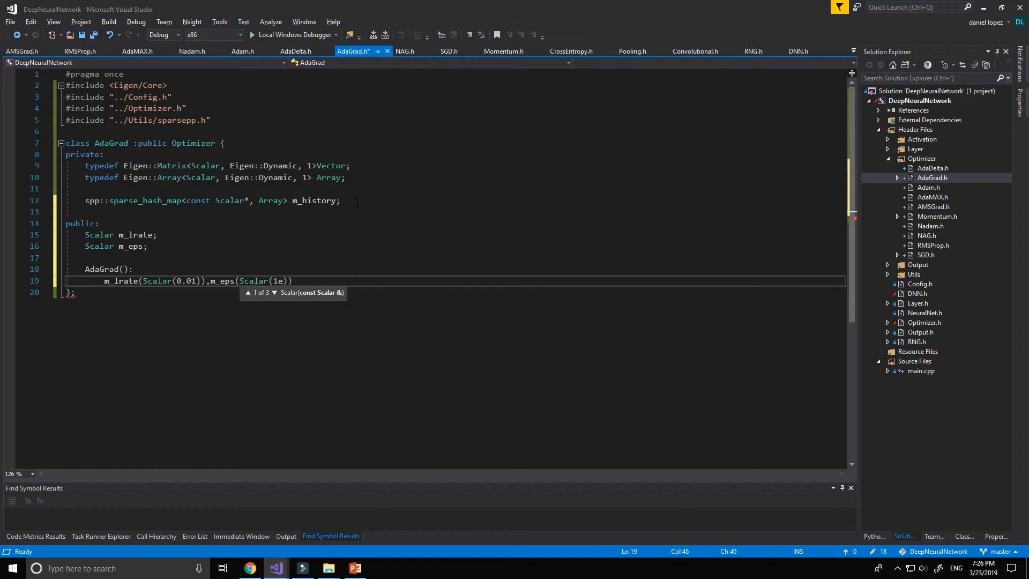
{"action": "type", "text": "-7"}
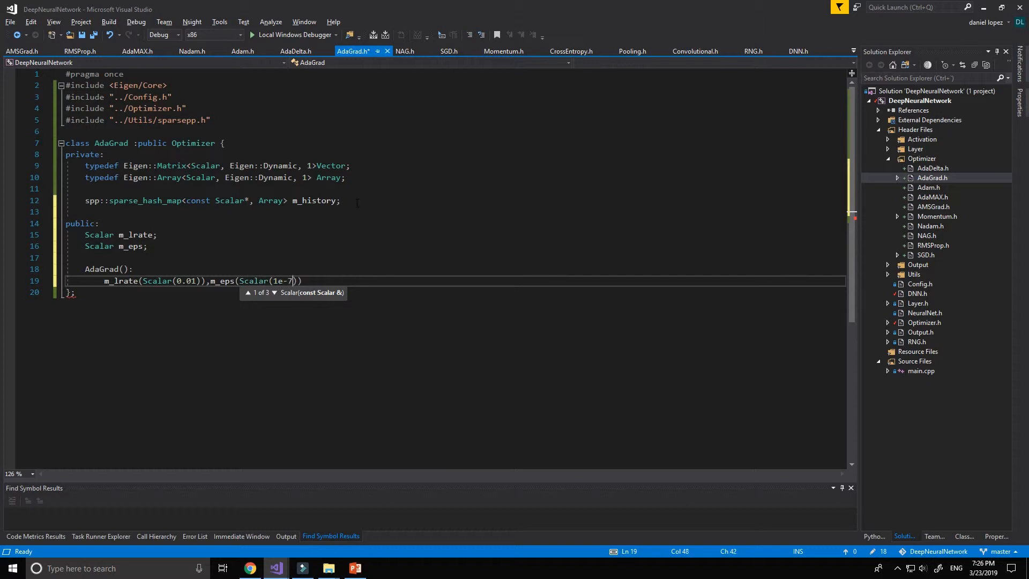
{"action": "type", "text": ")"}
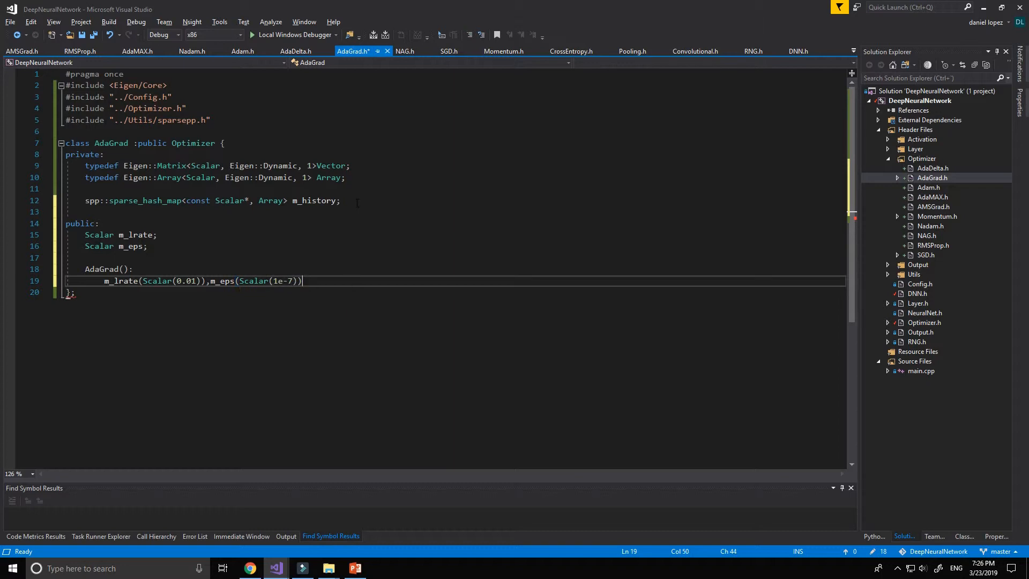
{"action": "type", "text": "{}"}
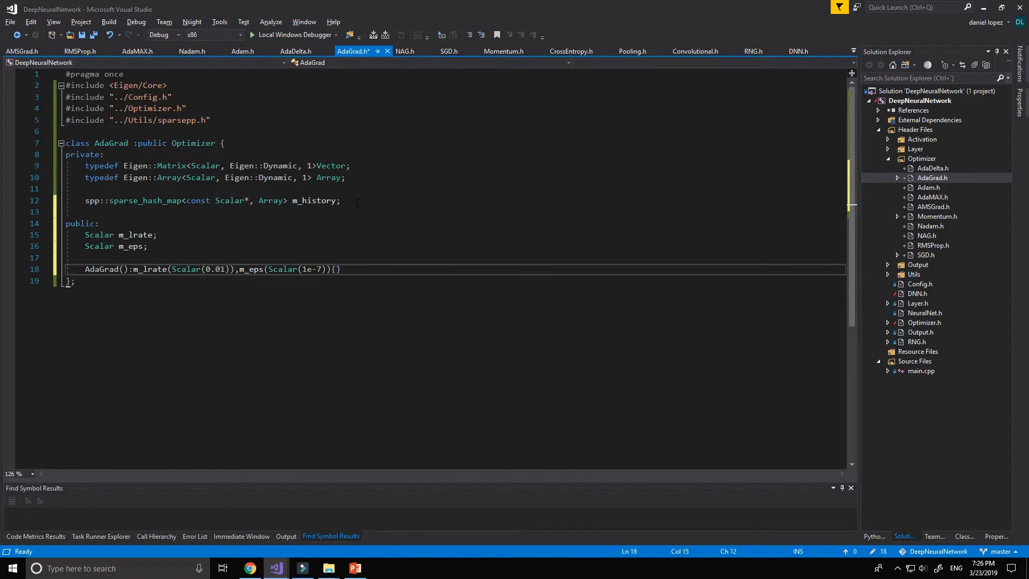
{"action": "key", "text": "enter"}
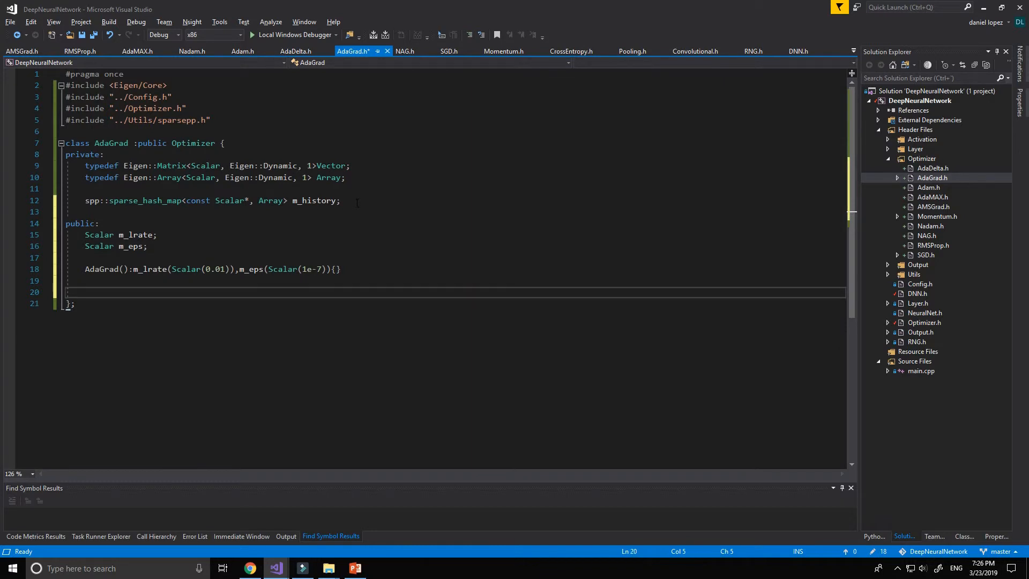
Step: Write void reset() { m_history.clear(); } and save the header
{"action": "type", "text": "void reset"}
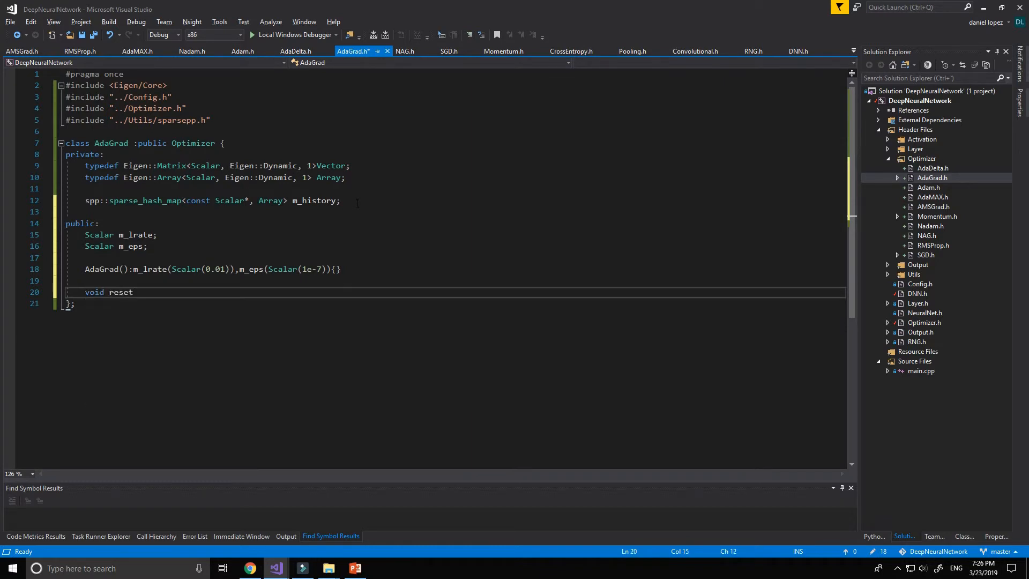
{"action": "type", "text": "()"}
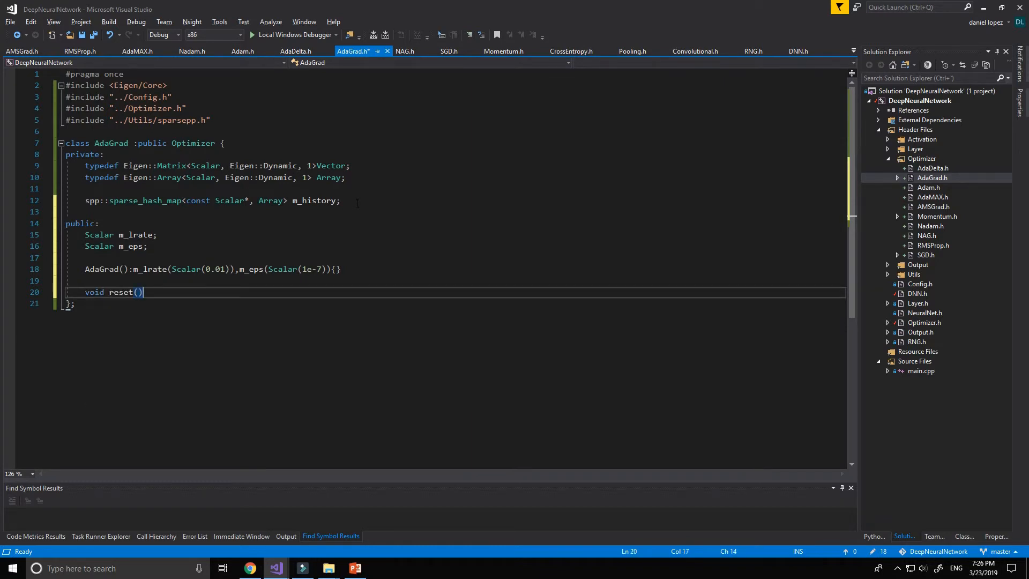
{"action": "type", "text": "{r"}
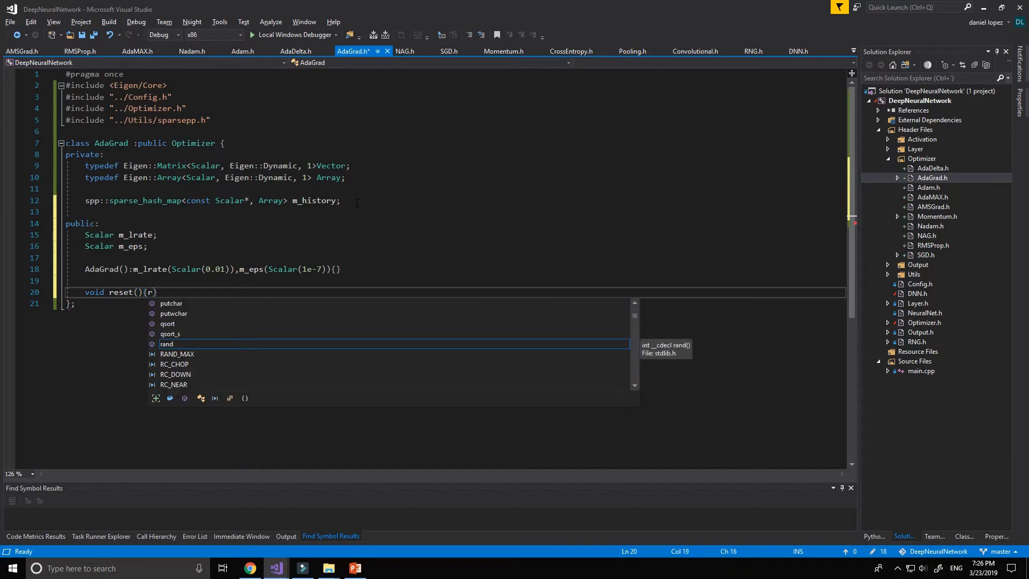
{"action": "type", "text": "m_history.clear("}
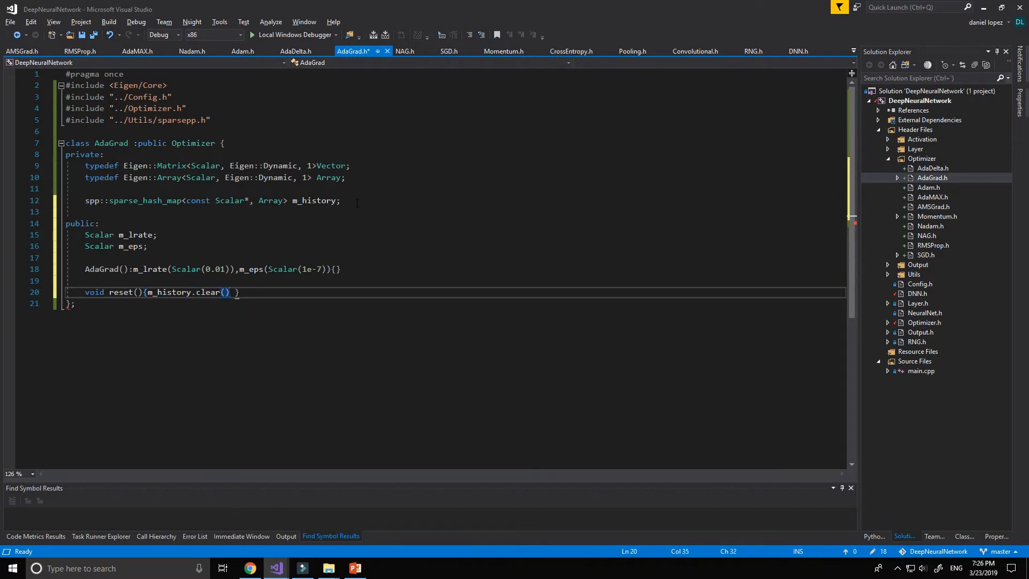
{"action": "key", "text": "ctrl+s"}
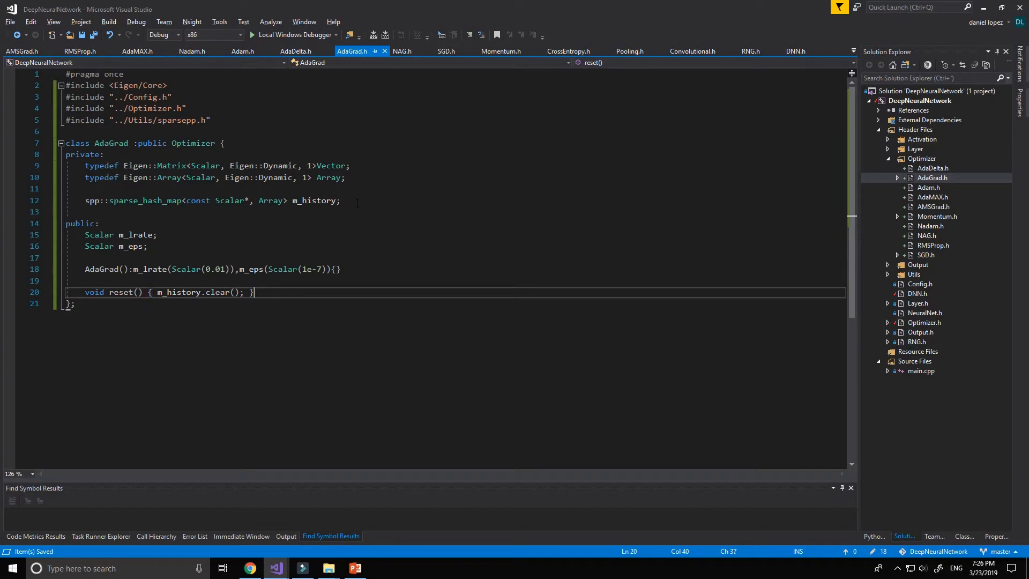
{"action": "key", "text": "enter"}
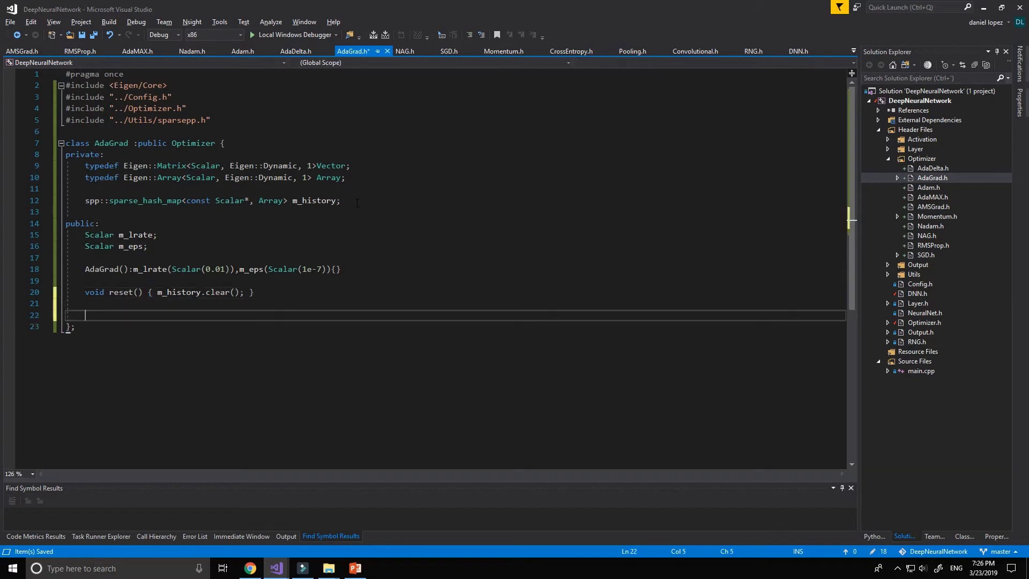
Step: Write the update(ConstAlignedMapVec& dvec, AlignedMapVec& vec) method signature with an empty body
{"action": "type", "text": "void up"}
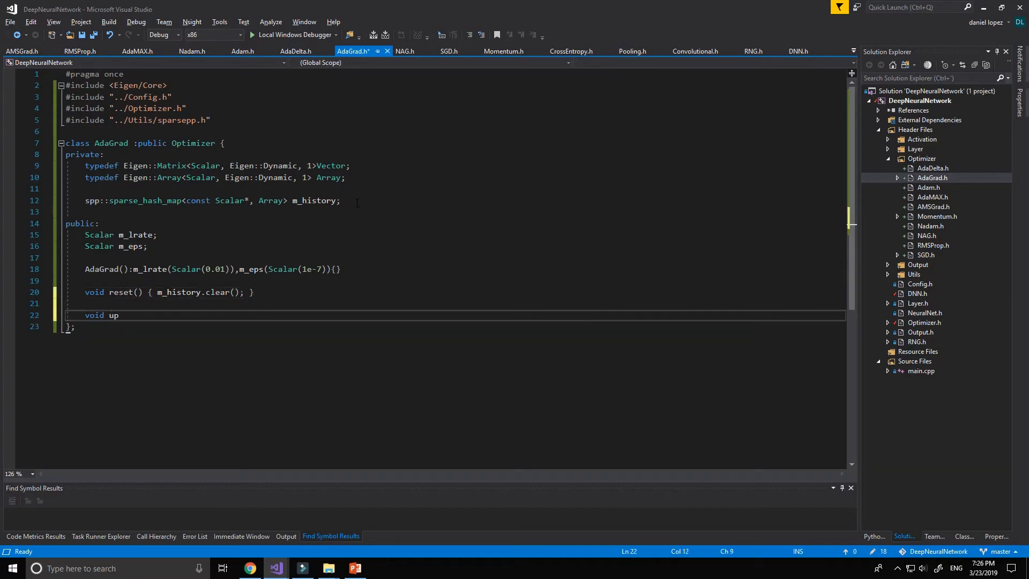
{"action": "type", "text": "date(C"}
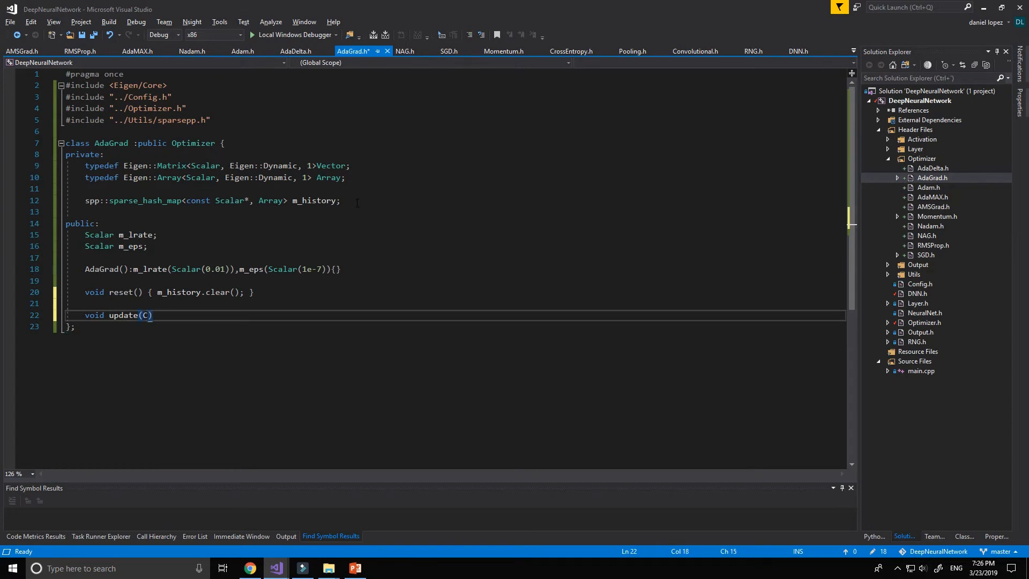
{"action": "type", "text": "onstAlignedMapVec&"}
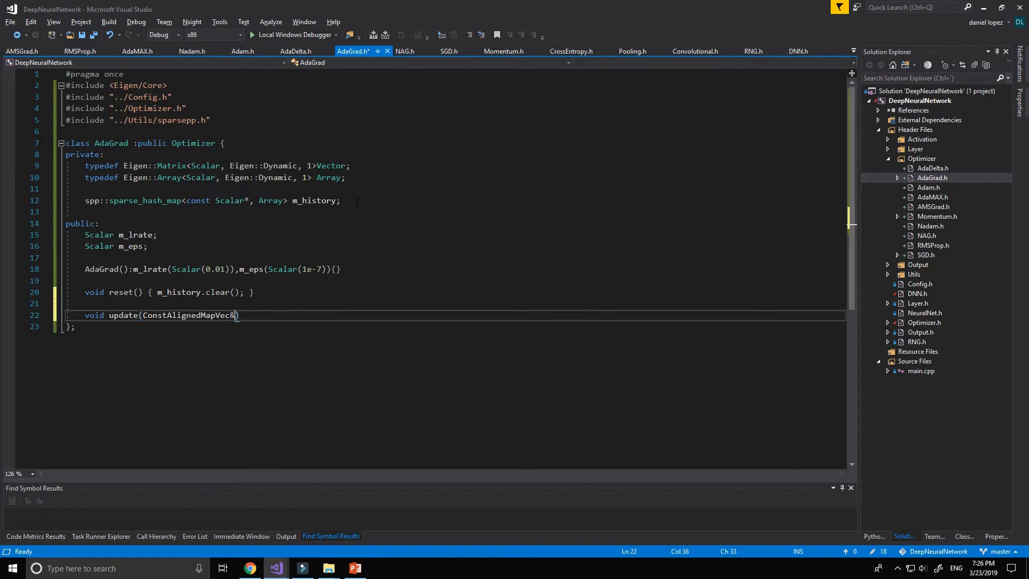
{"action": "type", "text": "dve"}
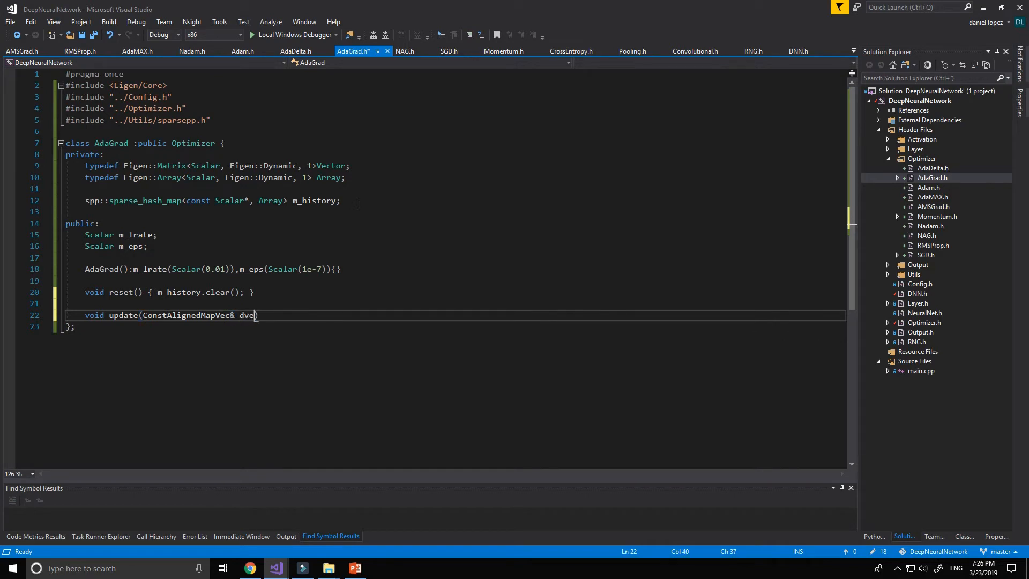
{"action": "type", "text": ",Ali"}
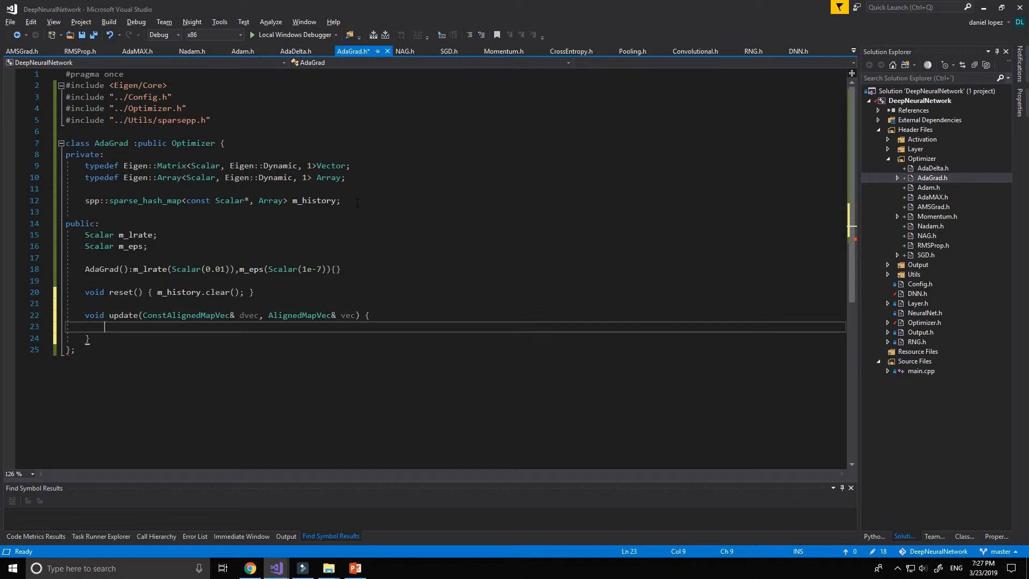
{"action": "type", "text": "Array"}
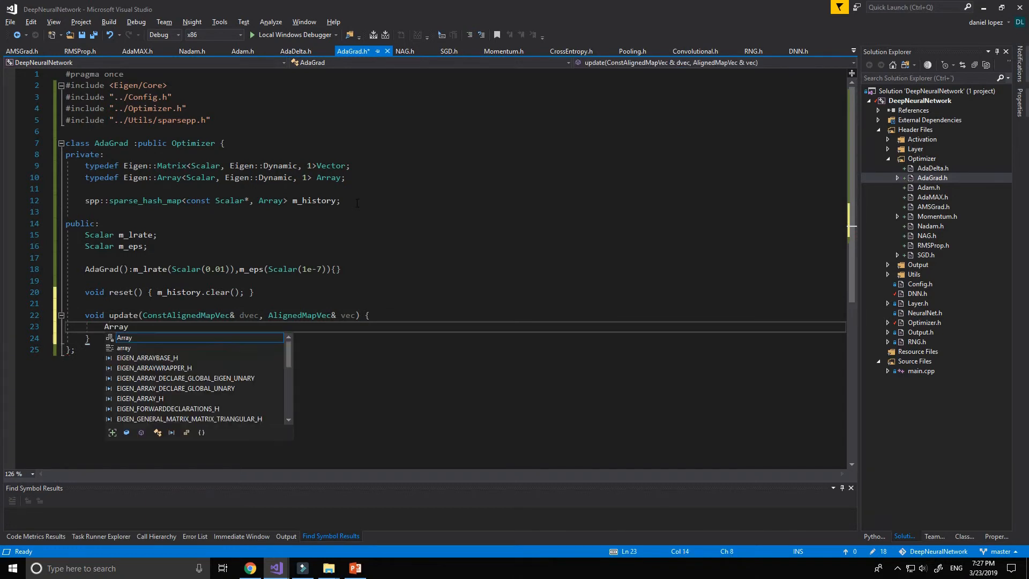
Step: Bind Array& grad_square to m_history[dvec.data()] and start an if check on grad_square
{"action": "type", "text": "&"}
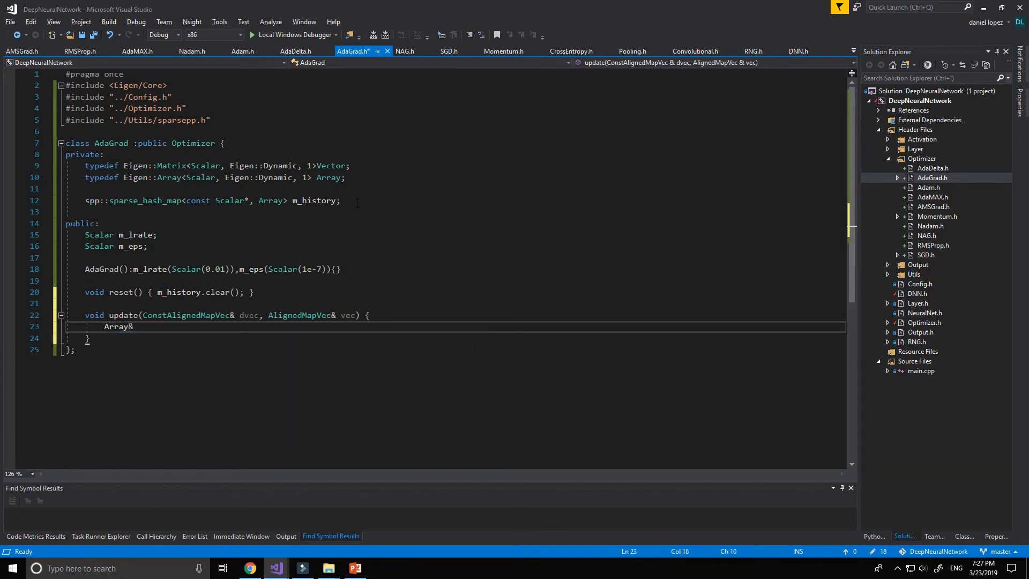
{"action": "type", "text": "grad_"}
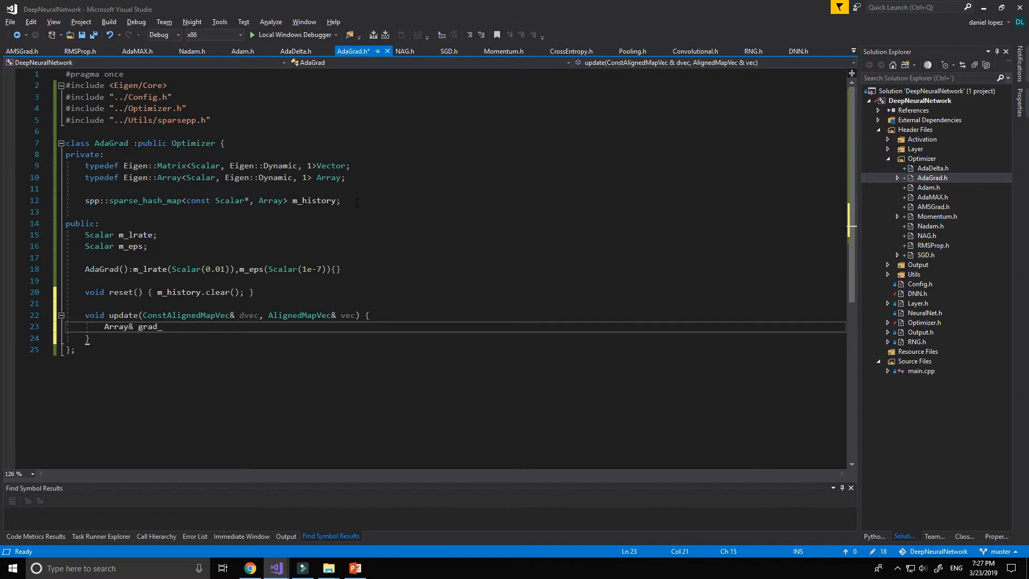
{"action": "type", "text": "square()"}
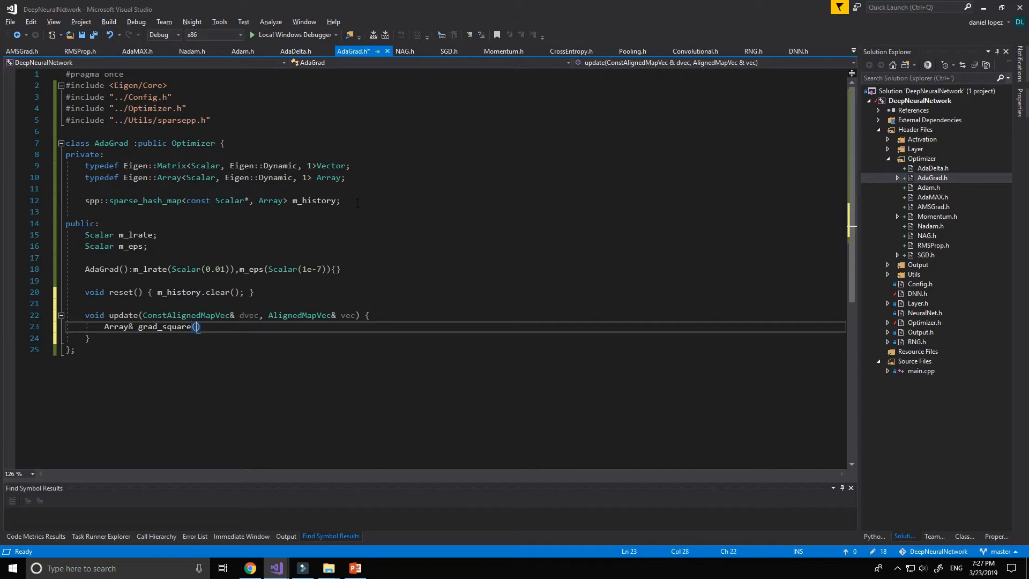
{"action": "type", "text": "="}
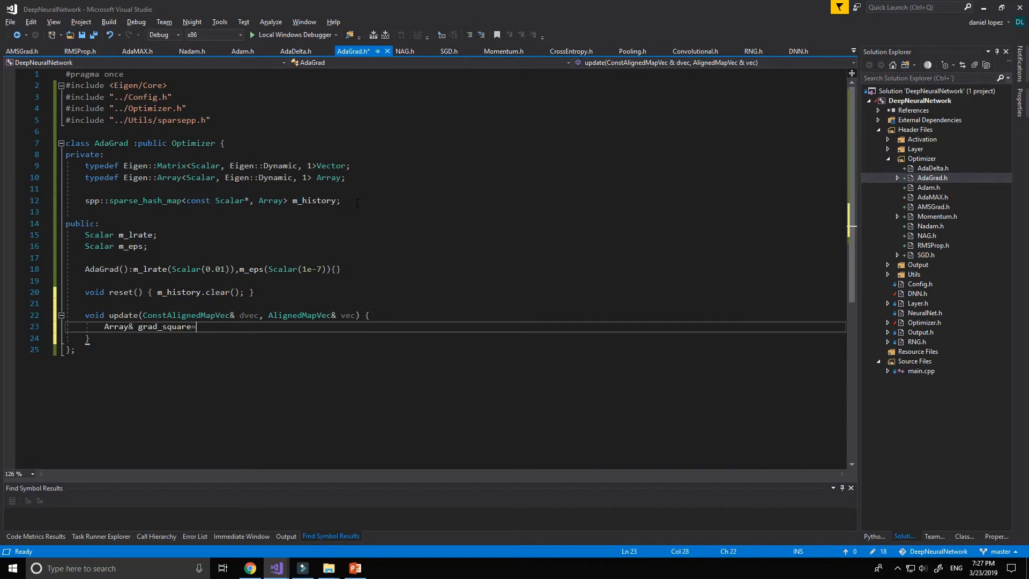
{"action": "type", "text": "m_history"}
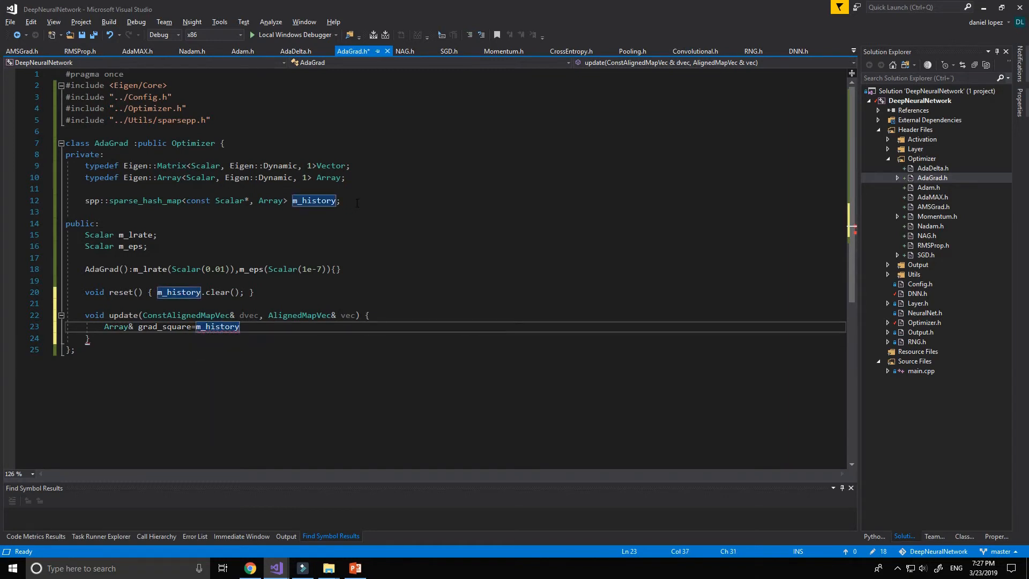
{"action": "type", "text": "["}
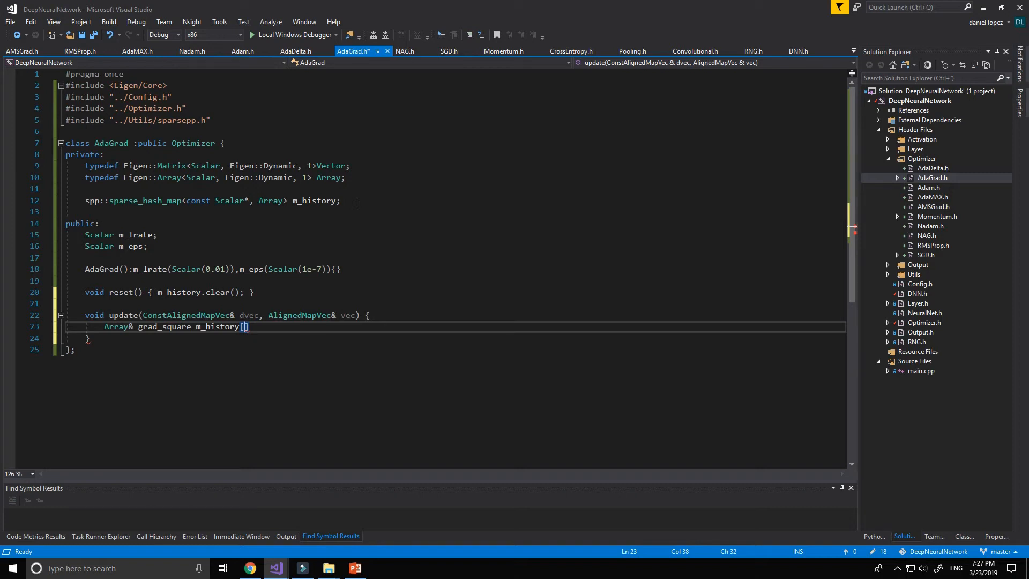
{"action": "type", "text": "dvec.data("}
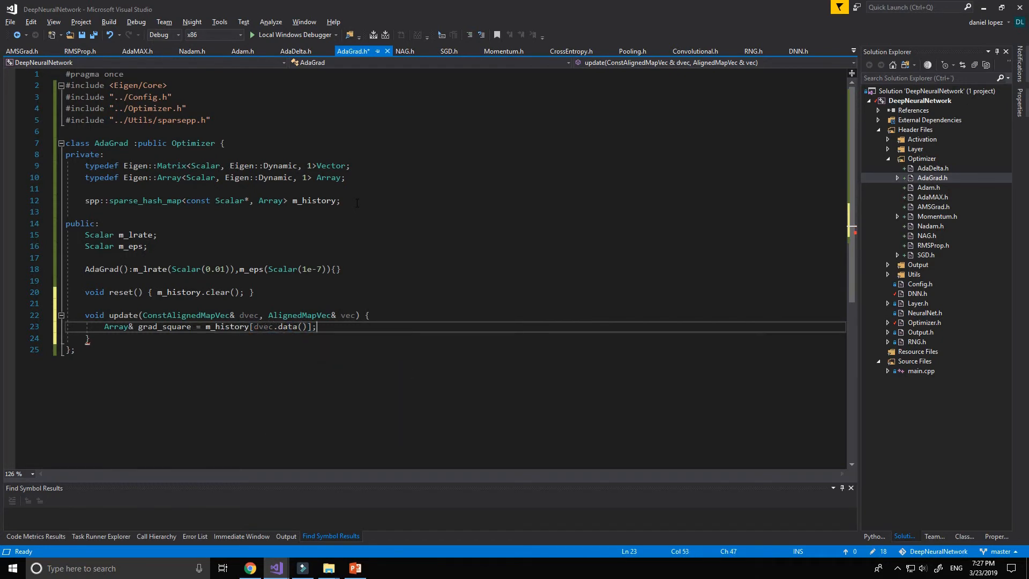
{"action": "type", "text": "if(gr)"}
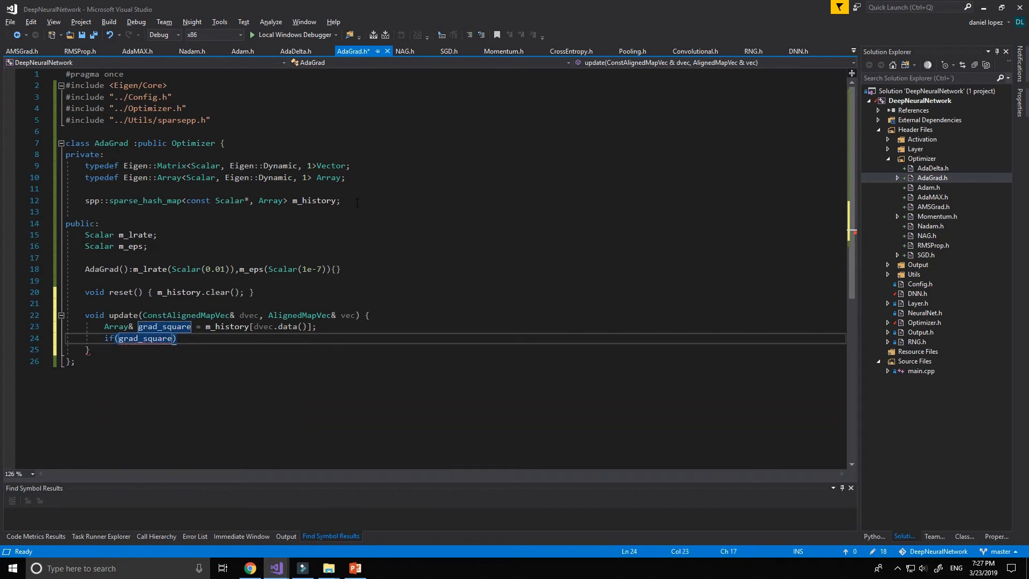
Step: If grad_square.size() == 0, resize grad_square to dvec.size()
{"action": "type", "text": ".size("}
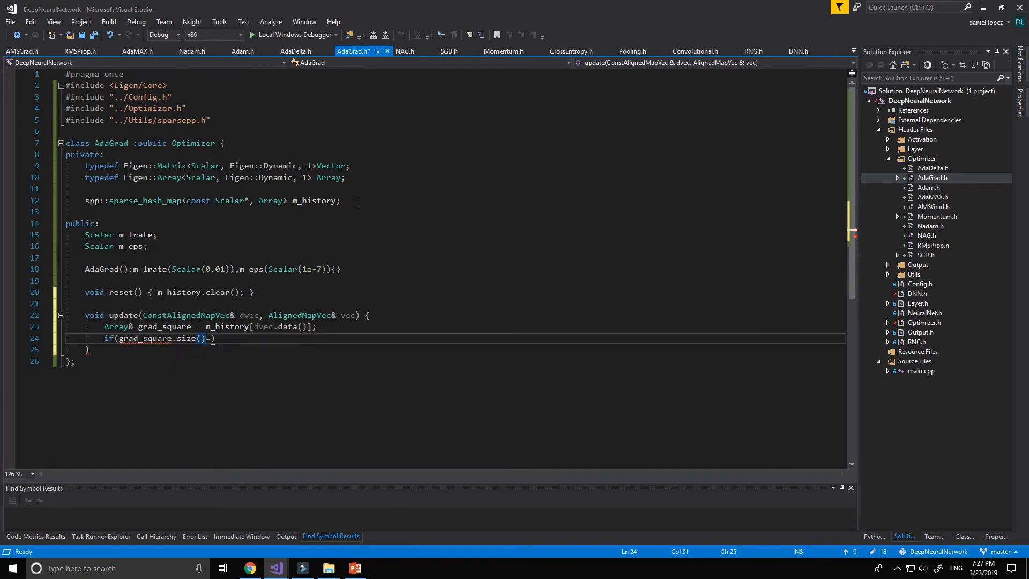
{"action": "type", "text": "=0"}
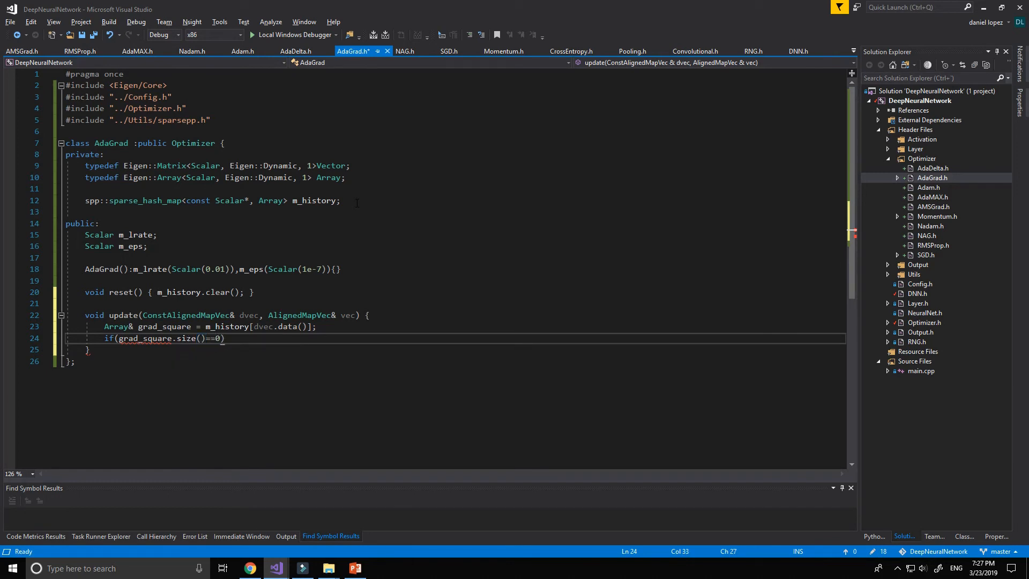
{"action": "type", "text": "grad_square.resize("}
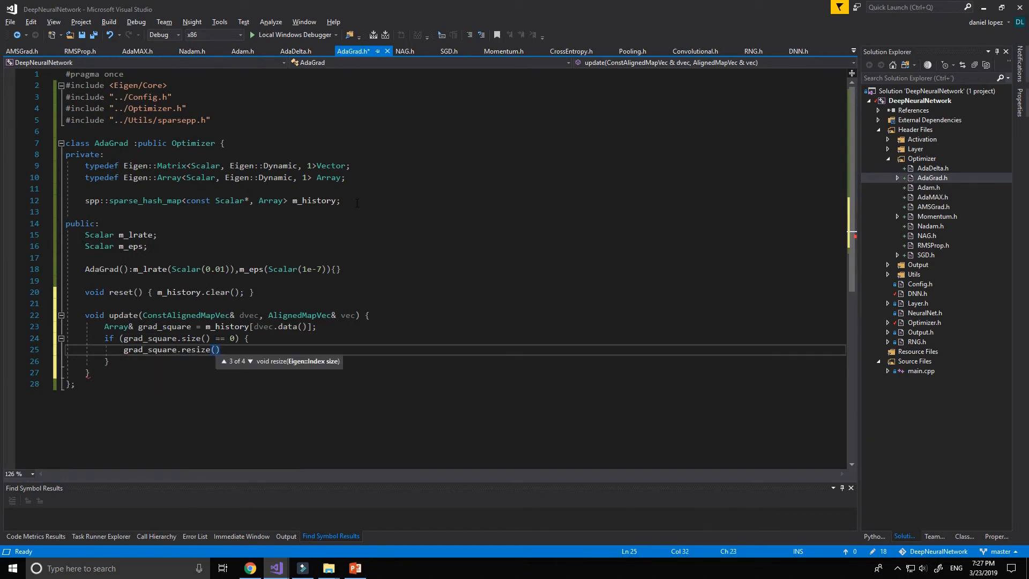
{"action": "type", "text": "dvec"}
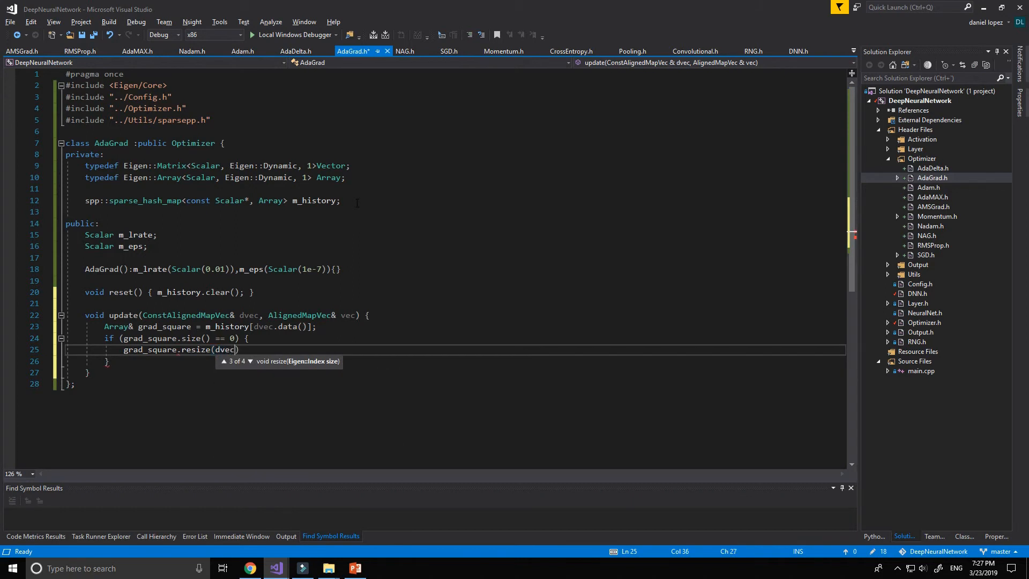
{"action": "type", "text": ".size()"}
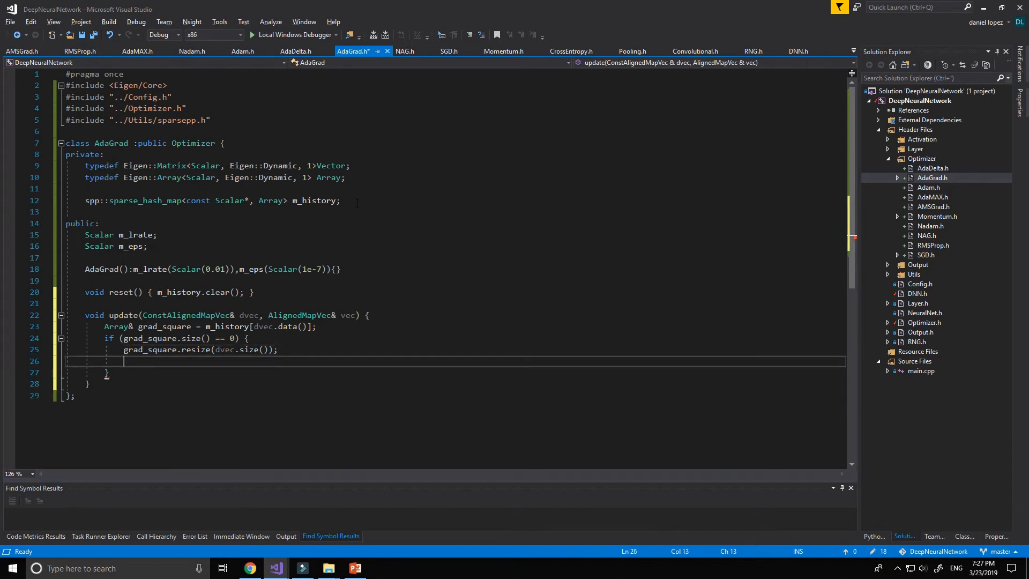
Step: Zero the resized grad_square with setZero() and close the if block
{"action": "type", "text": "grad_square"}
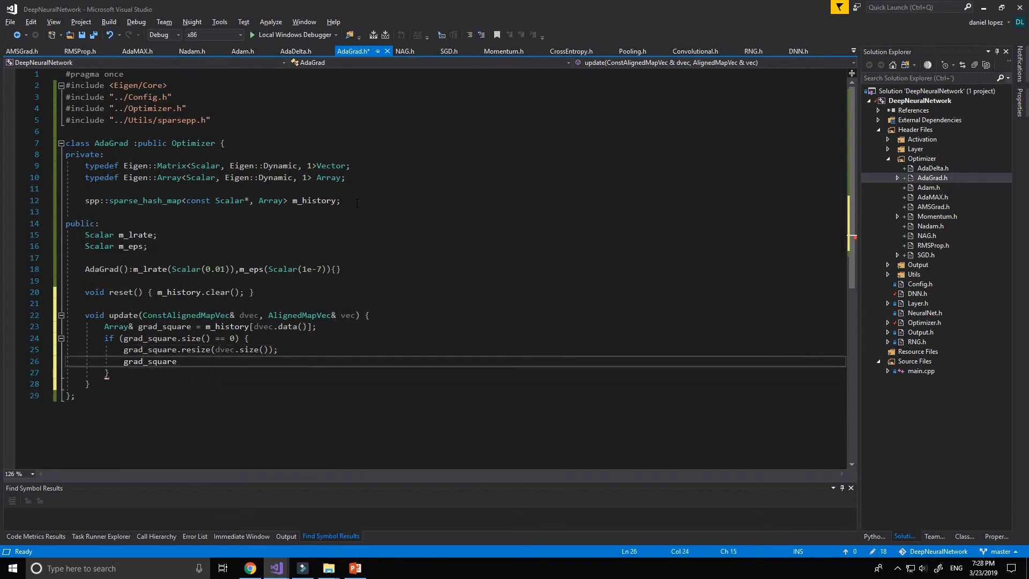
{"action": "type", "text": ".ini"}
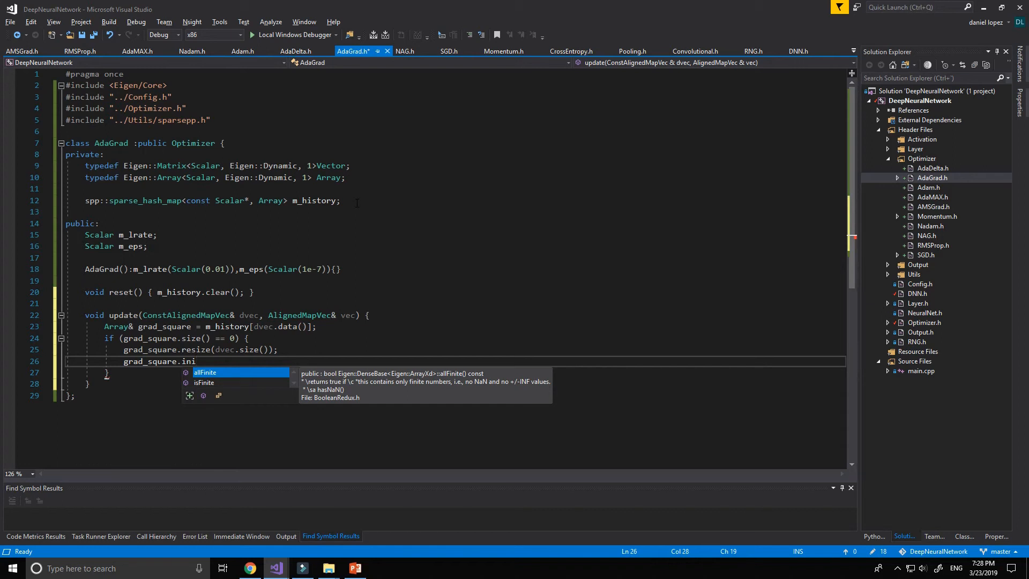
{"action": "type", "text": "setZero("}
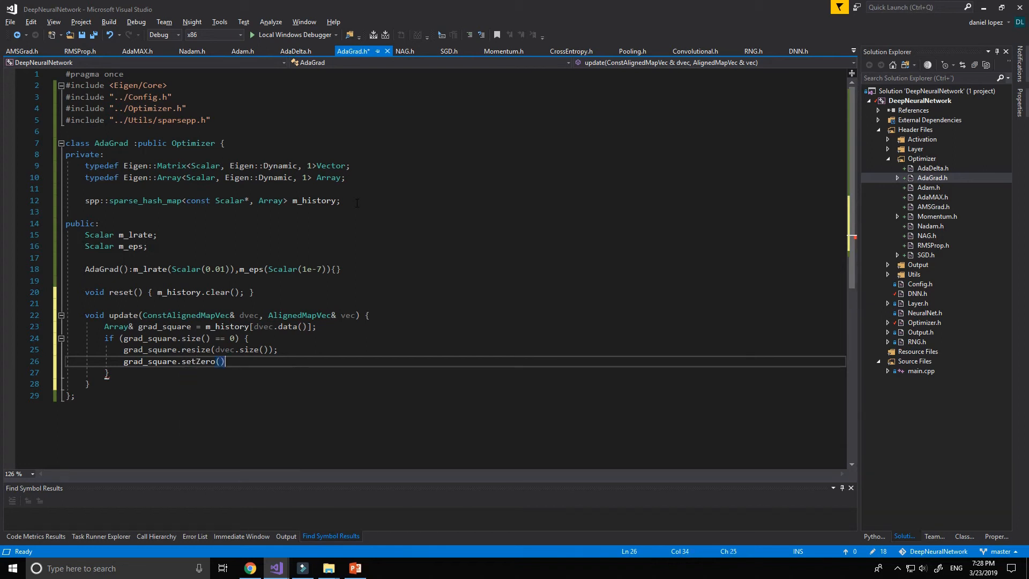
{"action": "type", "text": ";"}
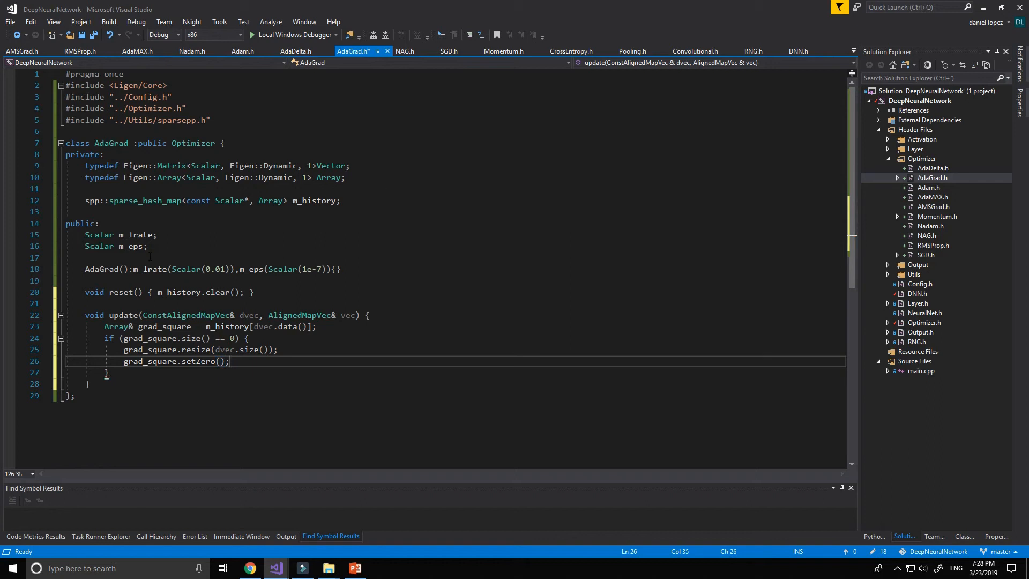
{"action": "left_click", "coordinate": [131, 372]}
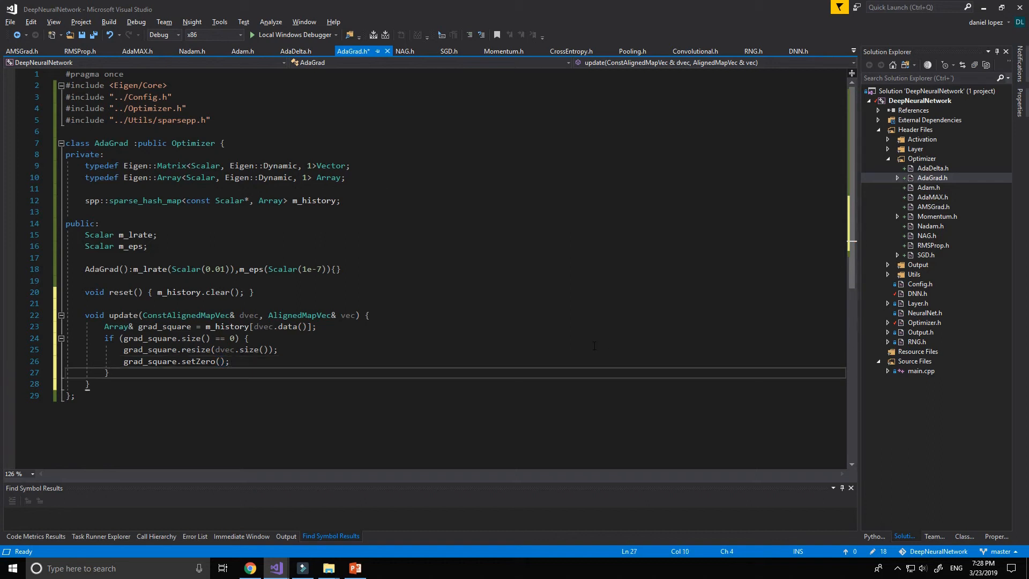
Step: Accumulate grad_square += dvec.array().square(); and start the vec update line
{"action": "type", "text": "grad_square"}
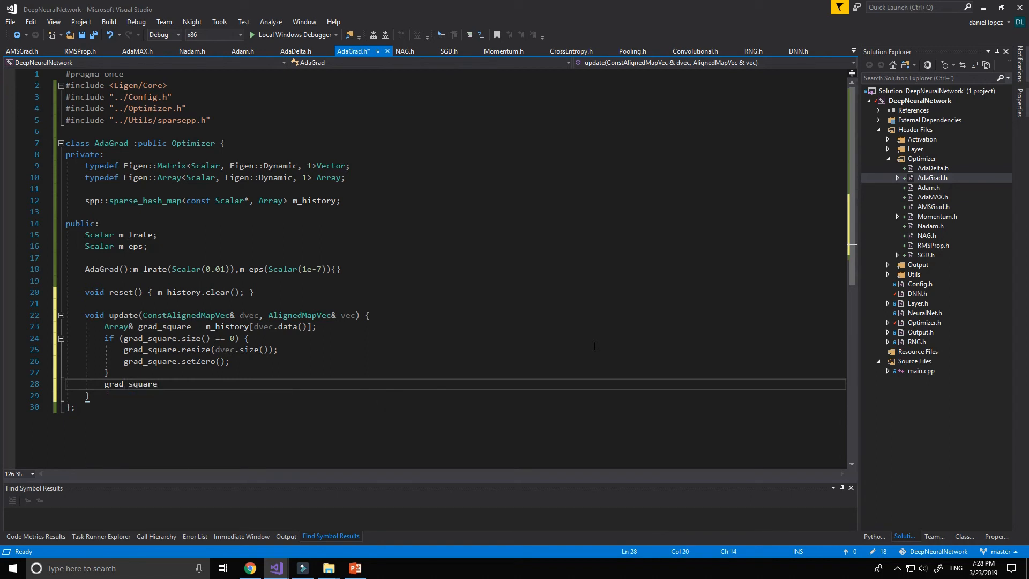
{"action": "type", "text": "+)="}
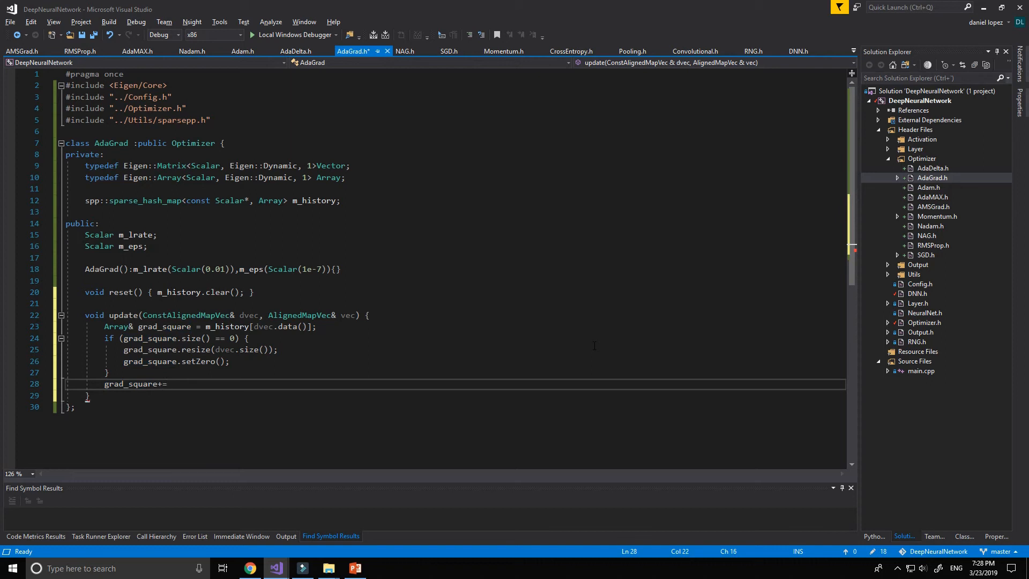
{"action": "type", "text": "dvec"}
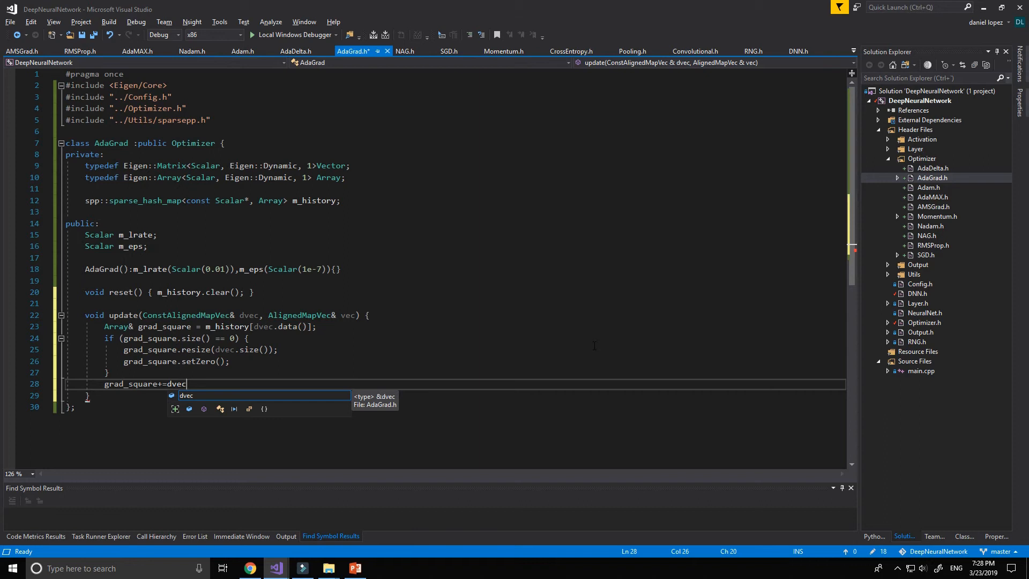
{"action": "type", "text": ".array().s"}
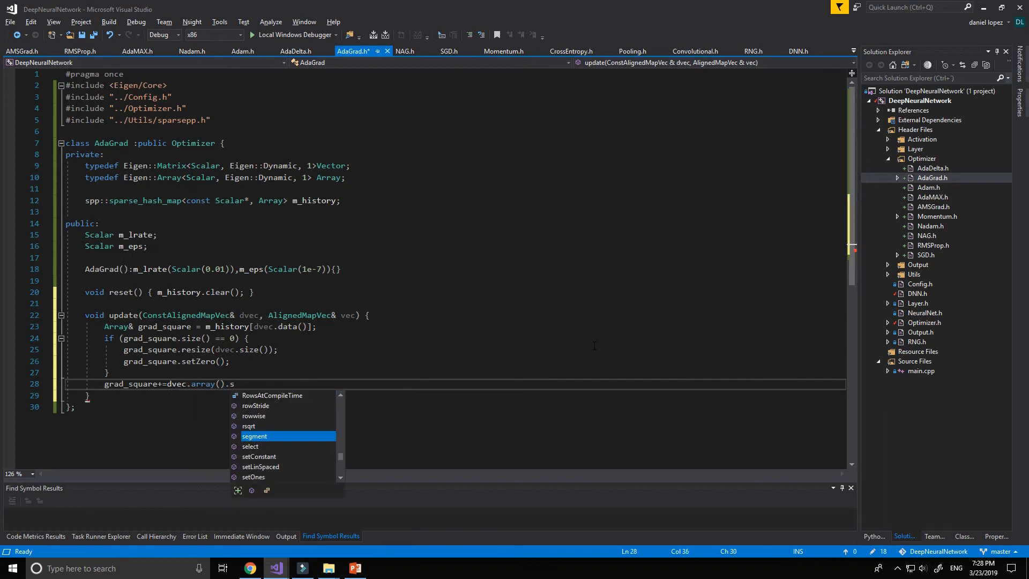
{"action": "type", "text": "quare"}
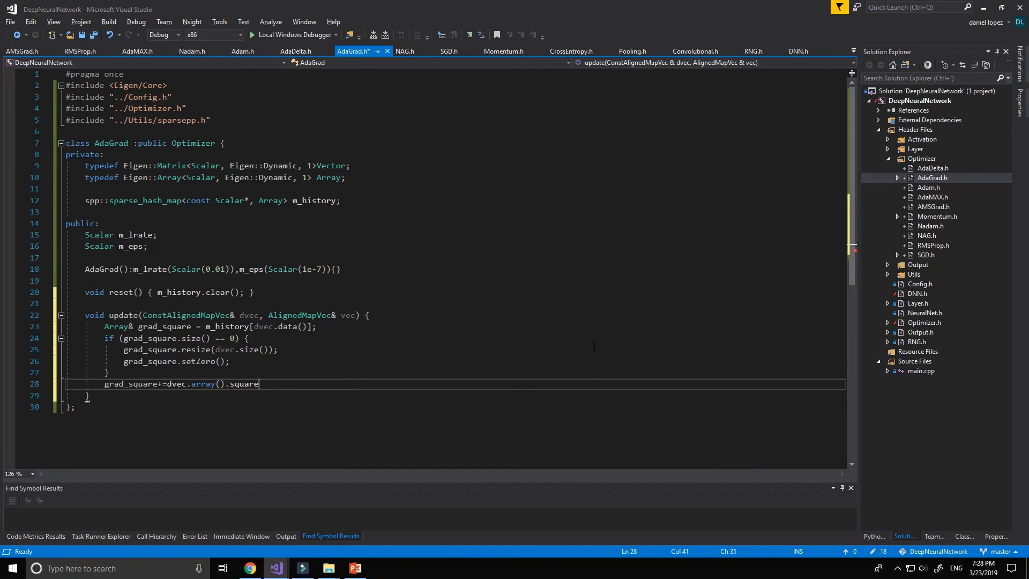
{"action": "type", "text": "();"}
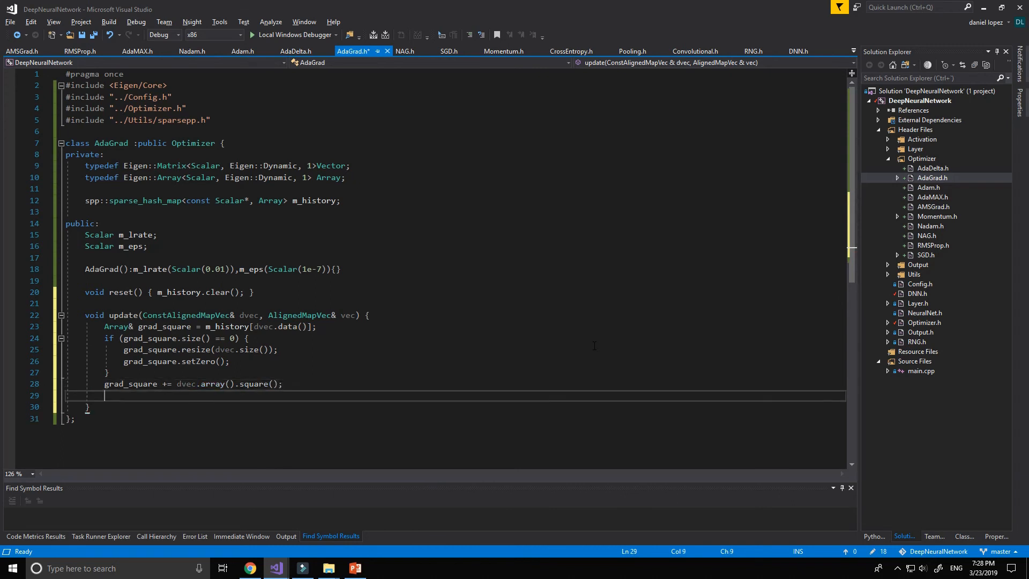
{"action": "type", "text": "vec"}
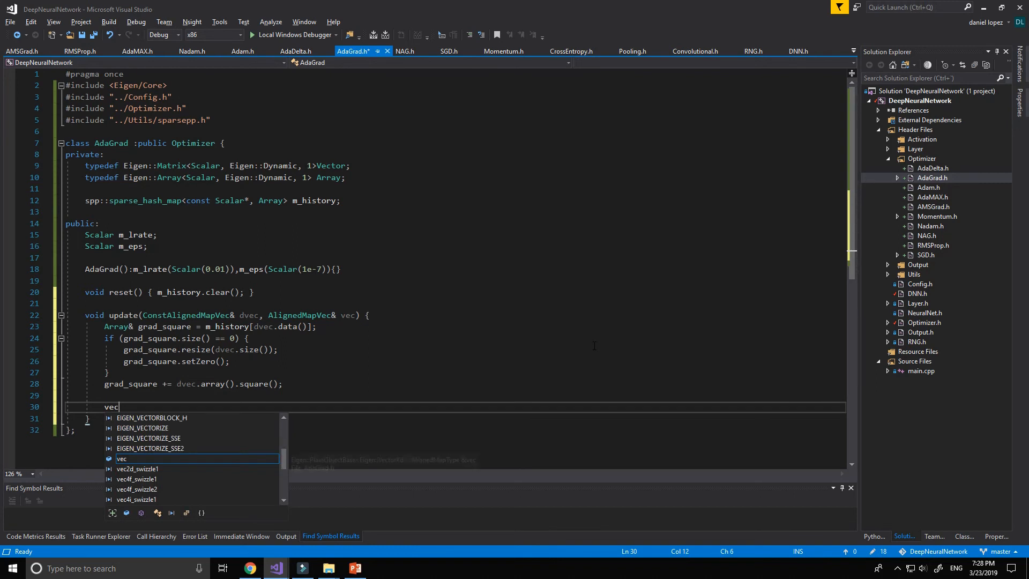
Step: Write the left side vec.array() -= m_lrate * dvec.array() of the parameter update
{"action": "type", "text": ".array"}
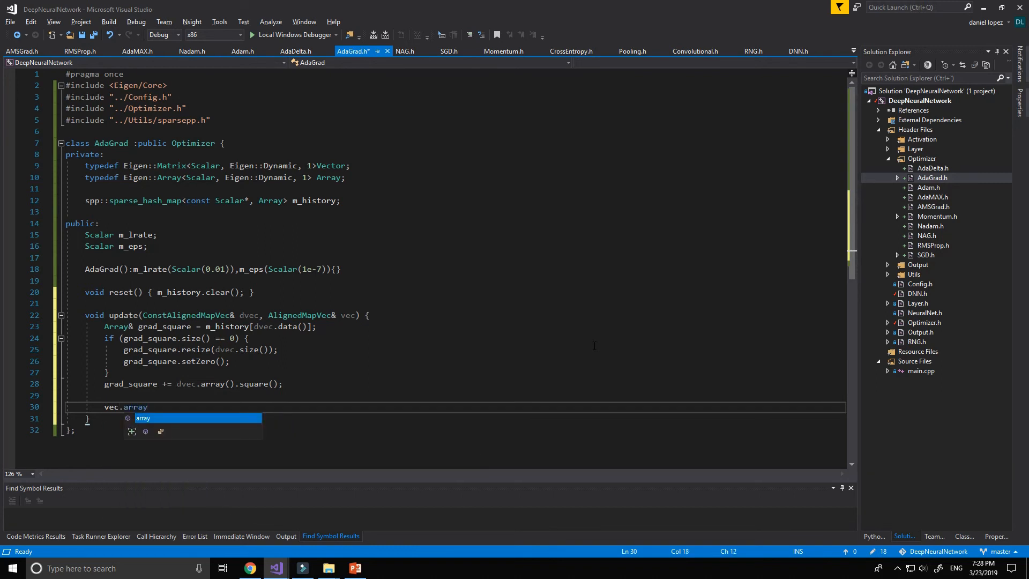
{"action": "type", "text": "()-="}
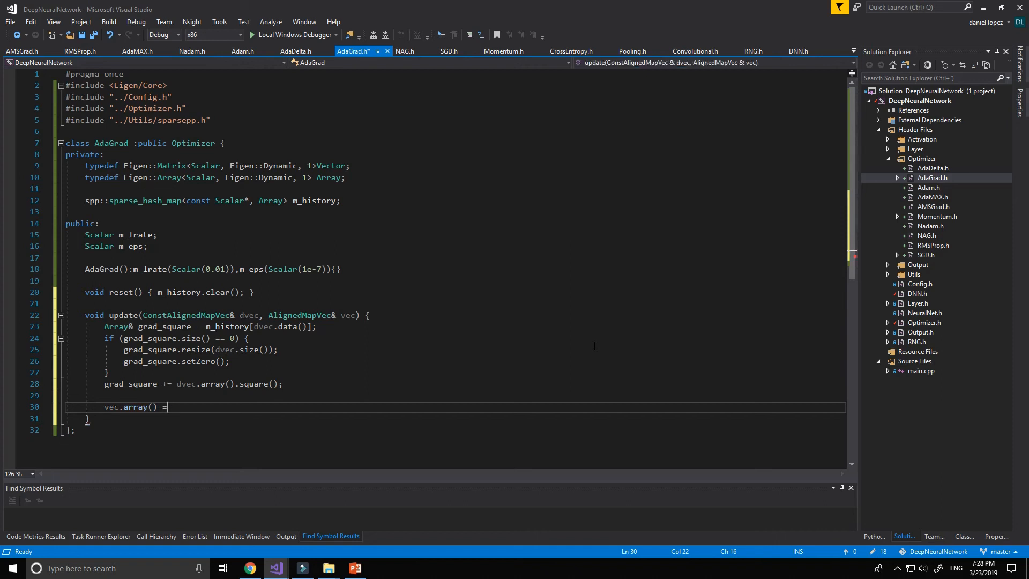
{"action": "type", "text": "m_lrate"}
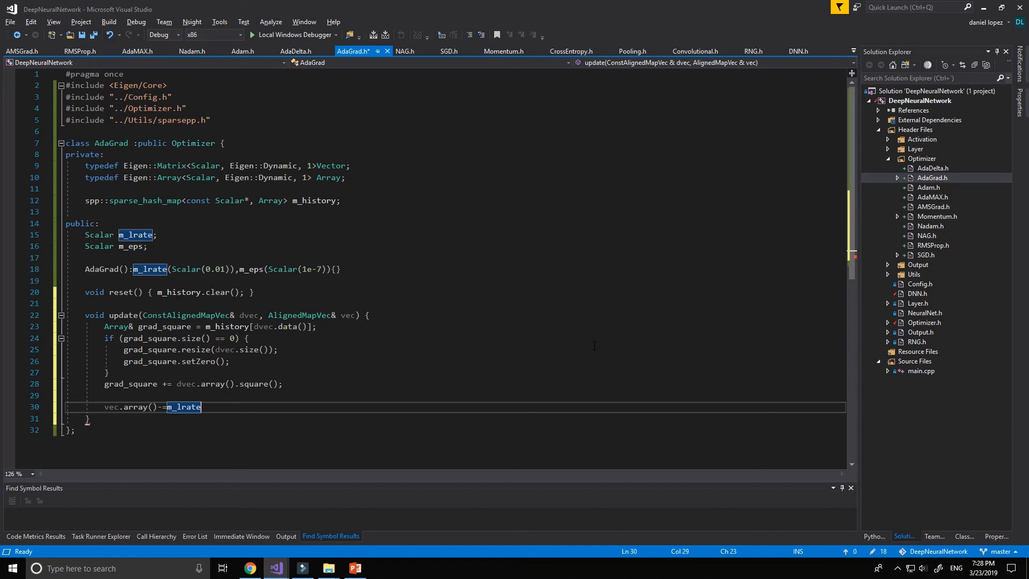
{"action": "type", "text": "*"}
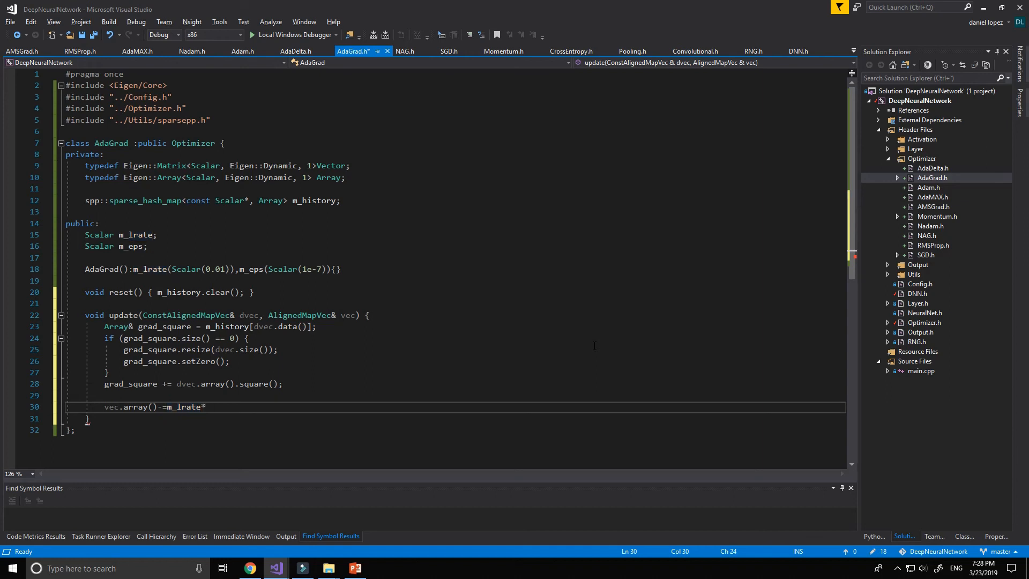
{"action": "type", "text": "dvec"}
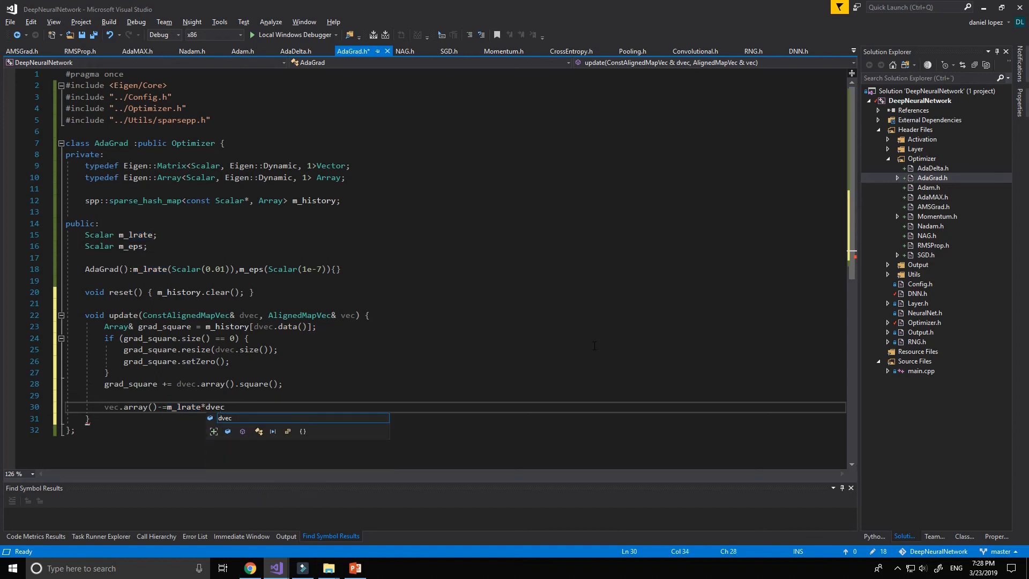
{"action": "type", "text": ".array()"}
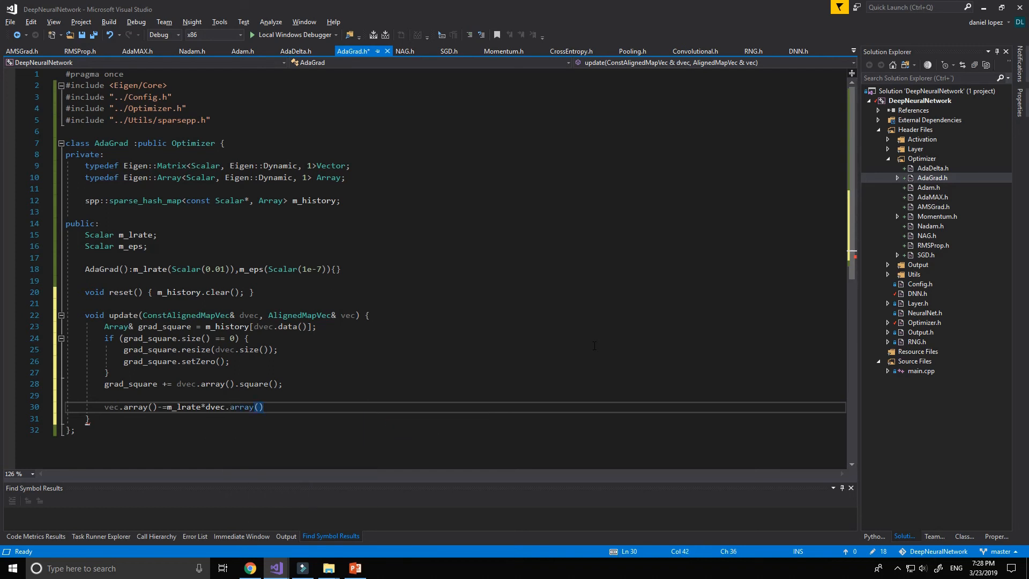
Step: Complete the divisor (grad_square.sqrt() + m_eps) and save AdaGrad.h
{"action": "type", "text": "/"}
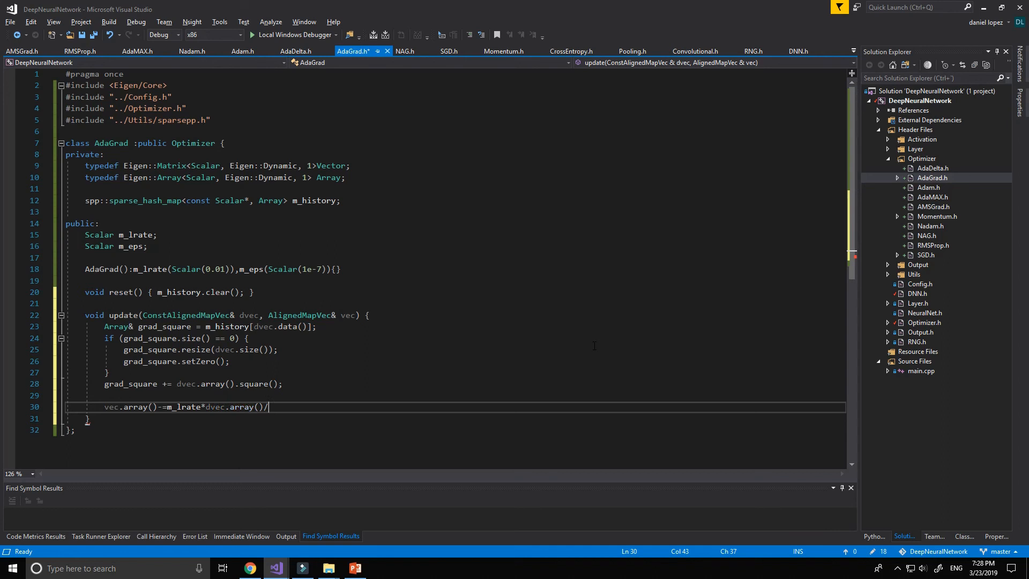
{"action": "type", "text": "()"}
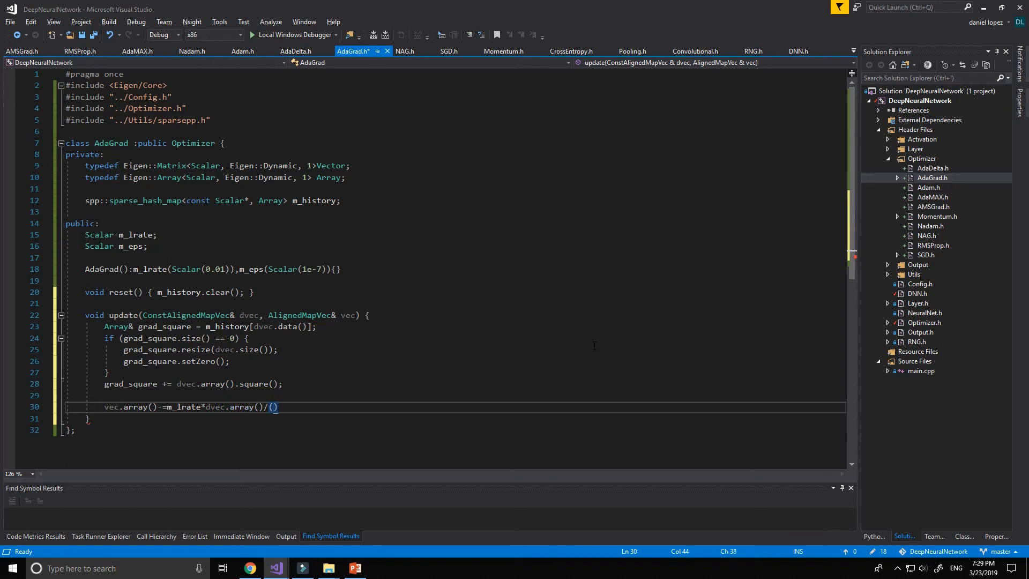
{"action": "type", "text": "grad_square"}
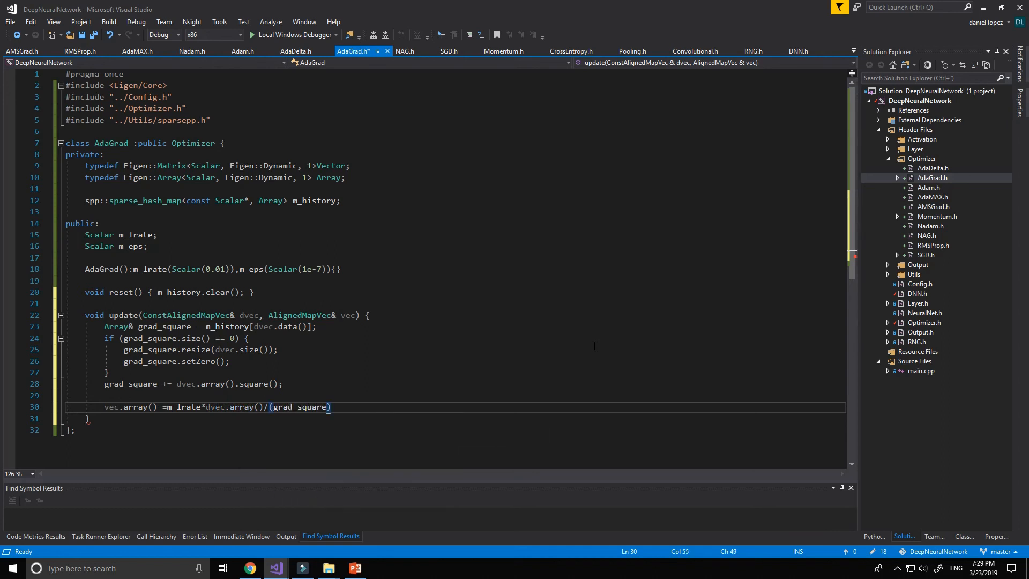
{"action": "type", "text": ".sqrt("}
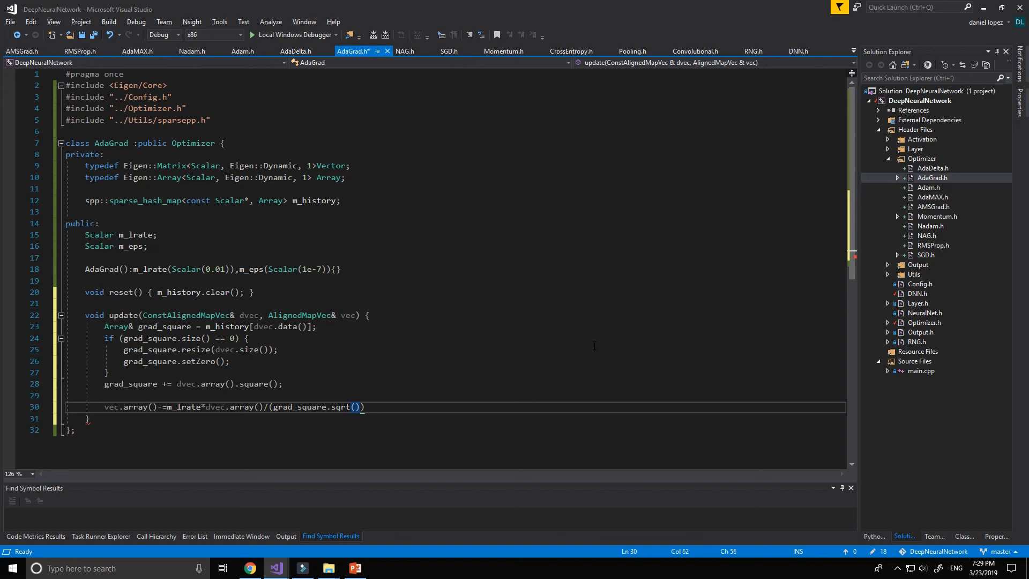
{"action": "type", "text": "+m_eps"}
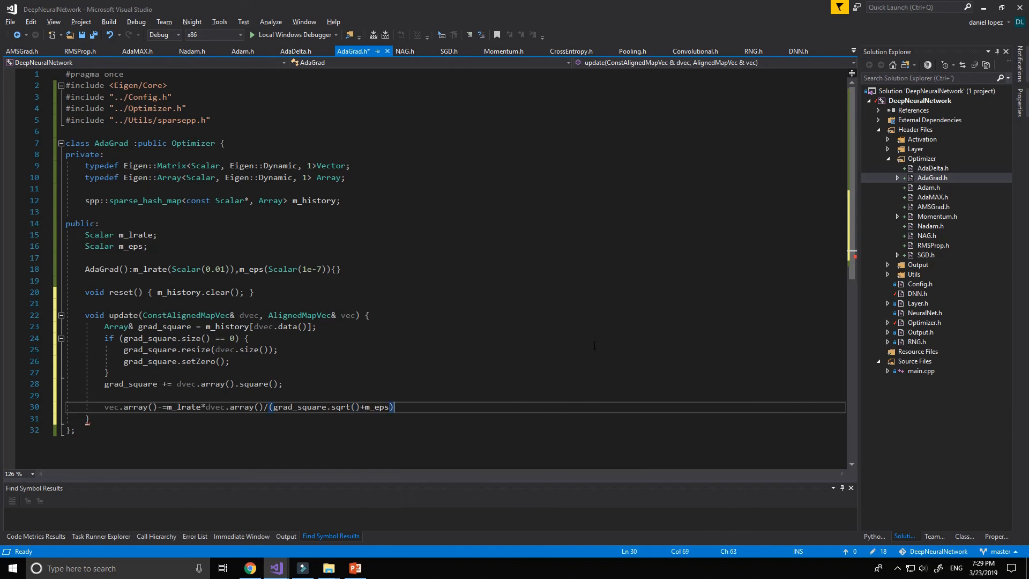
{"action": "key", "text": "ctrl+s"}
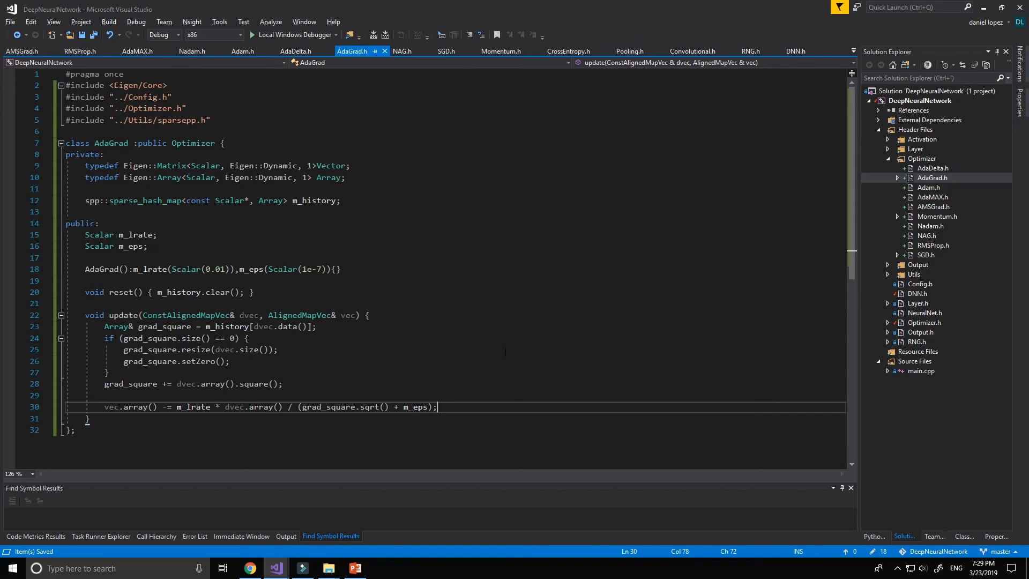